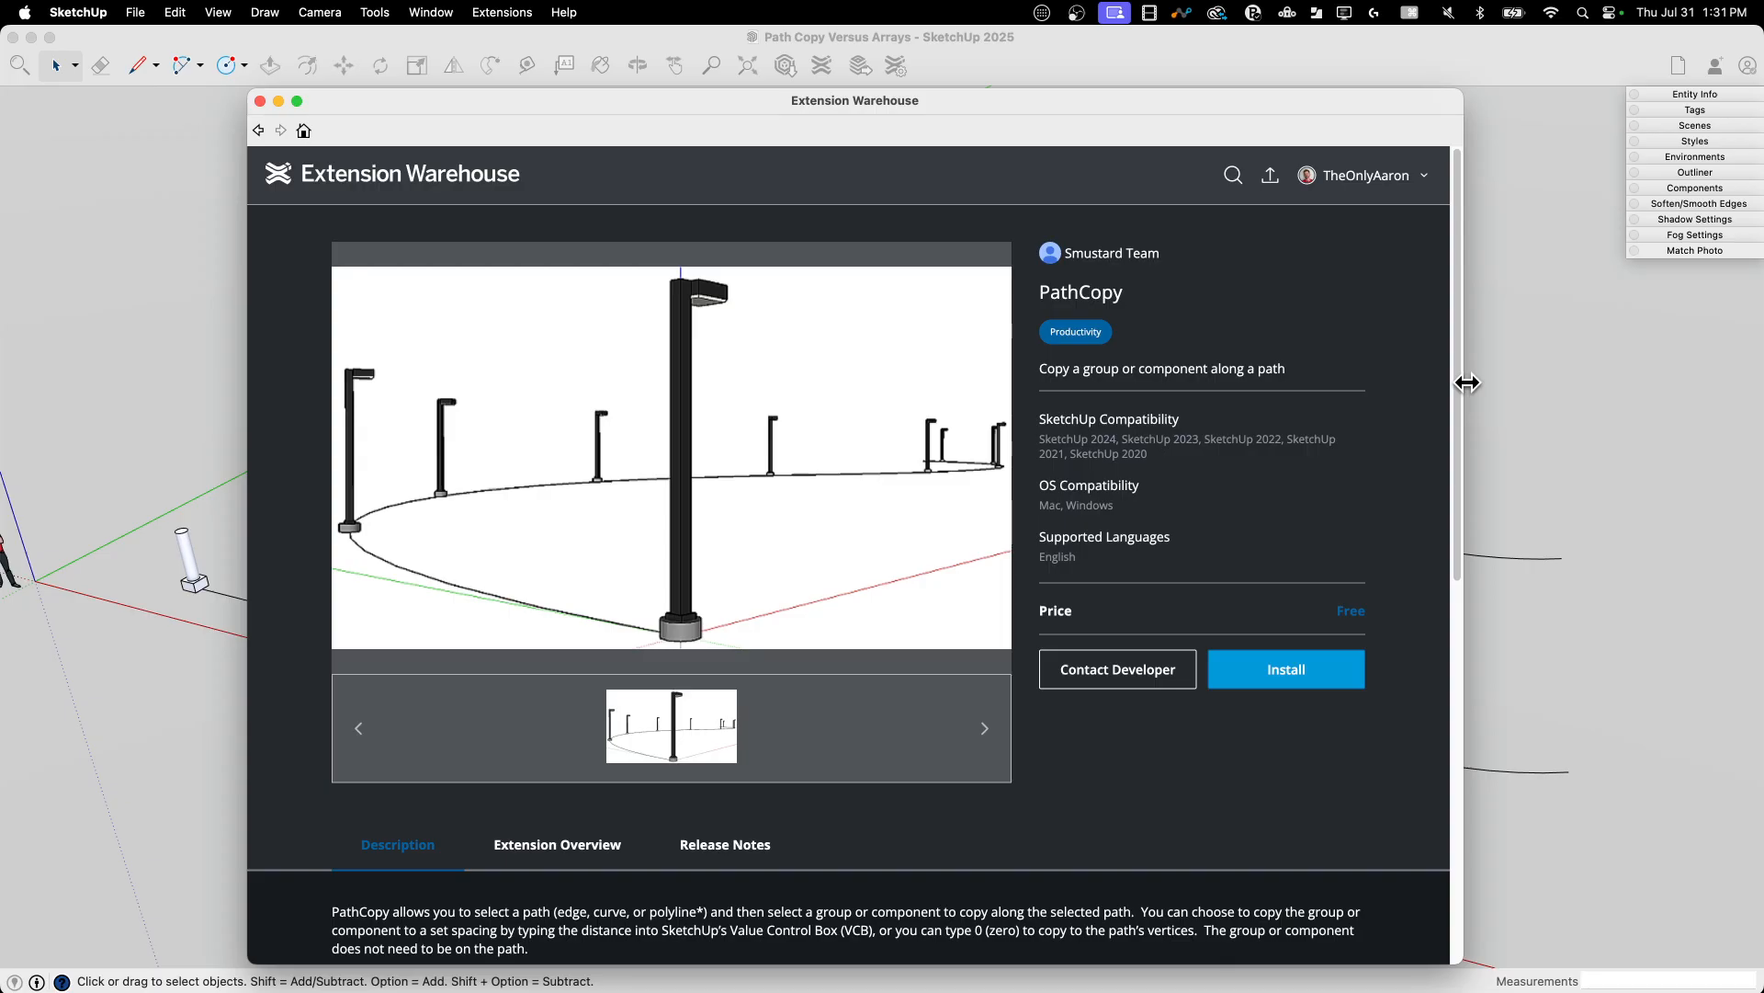
mouse_move(956, 451)
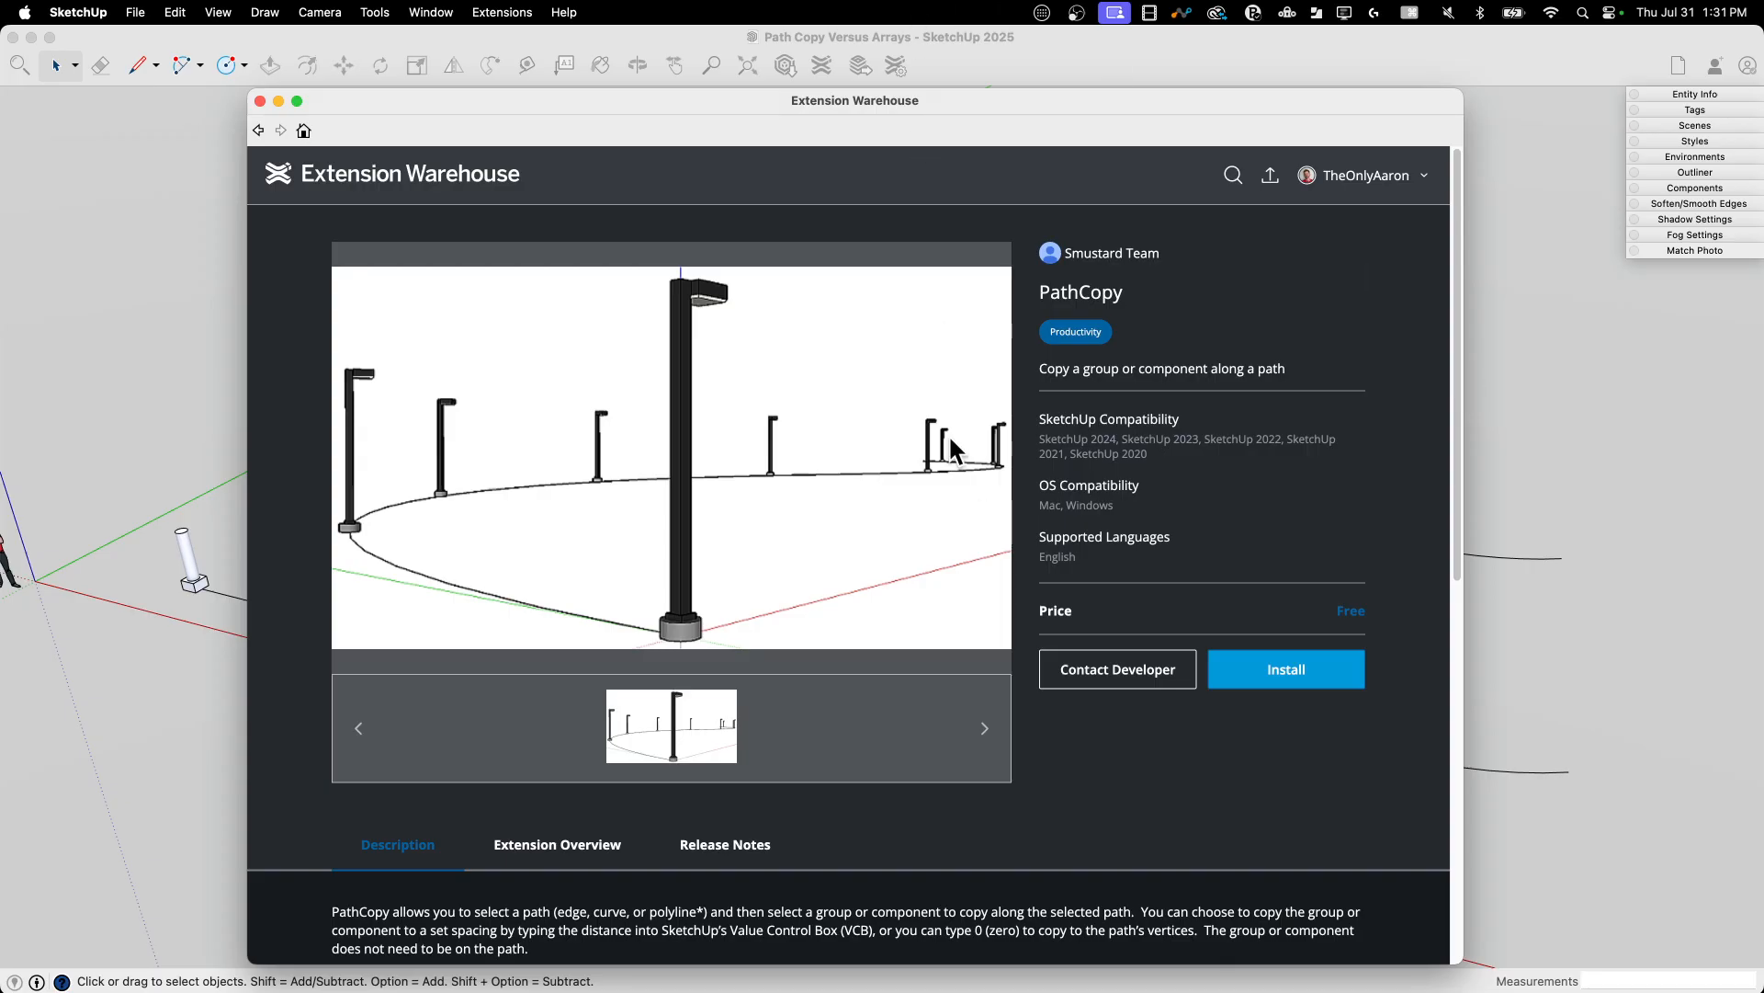
mouse_move(1066, 275)
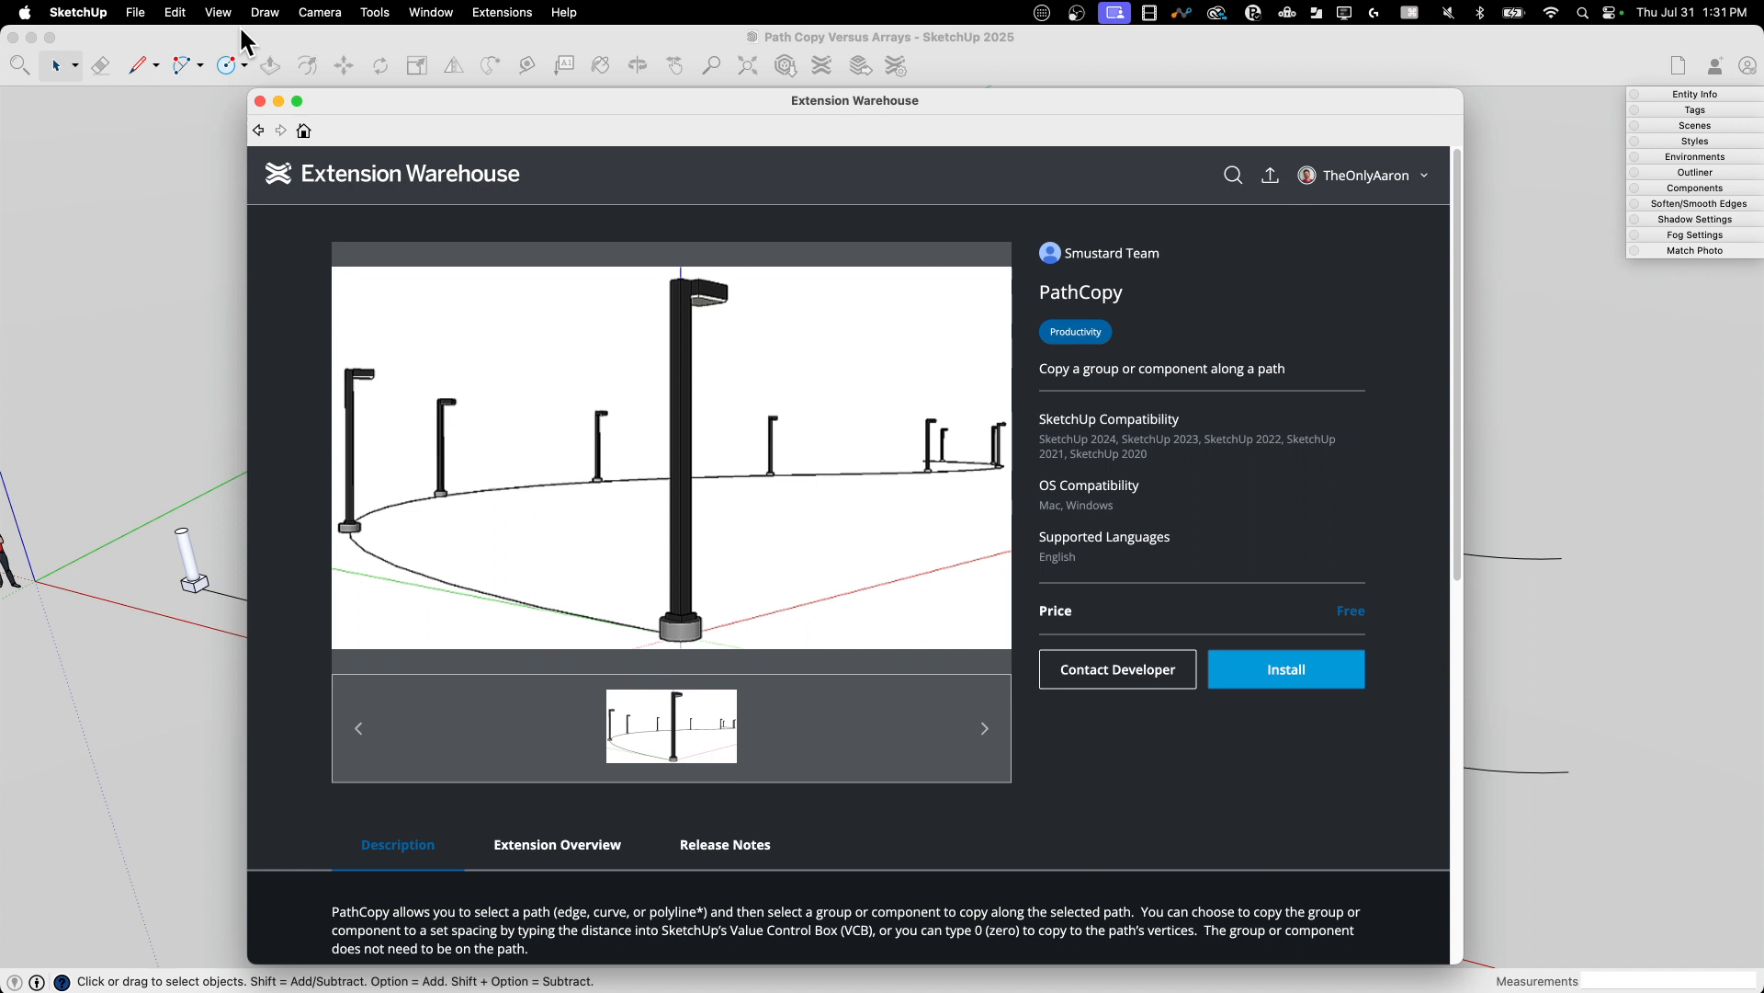
mouse_move(1079, 285)
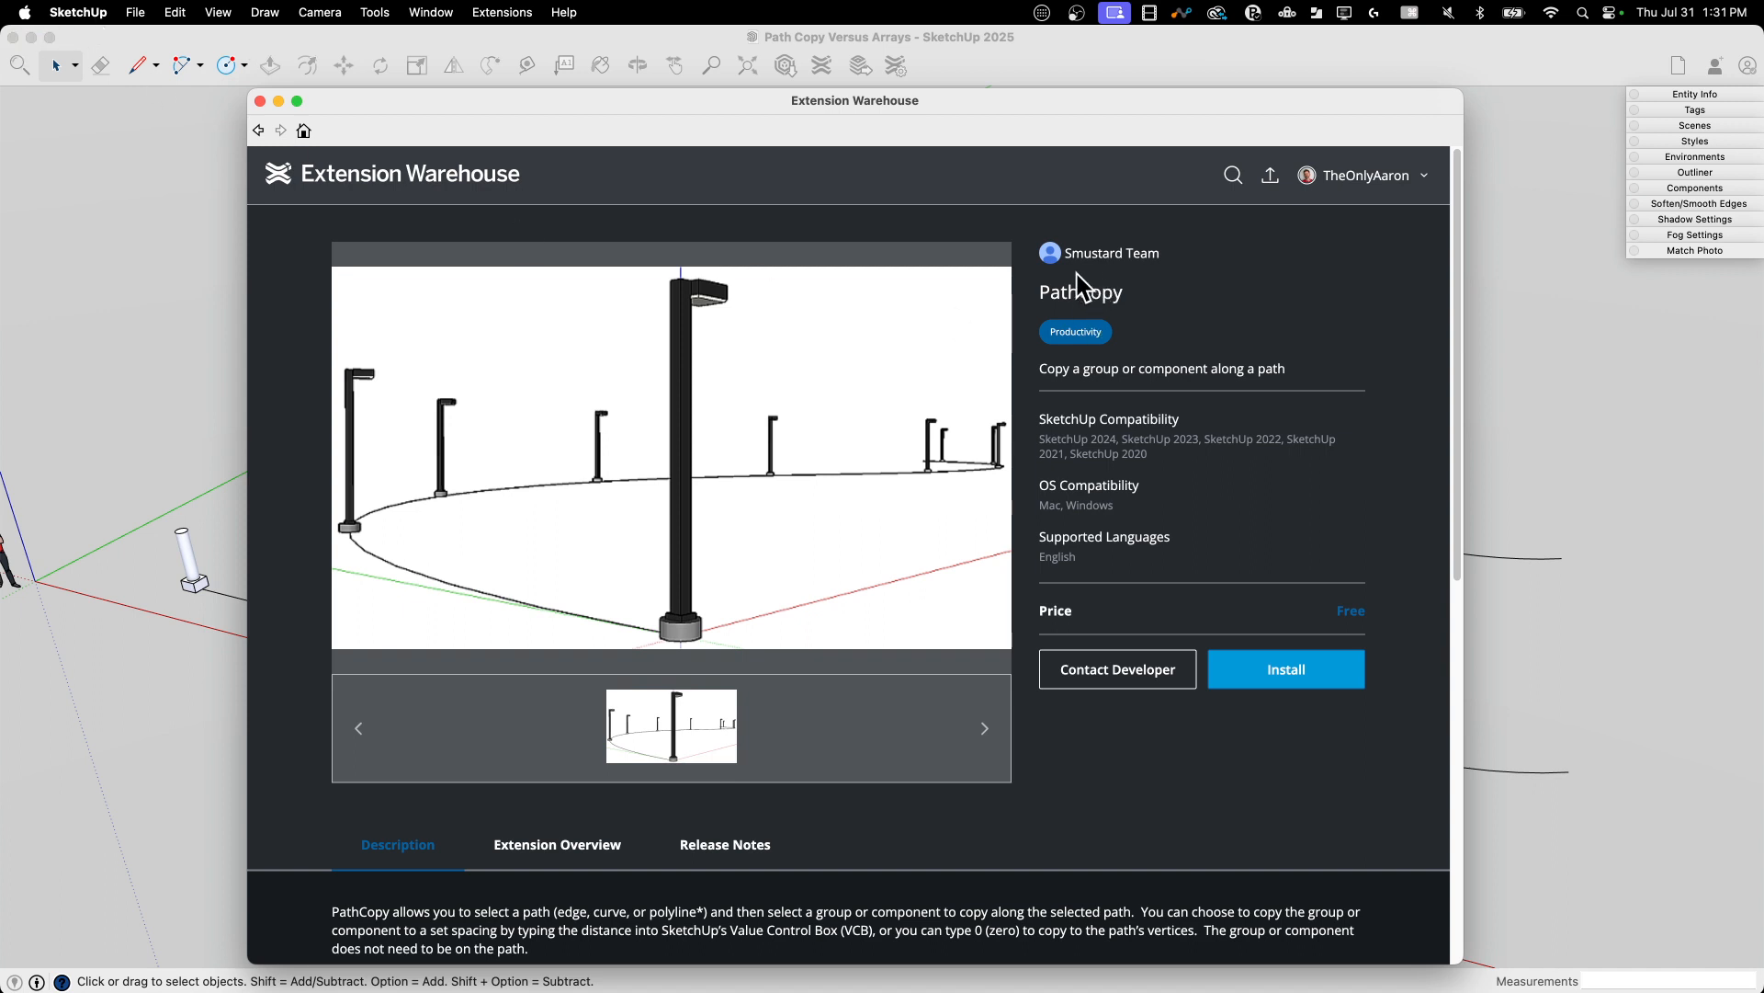
mouse_move(1243, 312)
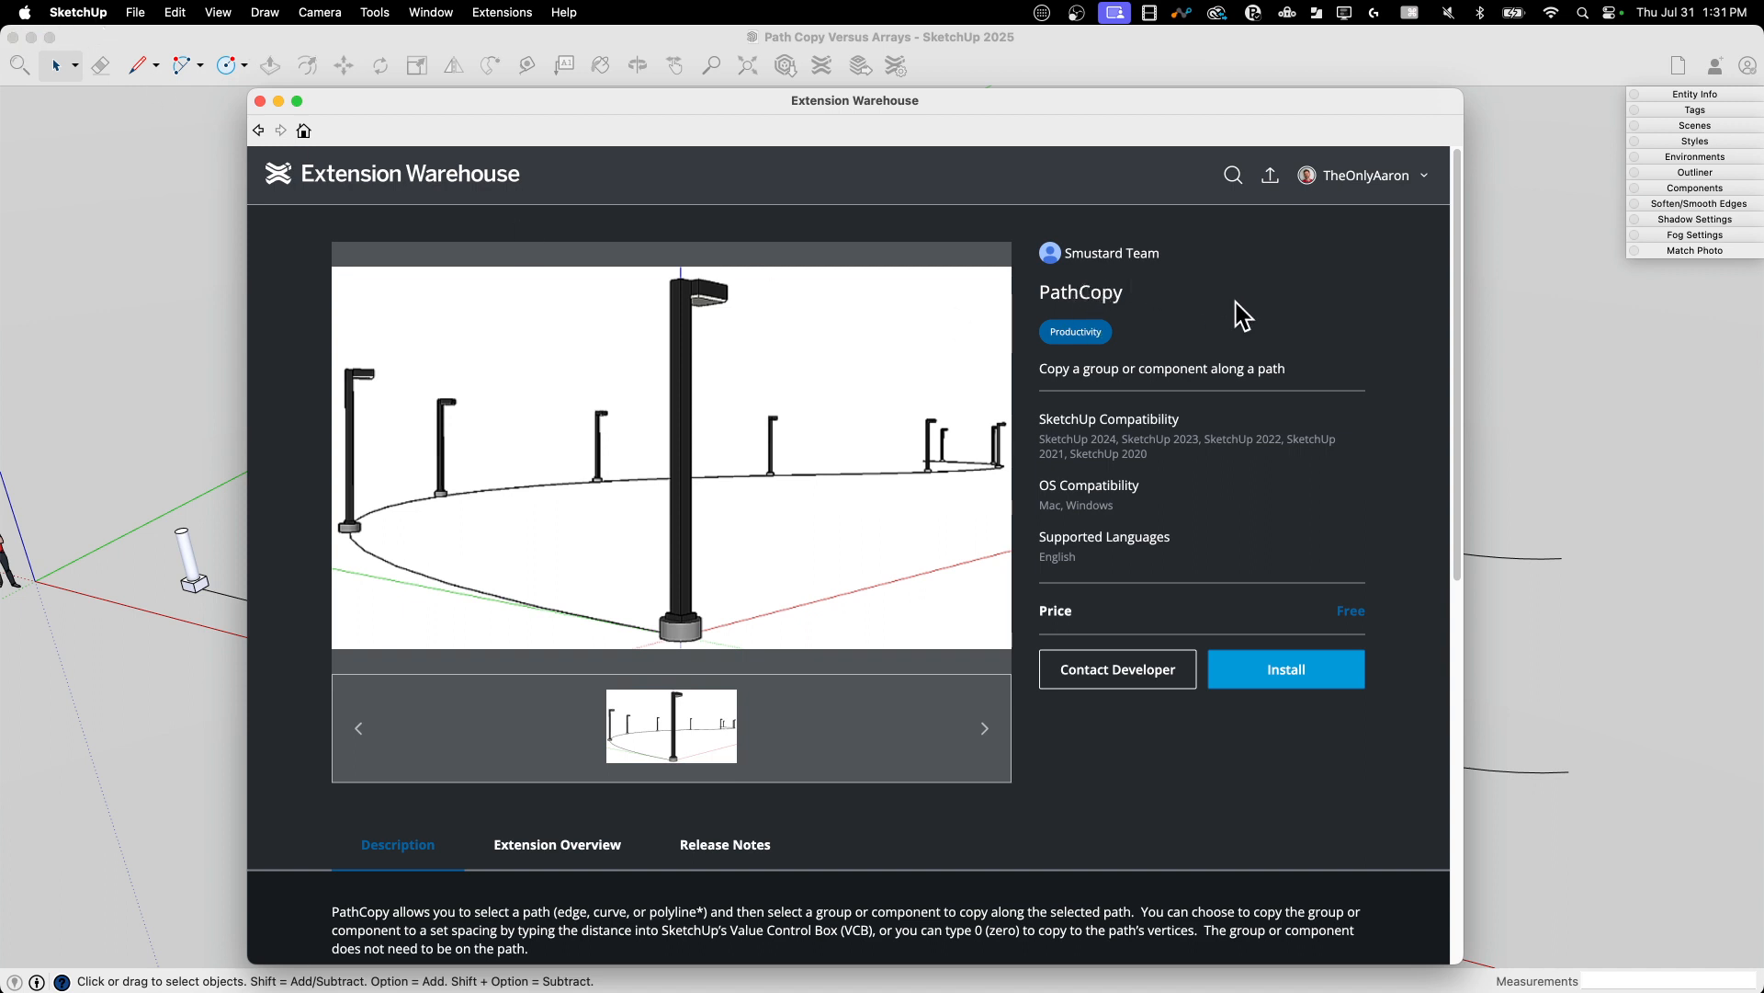
mouse_move(1241, 453)
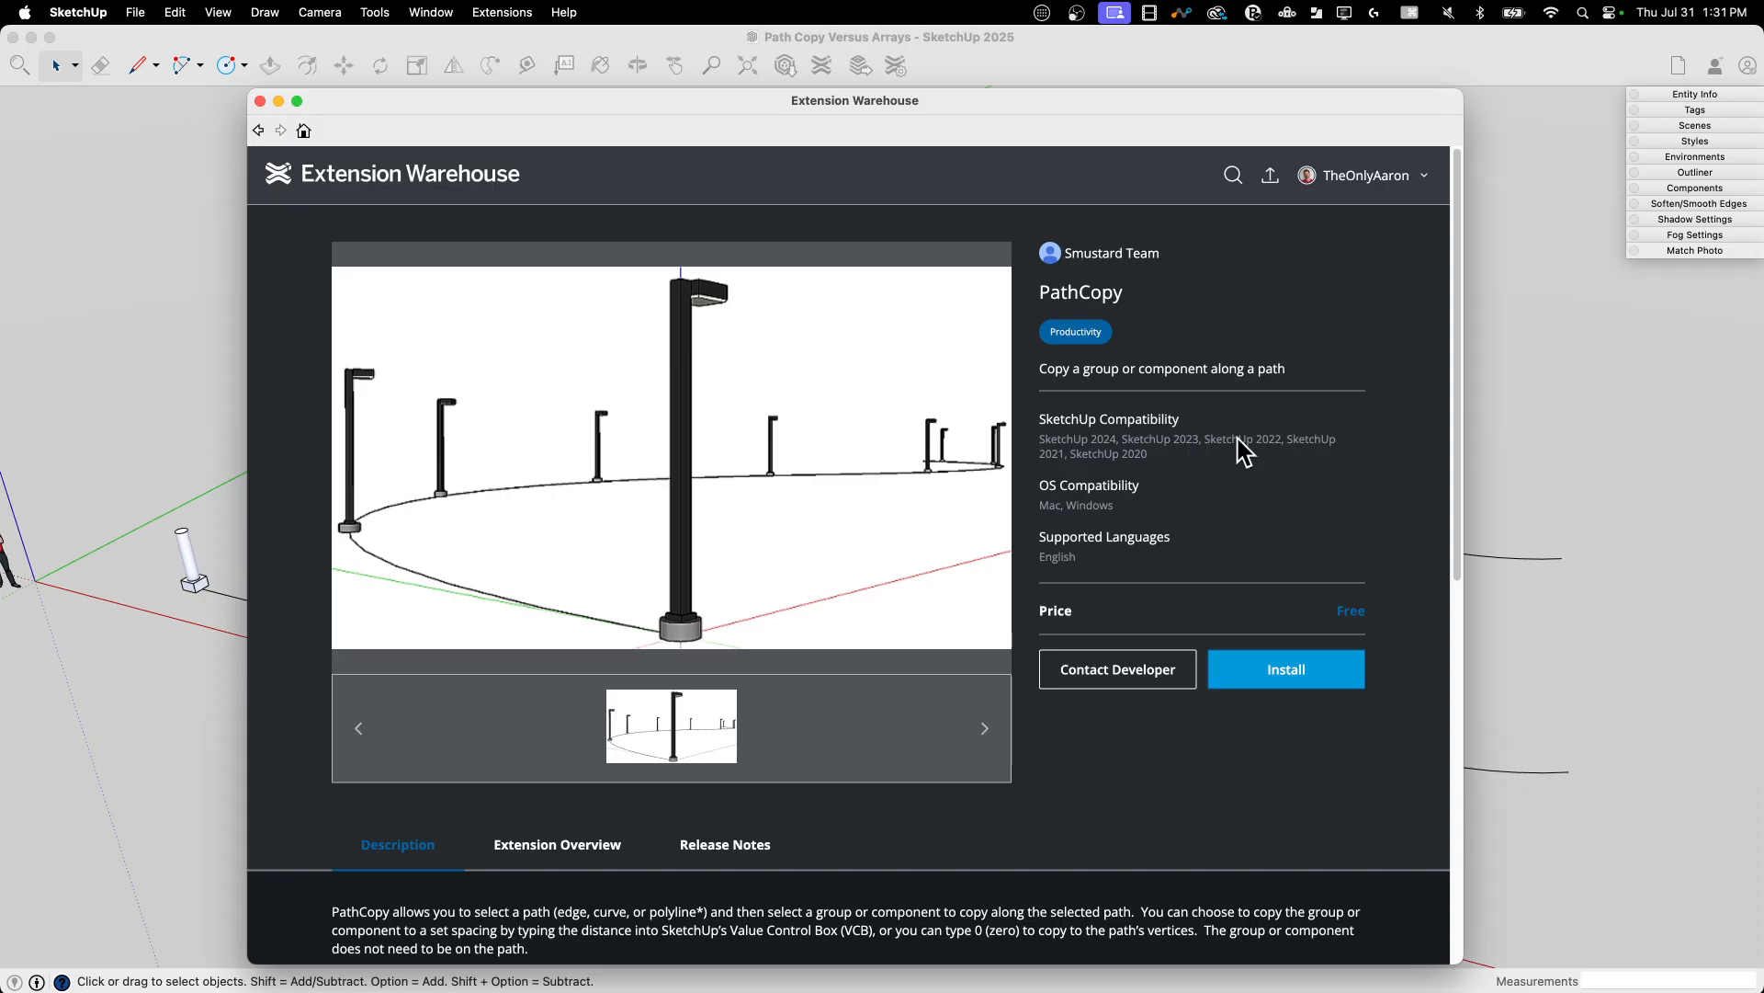
mouse_move(783, 442)
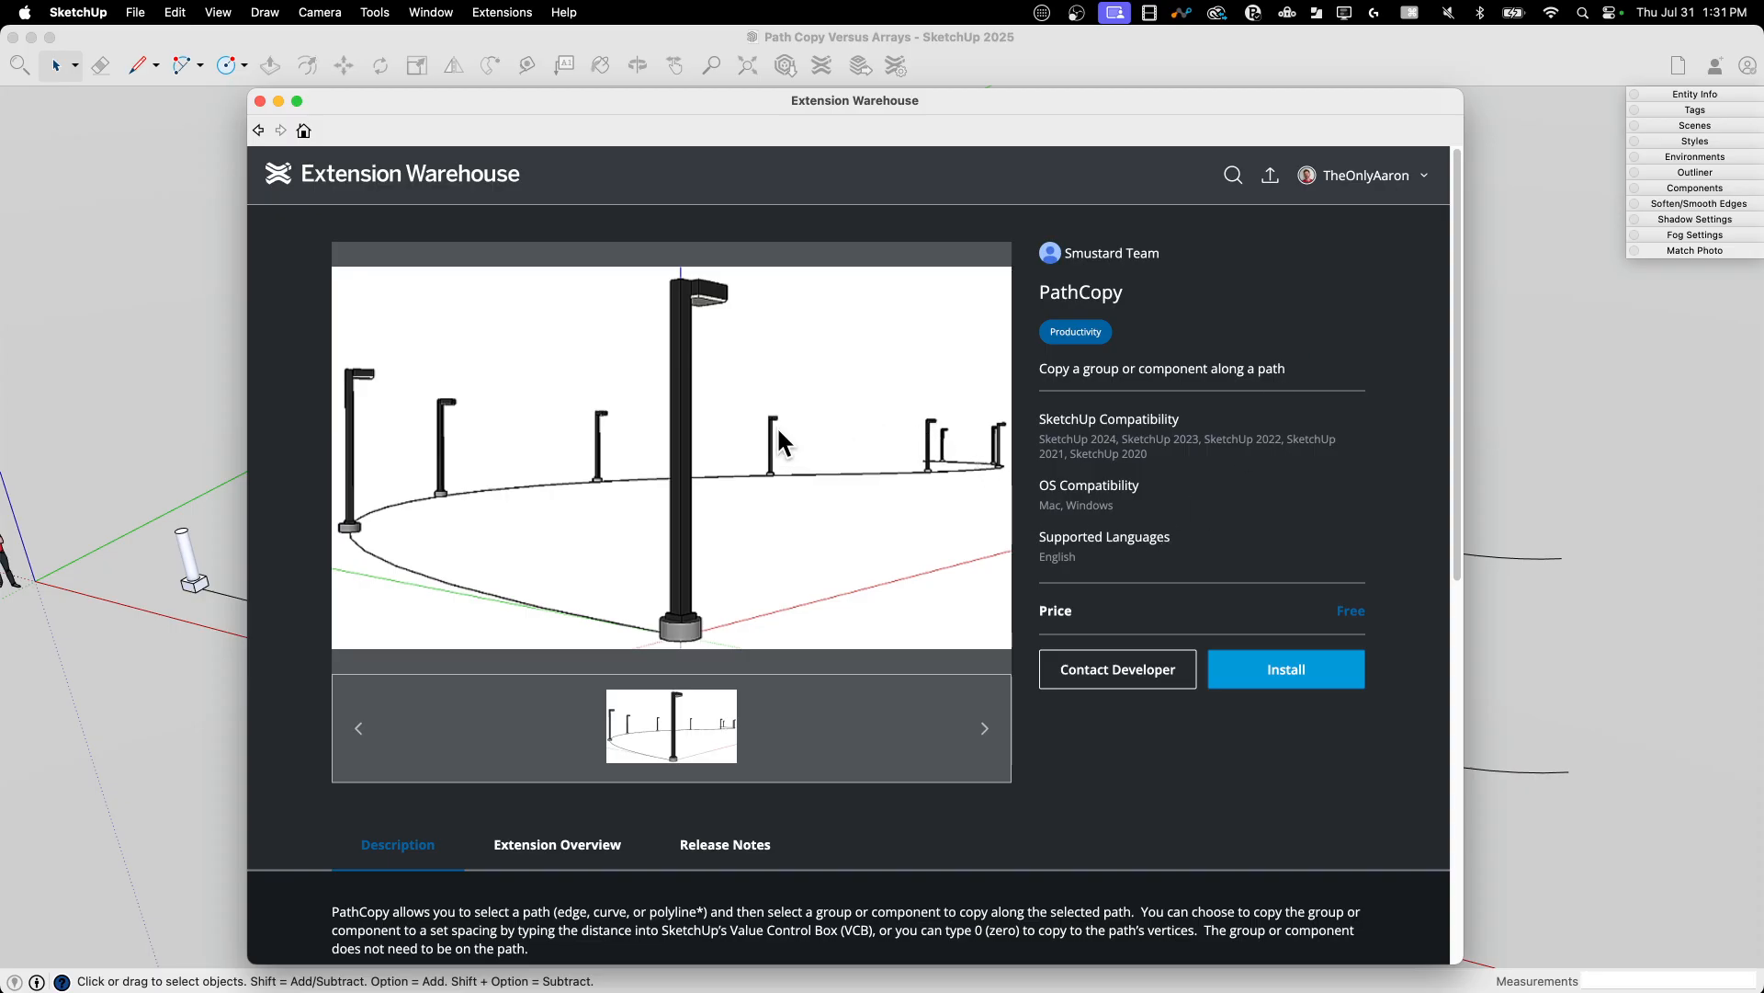
mouse_move(711, 631)
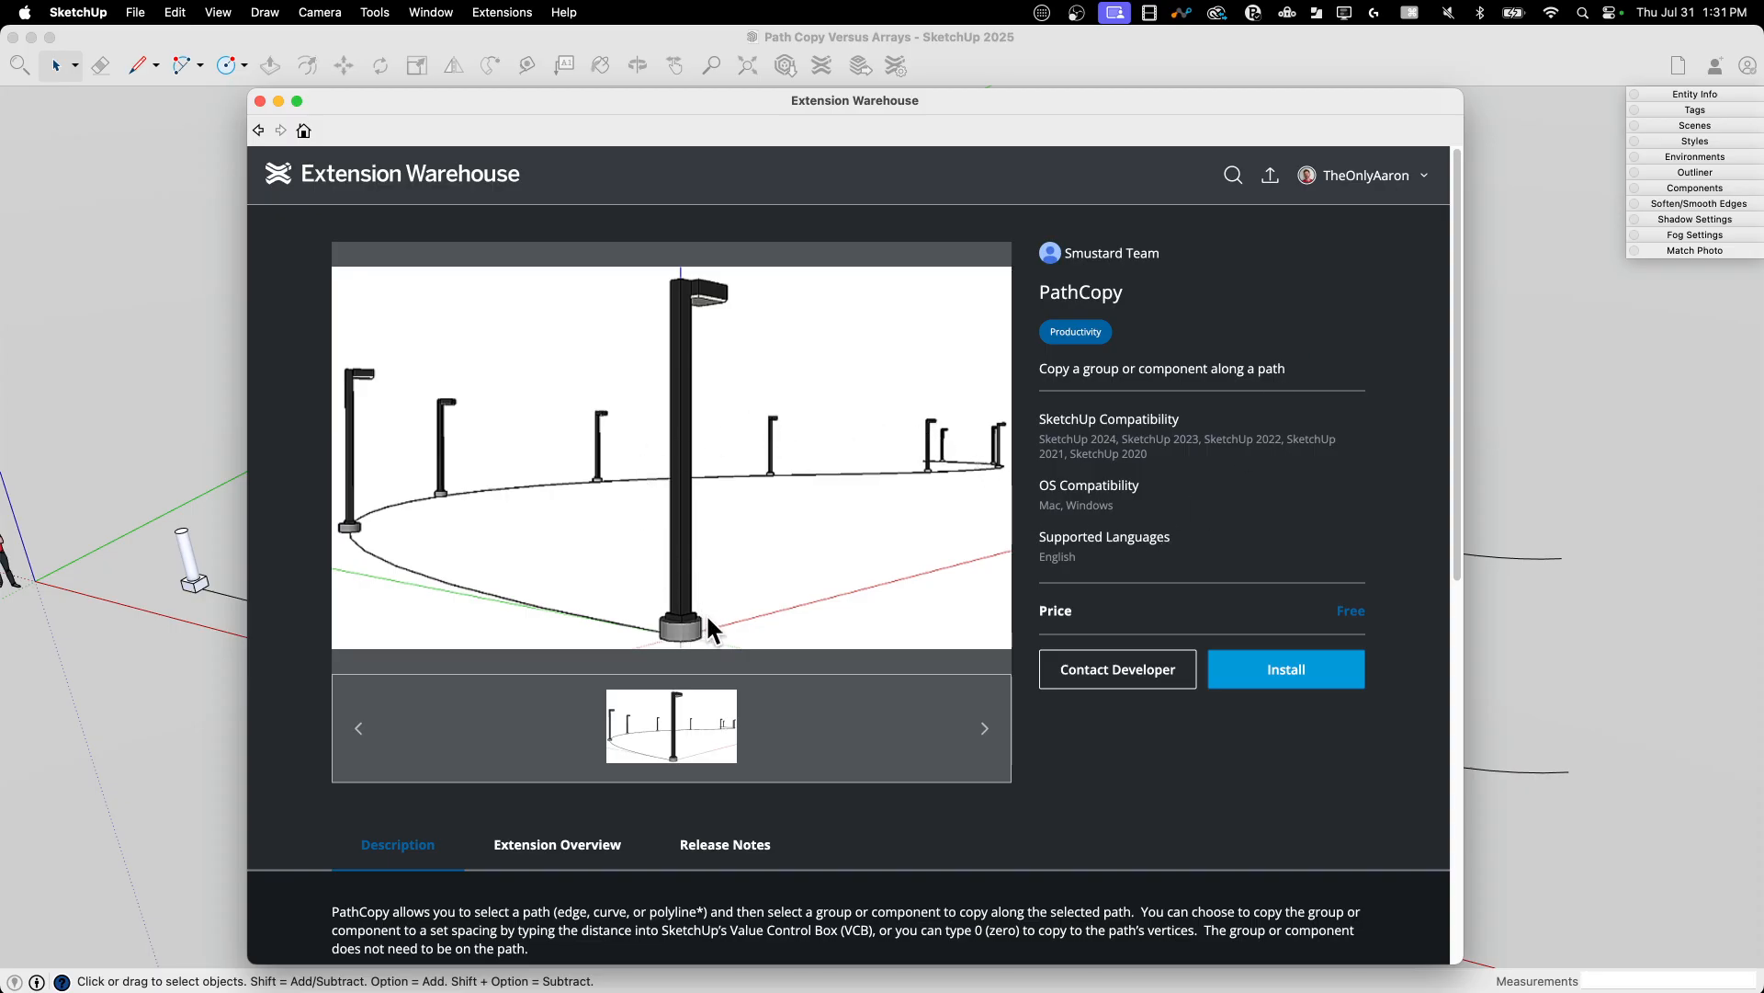
mouse_move(1018, 437)
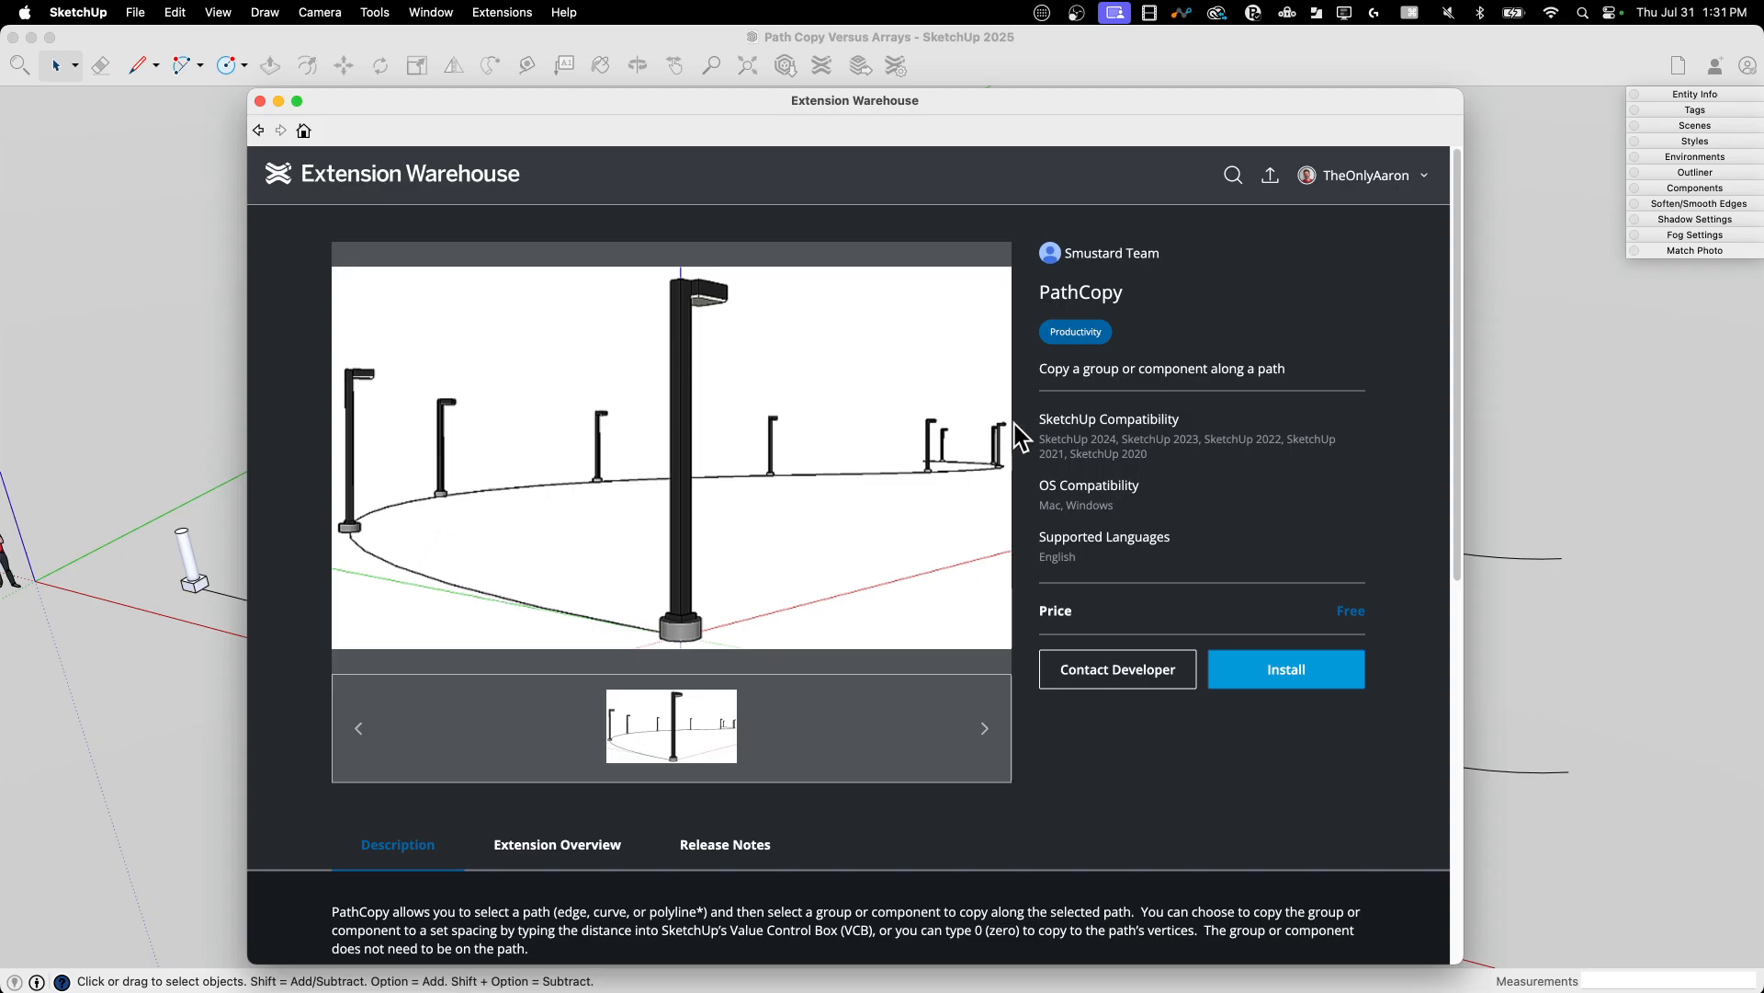
mouse_move(686, 636)
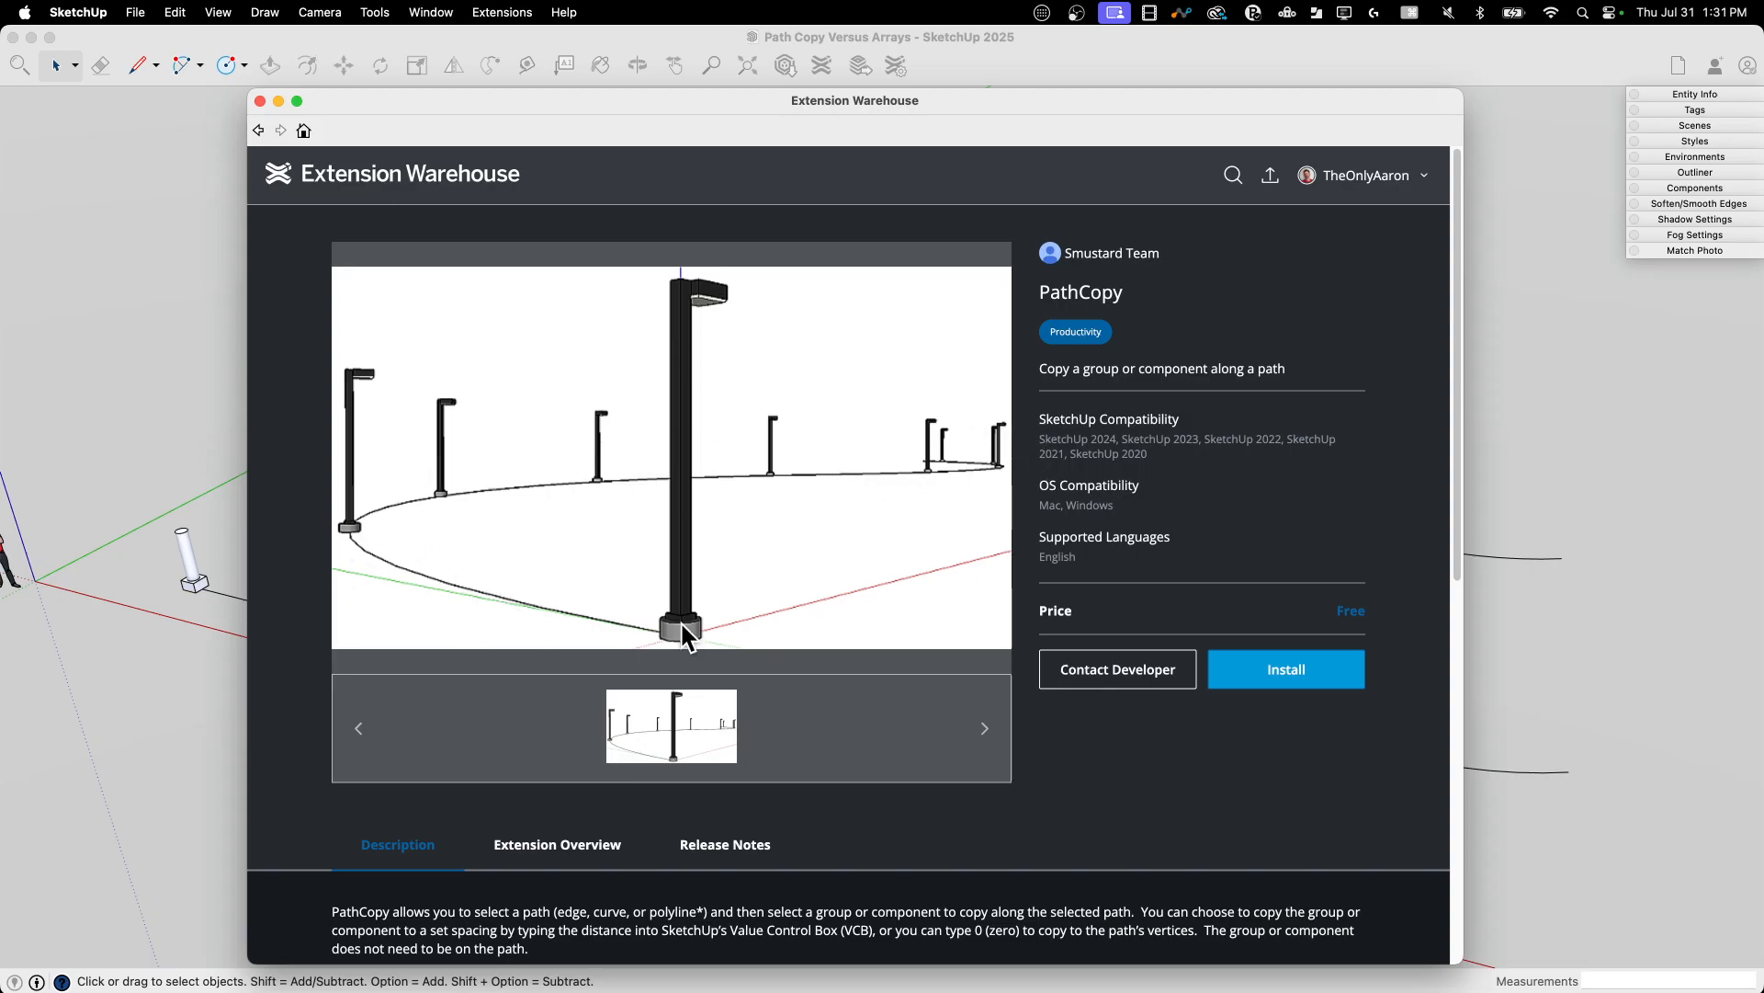
mouse_move(1224, 633)
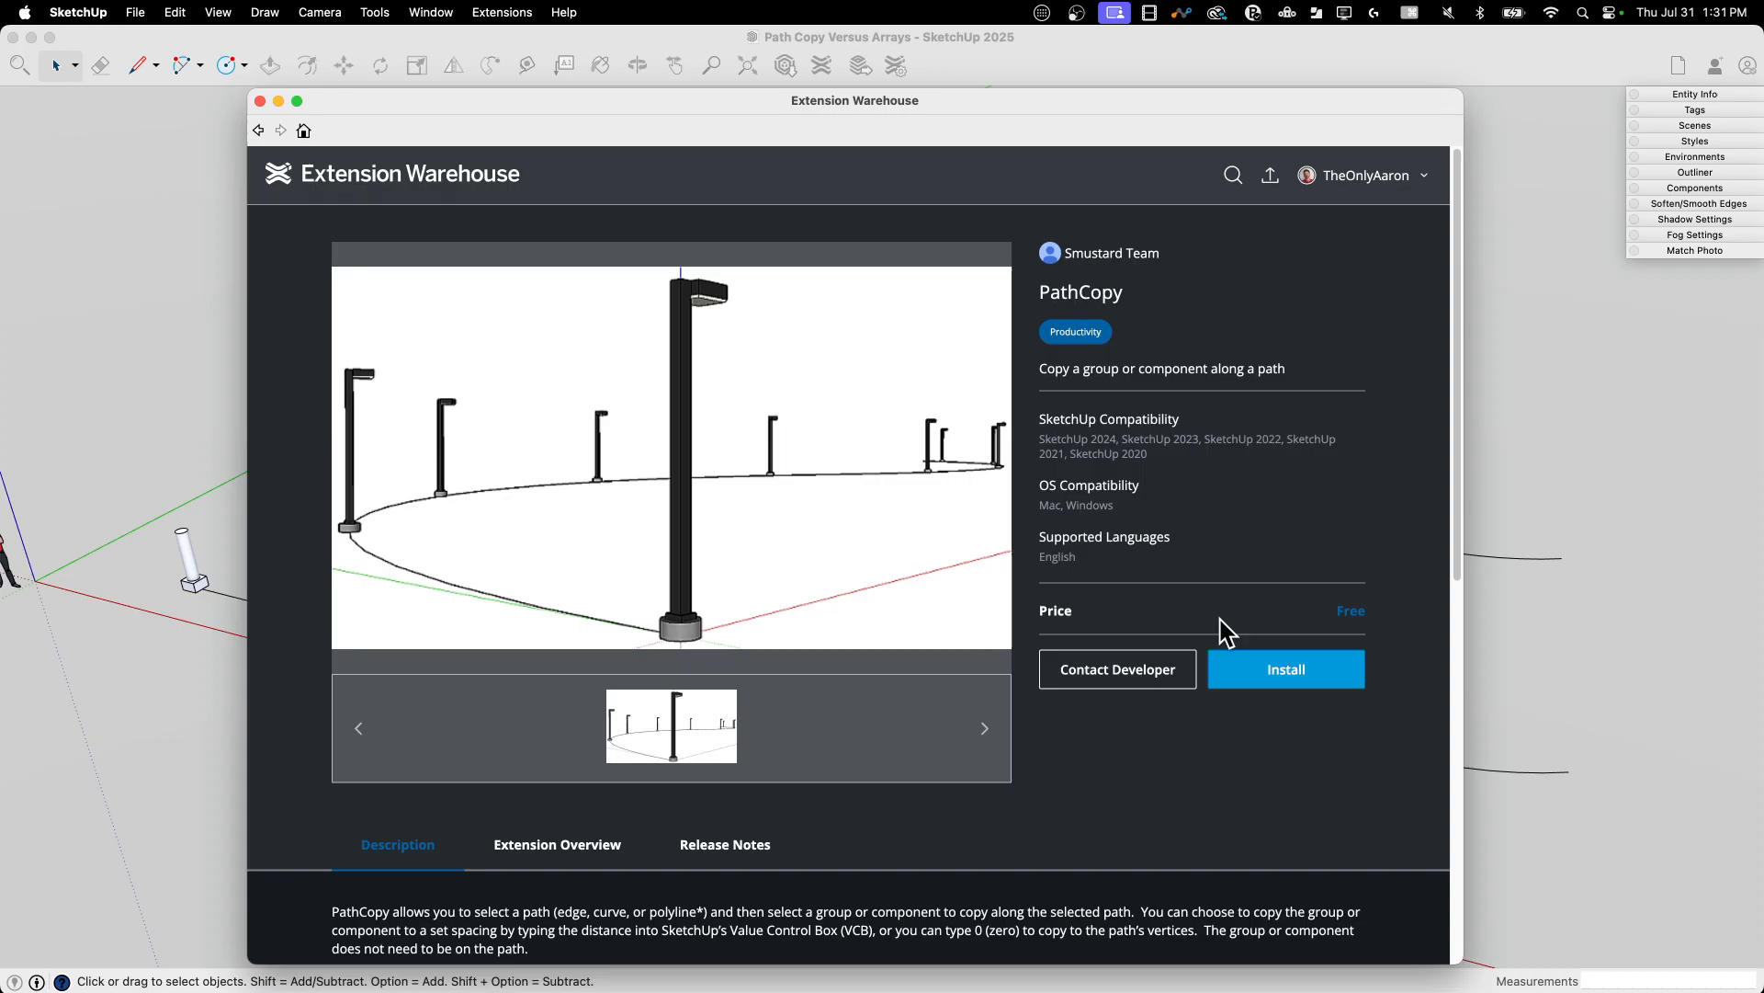
mouse_move(1147, 509)
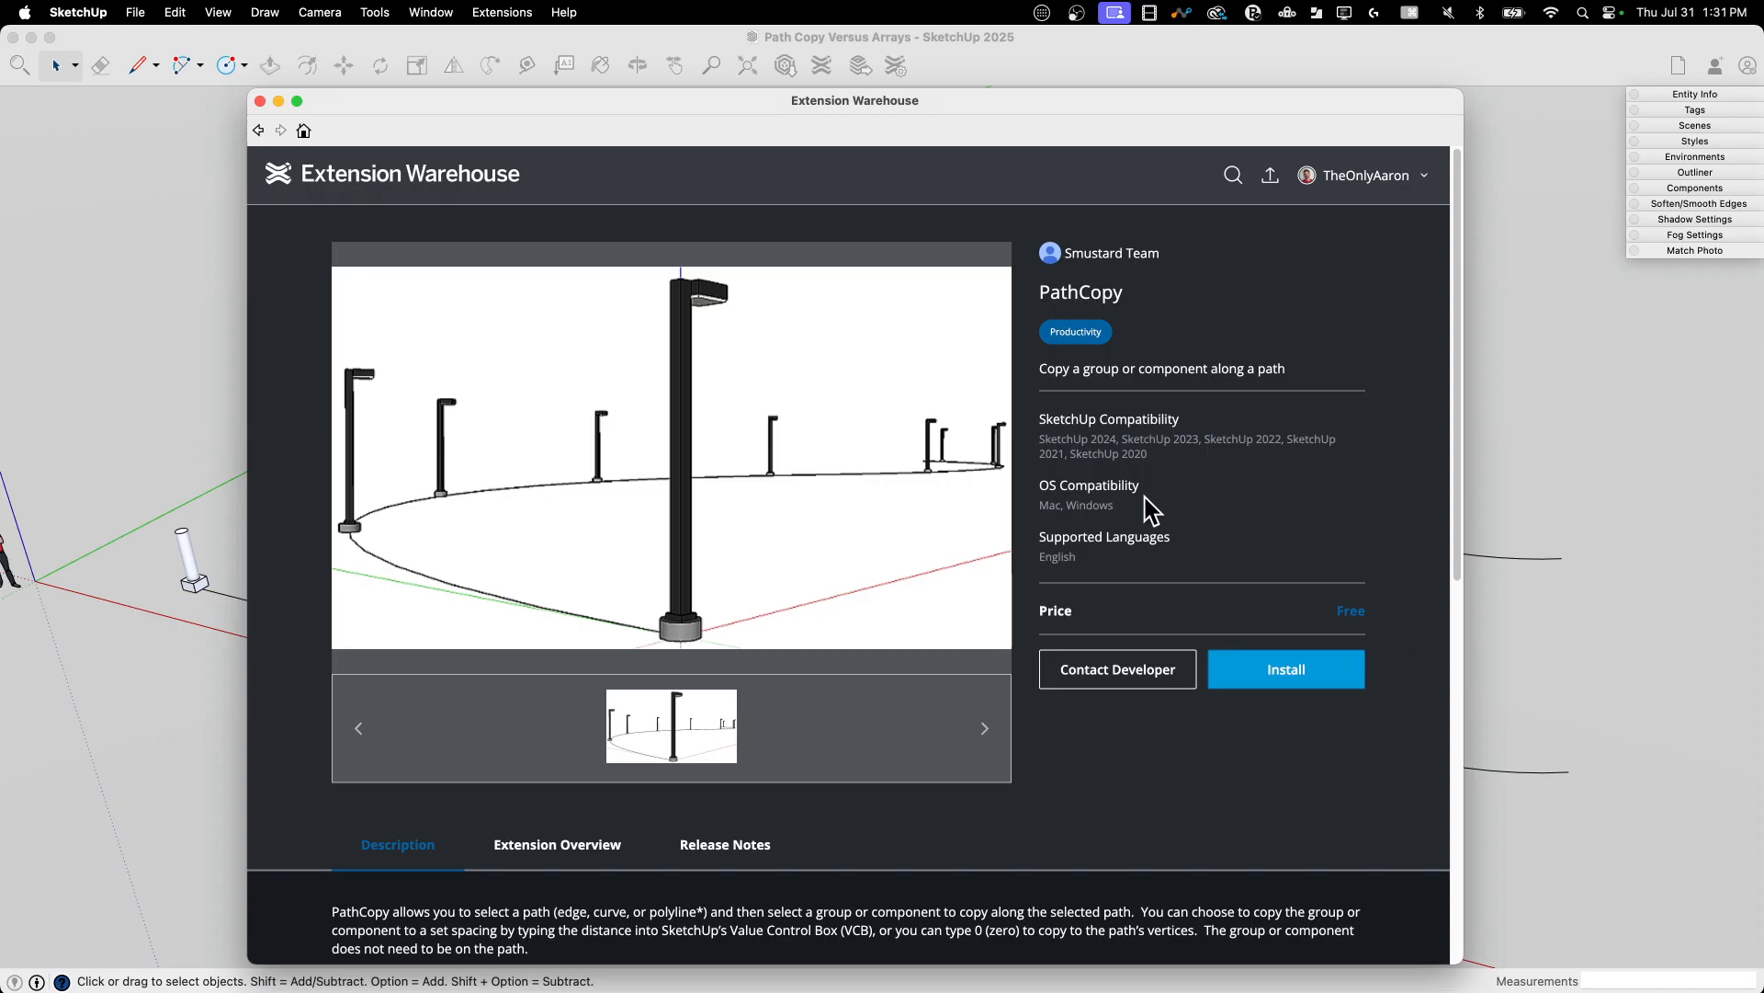
mouse_move(1121, 535)
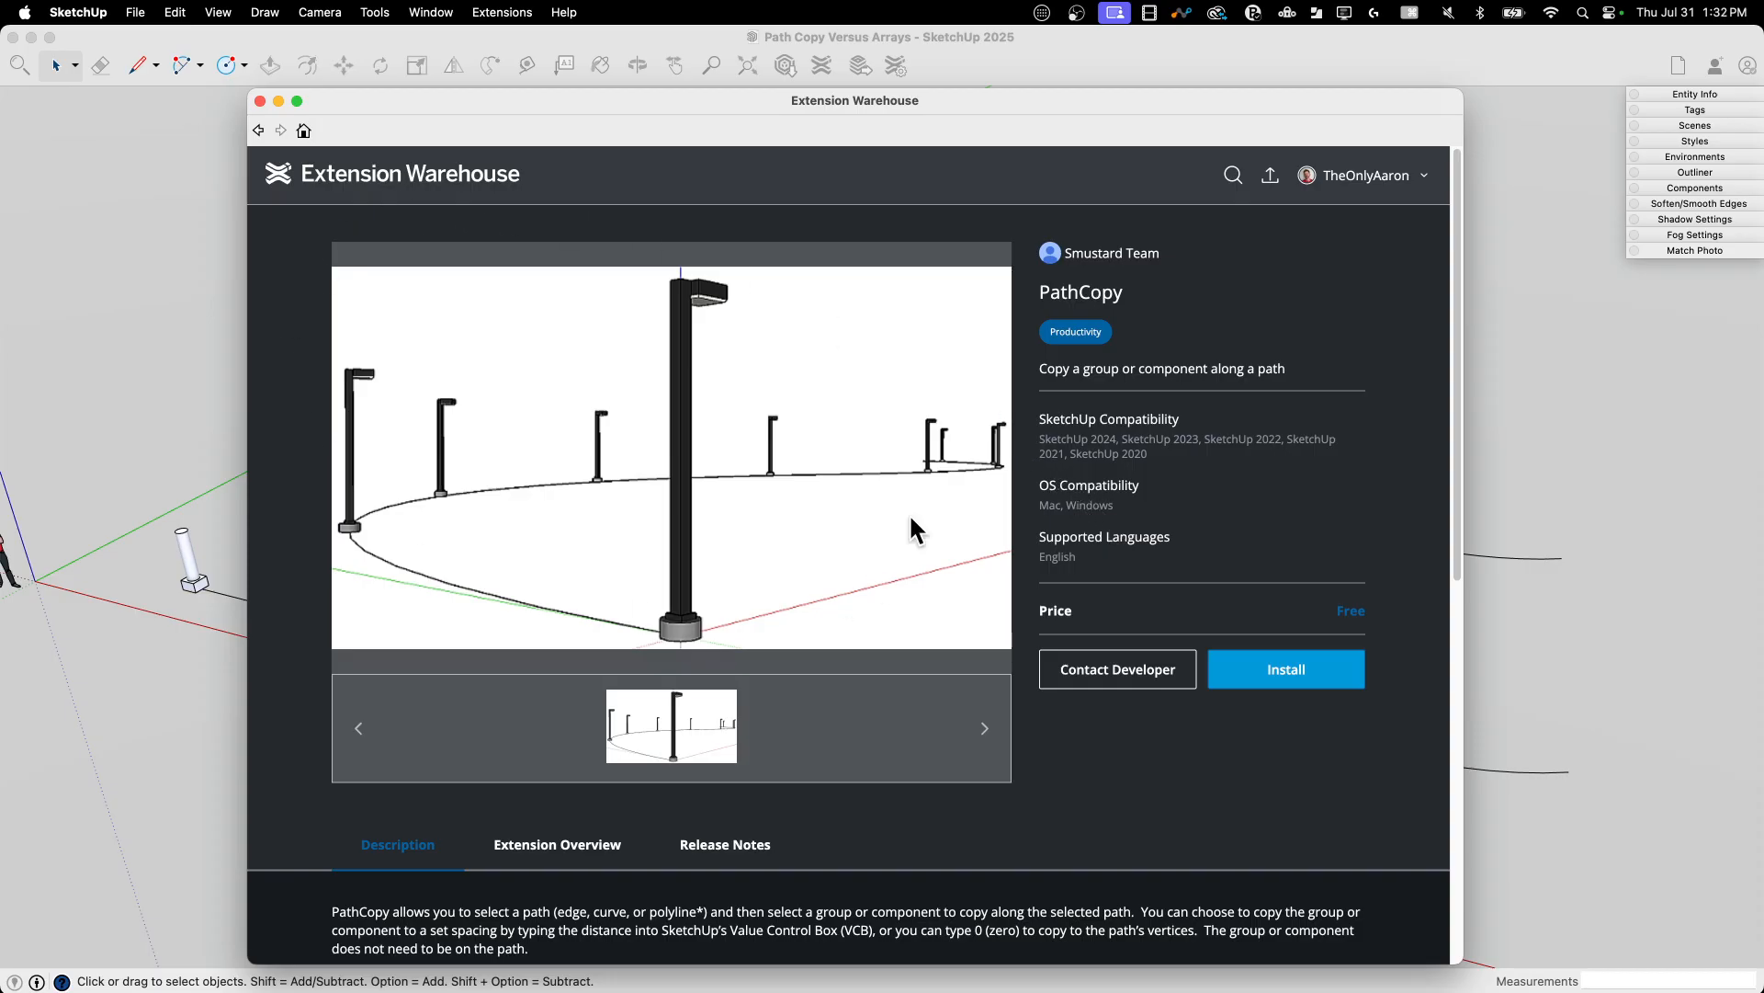
mouse_move(858, 471)
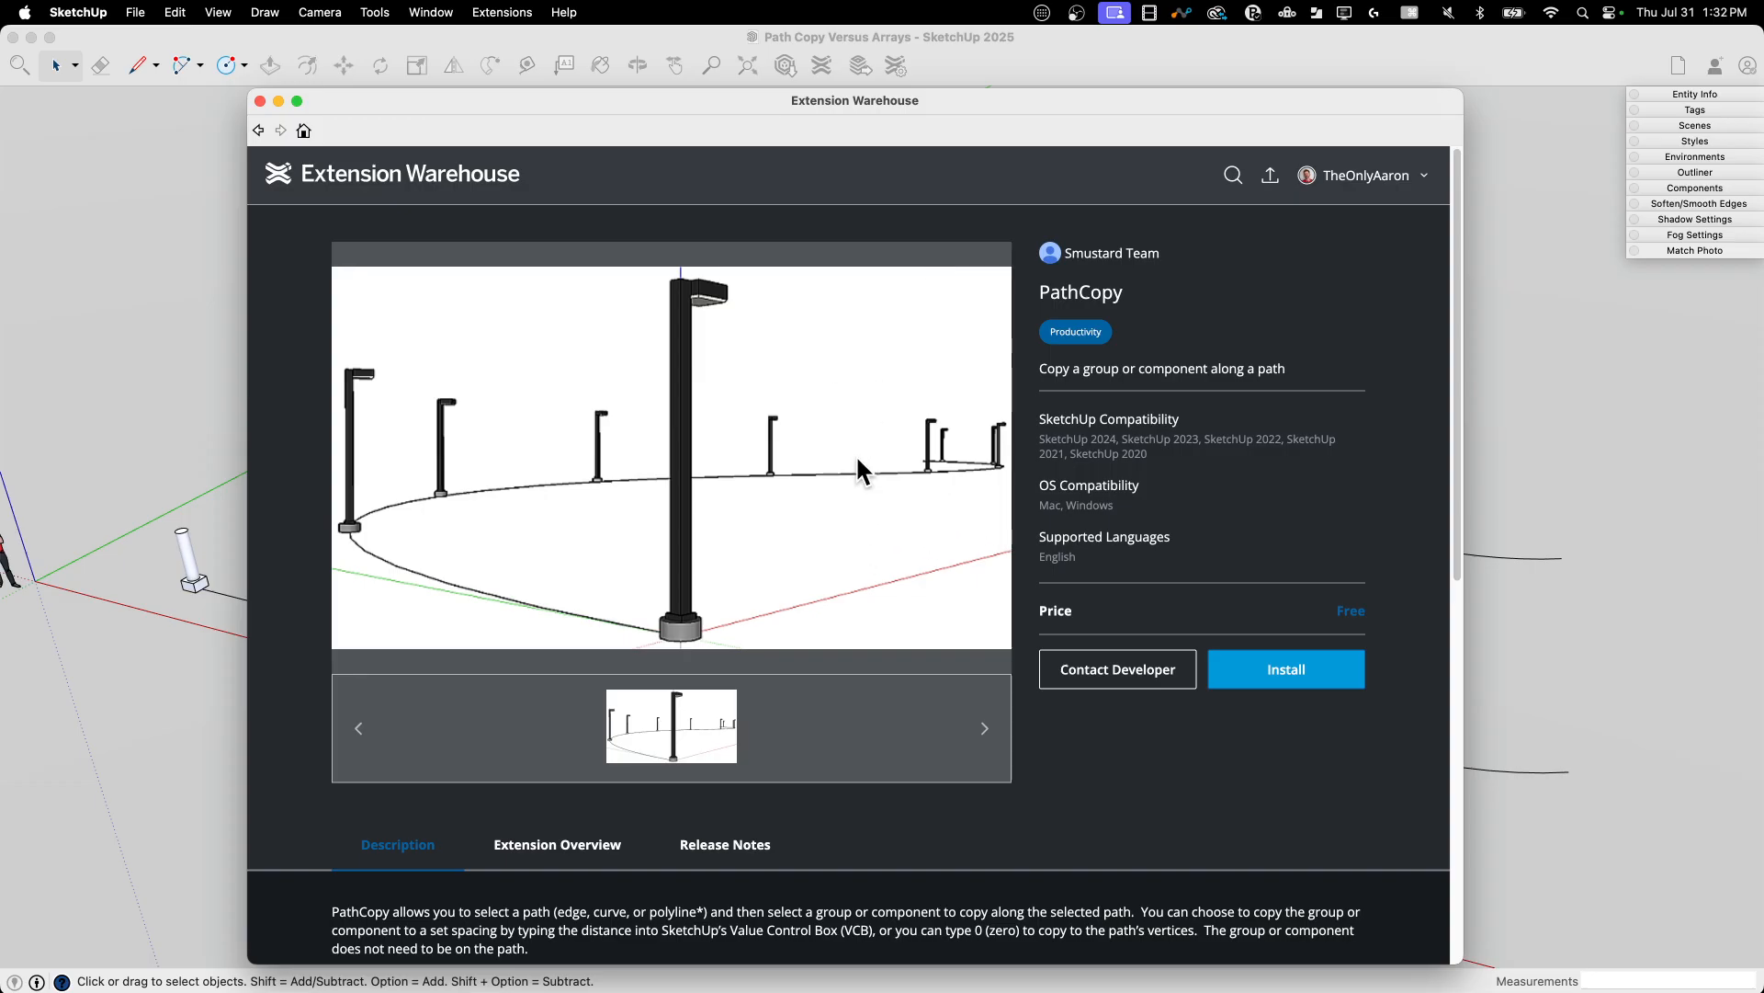
mouse_move(726, 417)
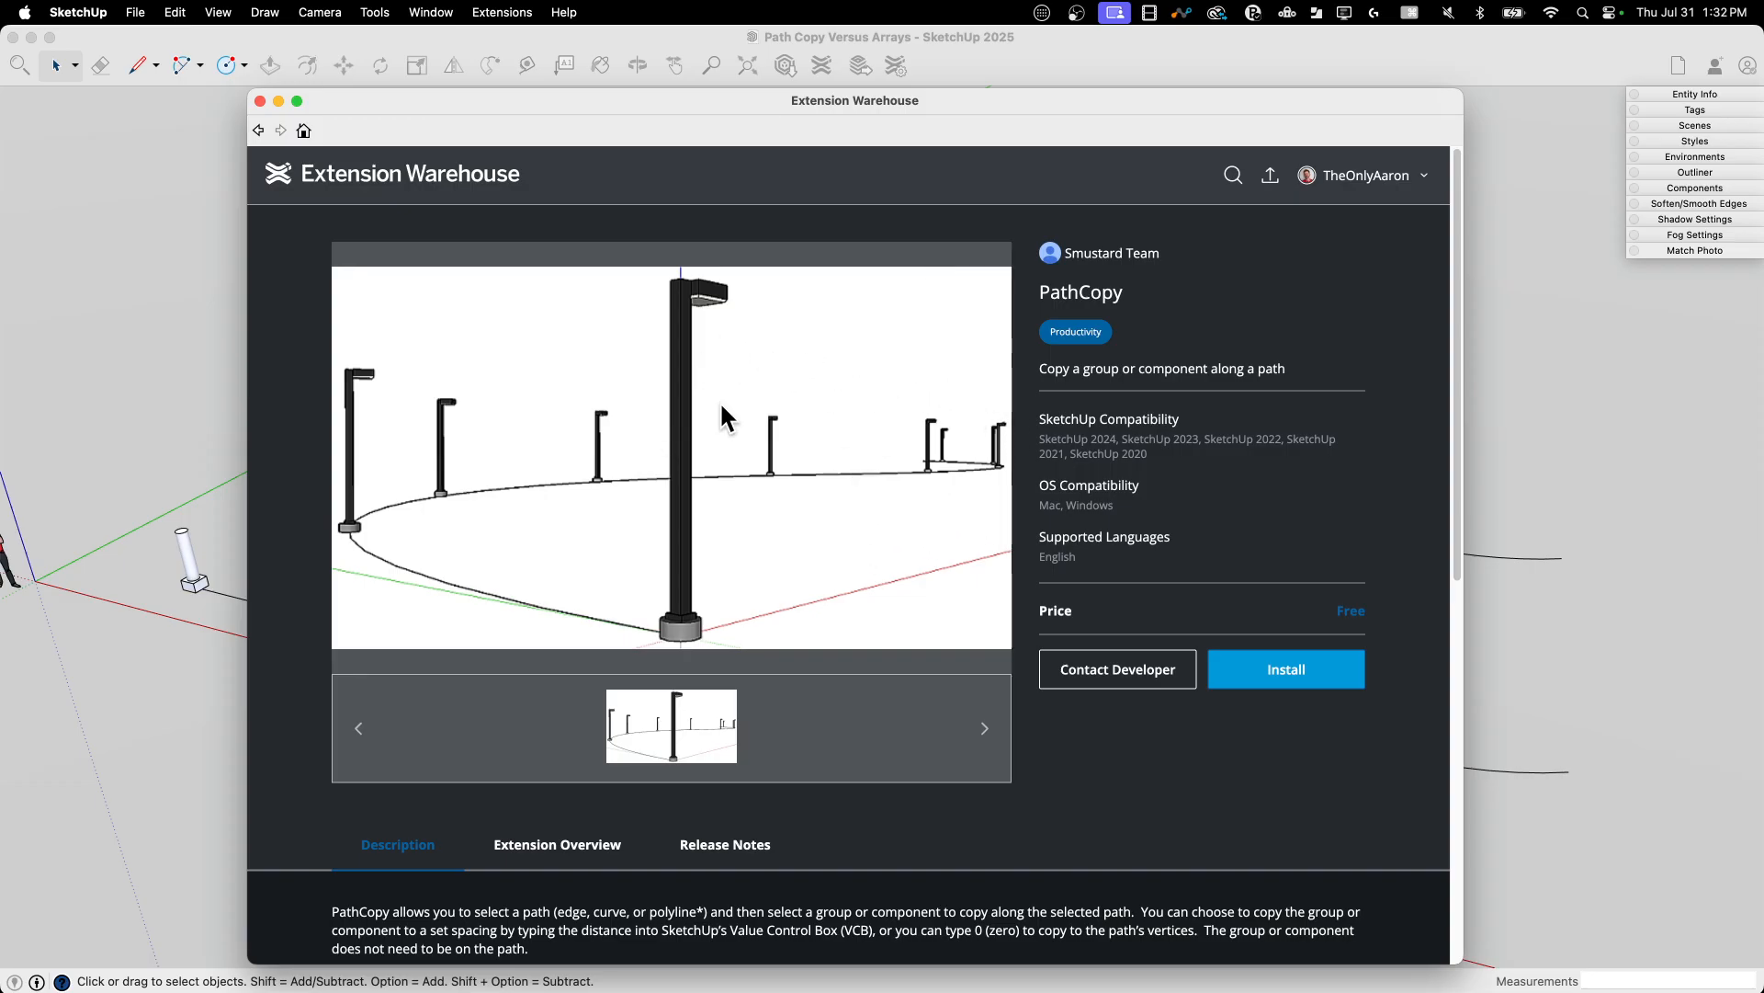
mouse_move(259, 103)
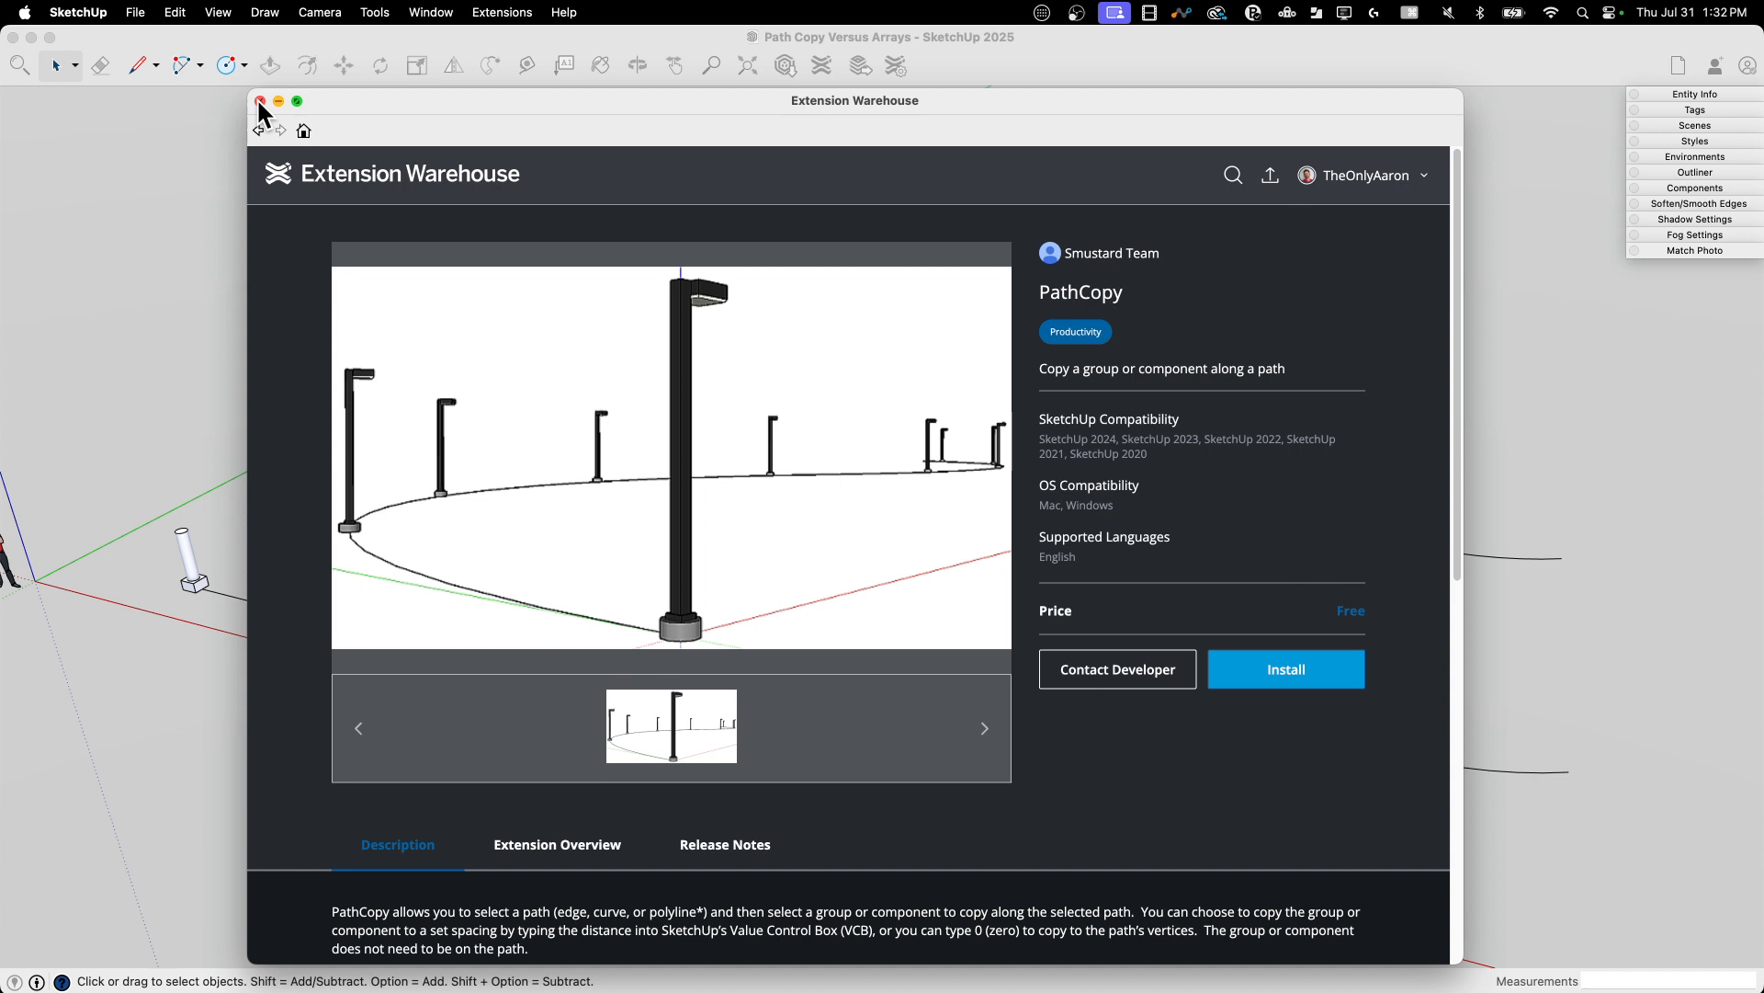
Close the PathCopy Extension Warehouse page and return to the model with the three path types
left_click(259, 102)
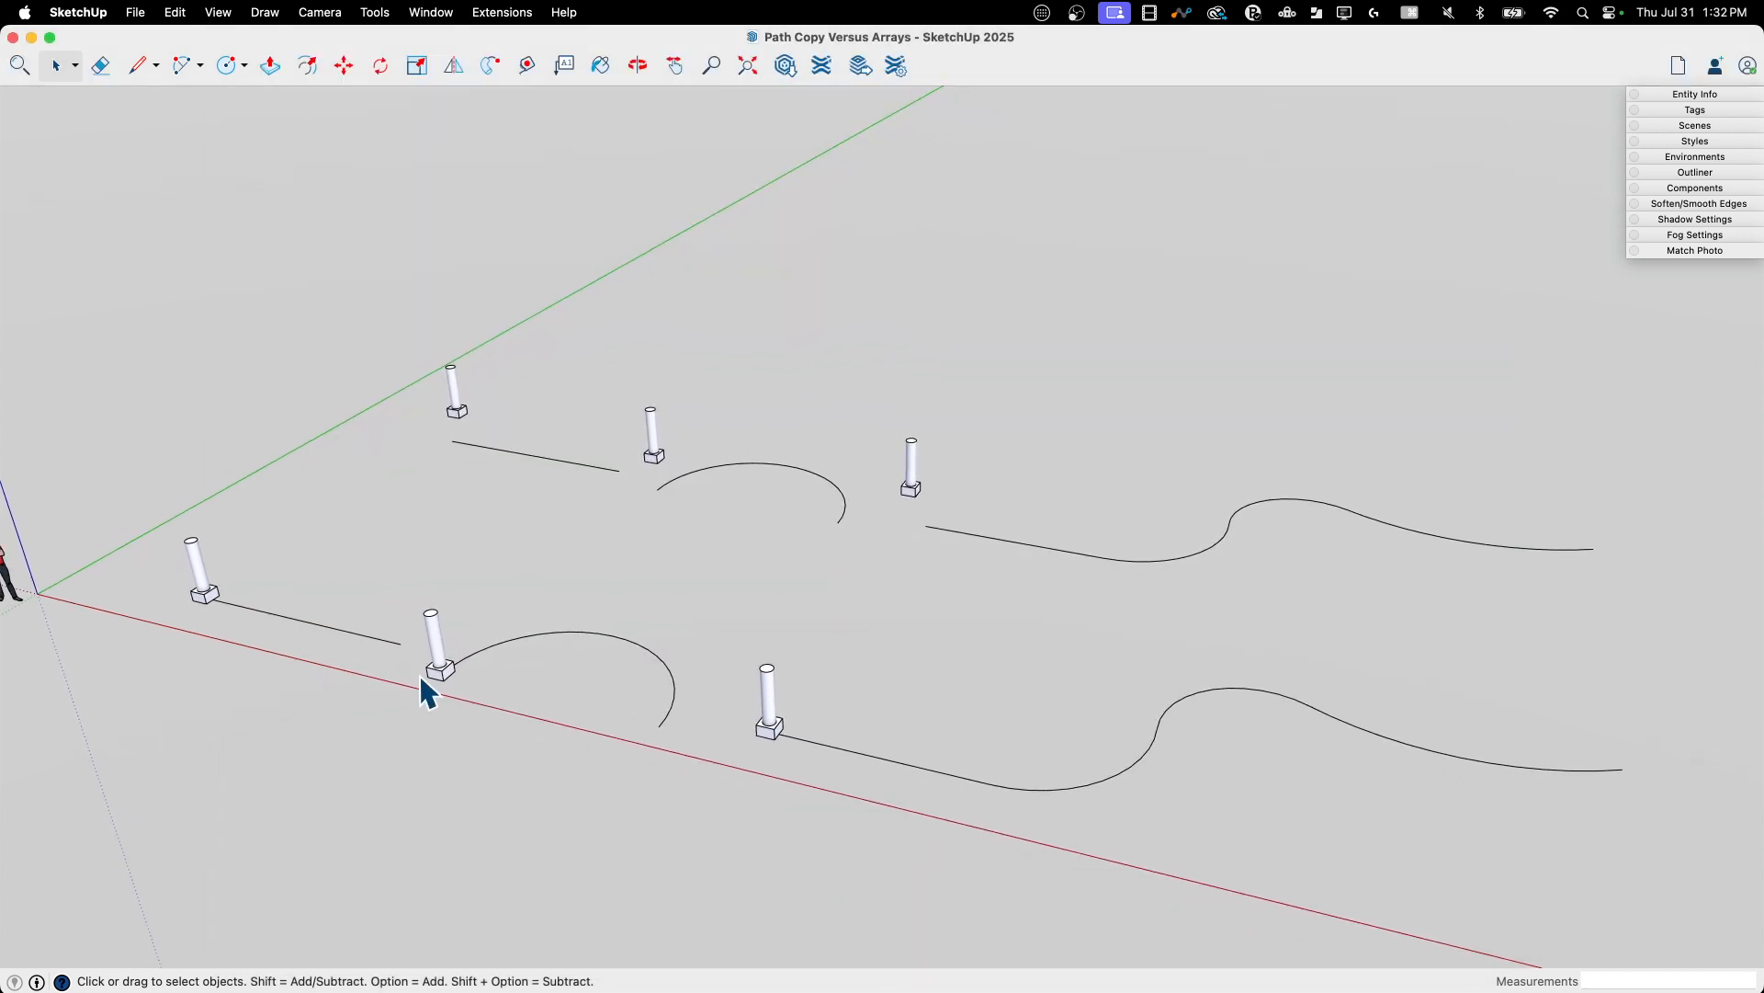
mouse_move(928, 748)
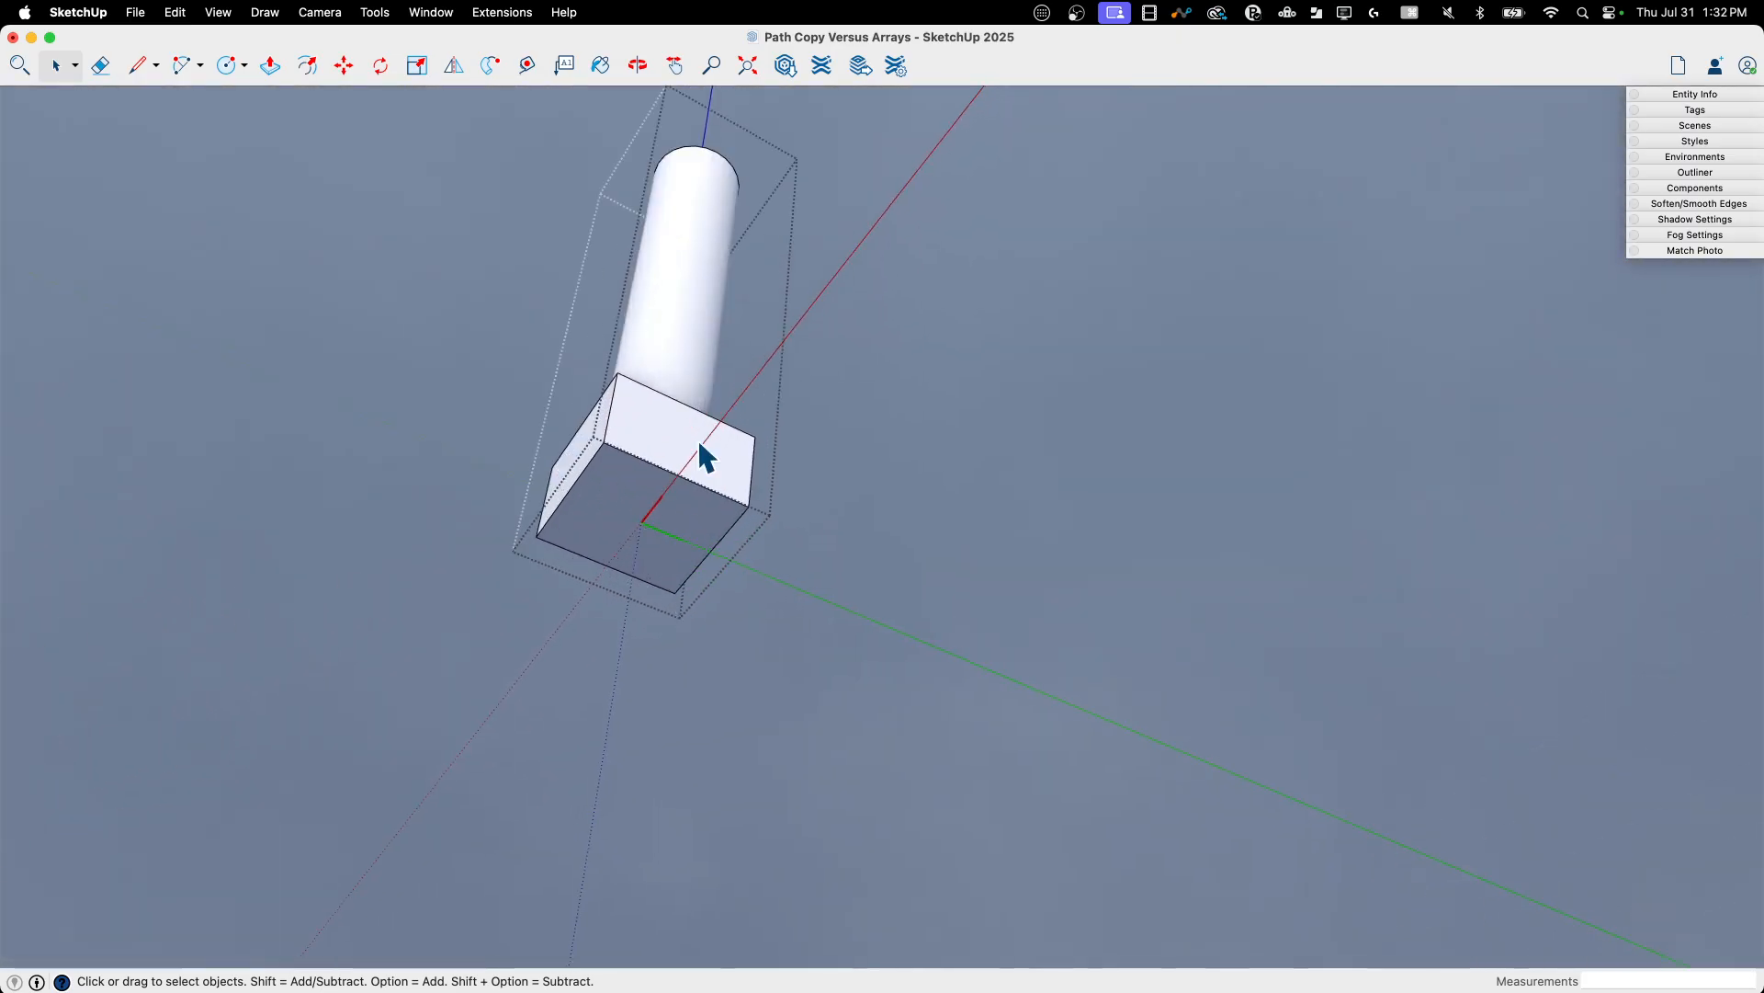
mouse_move(651, 535)
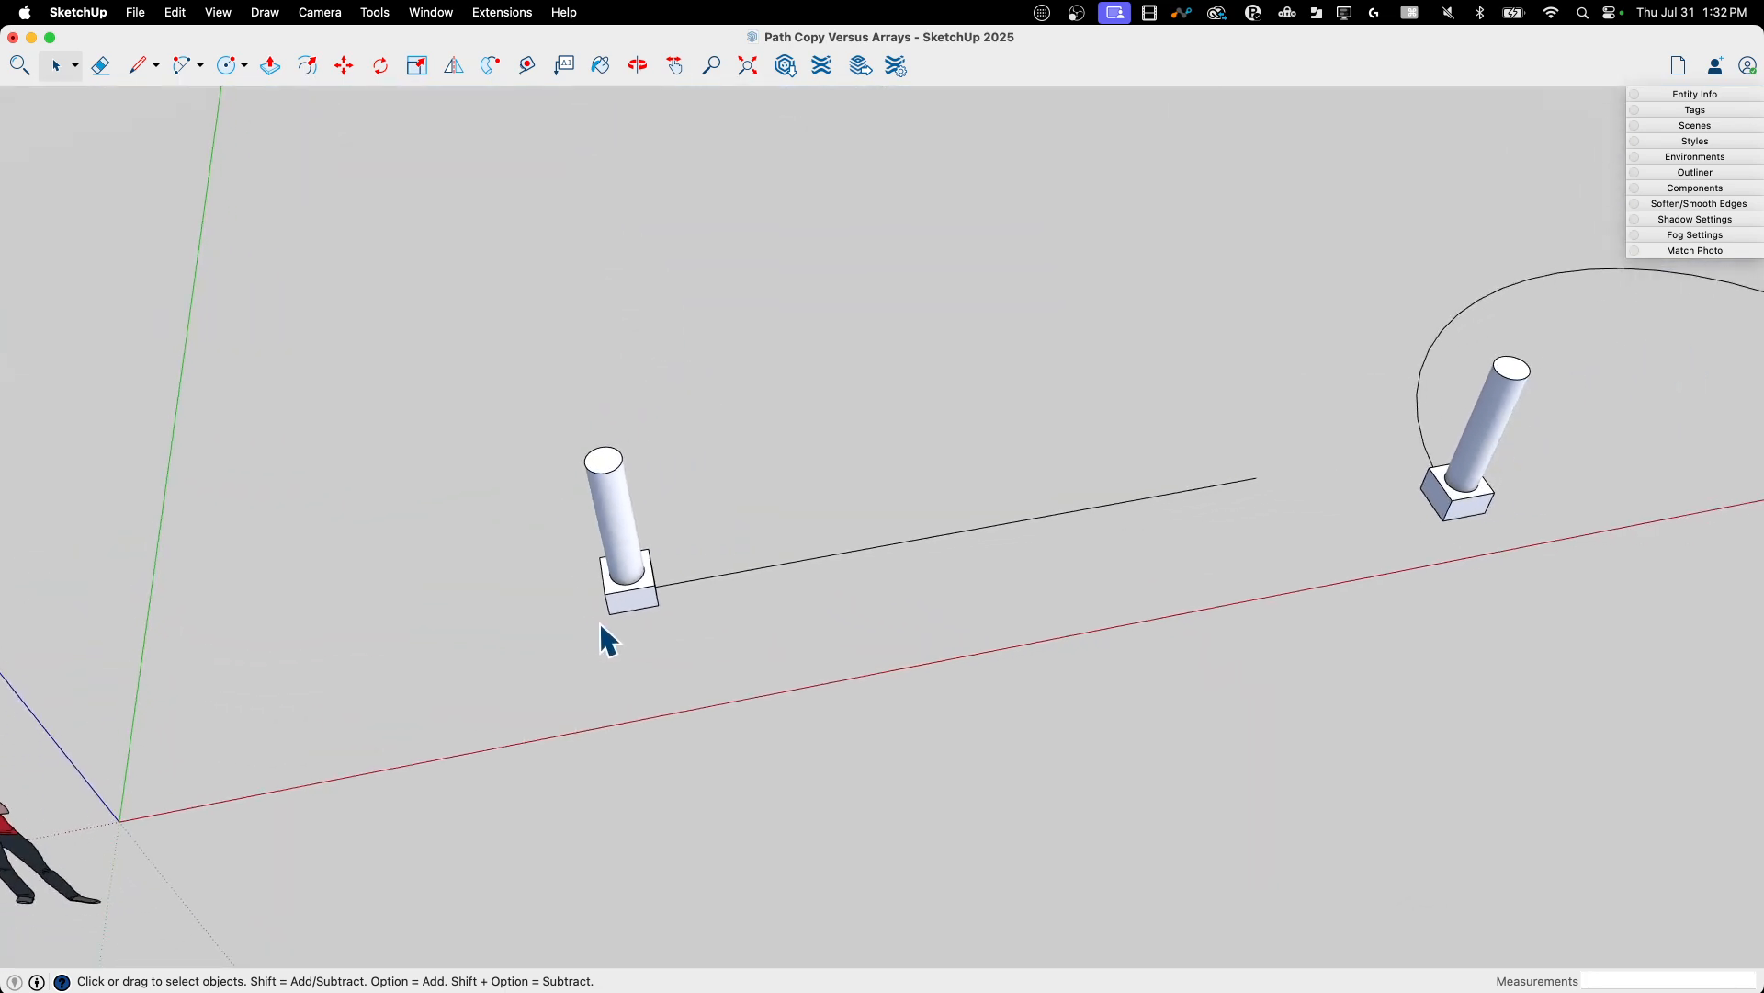
Select the cylinder-on-block component at the start of the straight line for copying
left_click(617, 529)
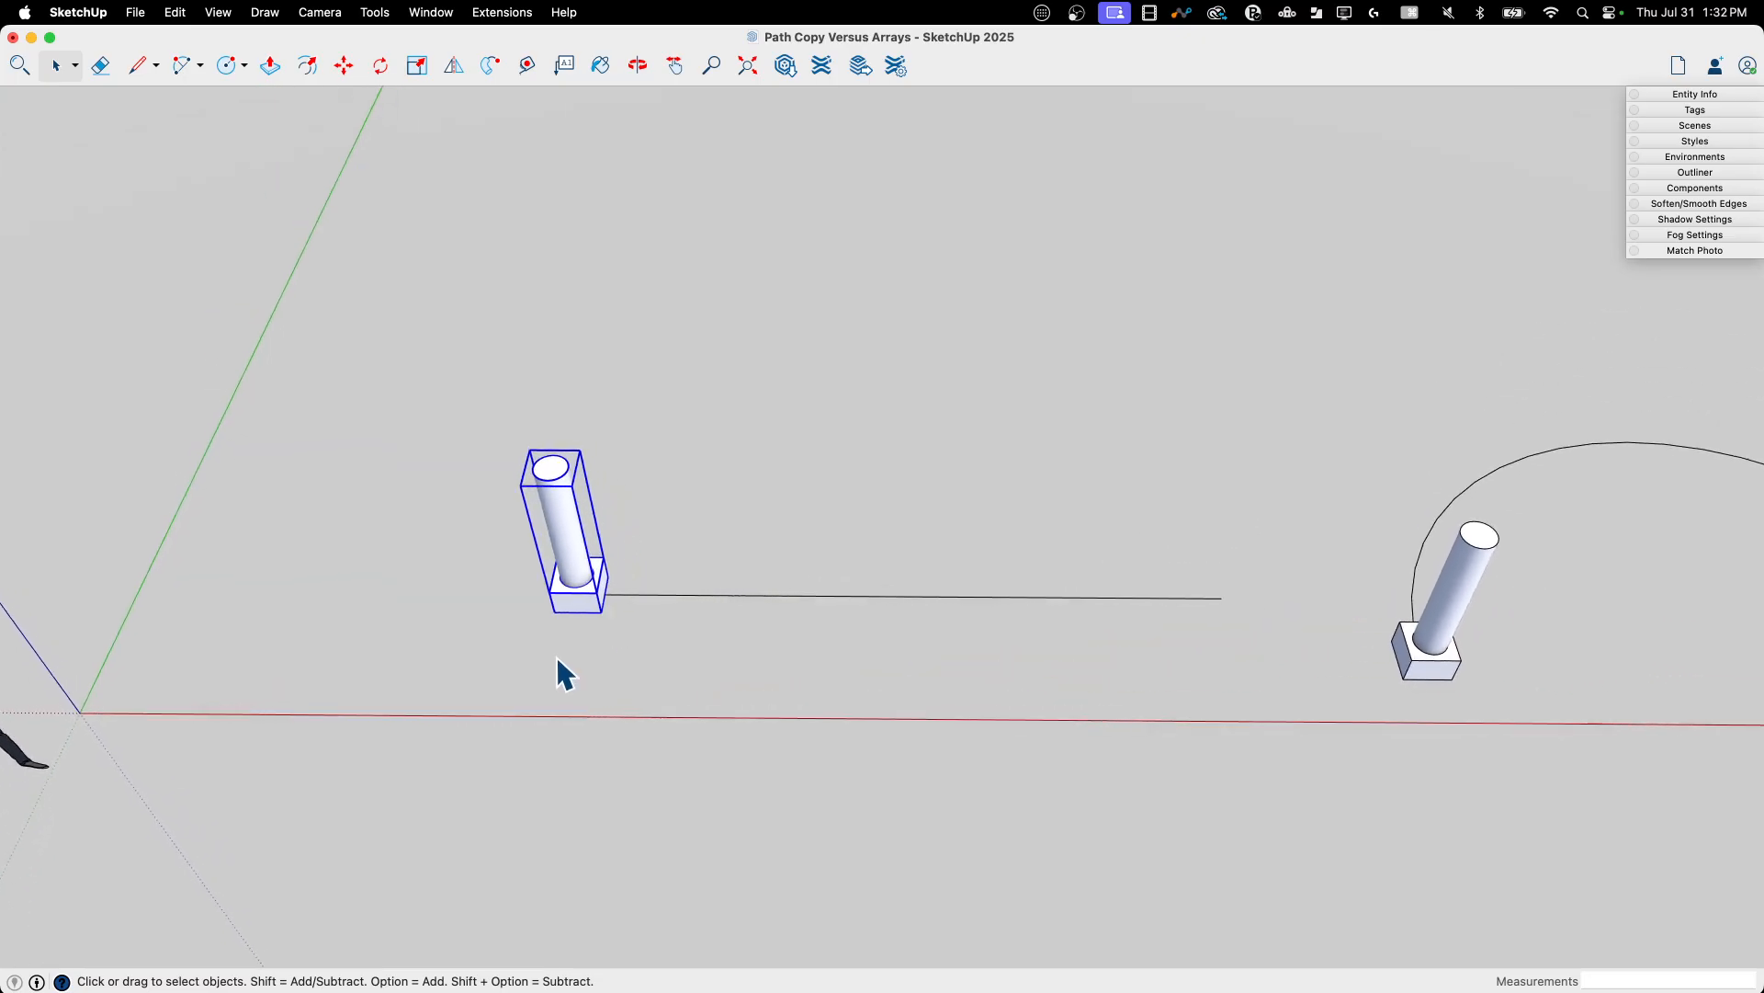
mouse_move(584, 636)
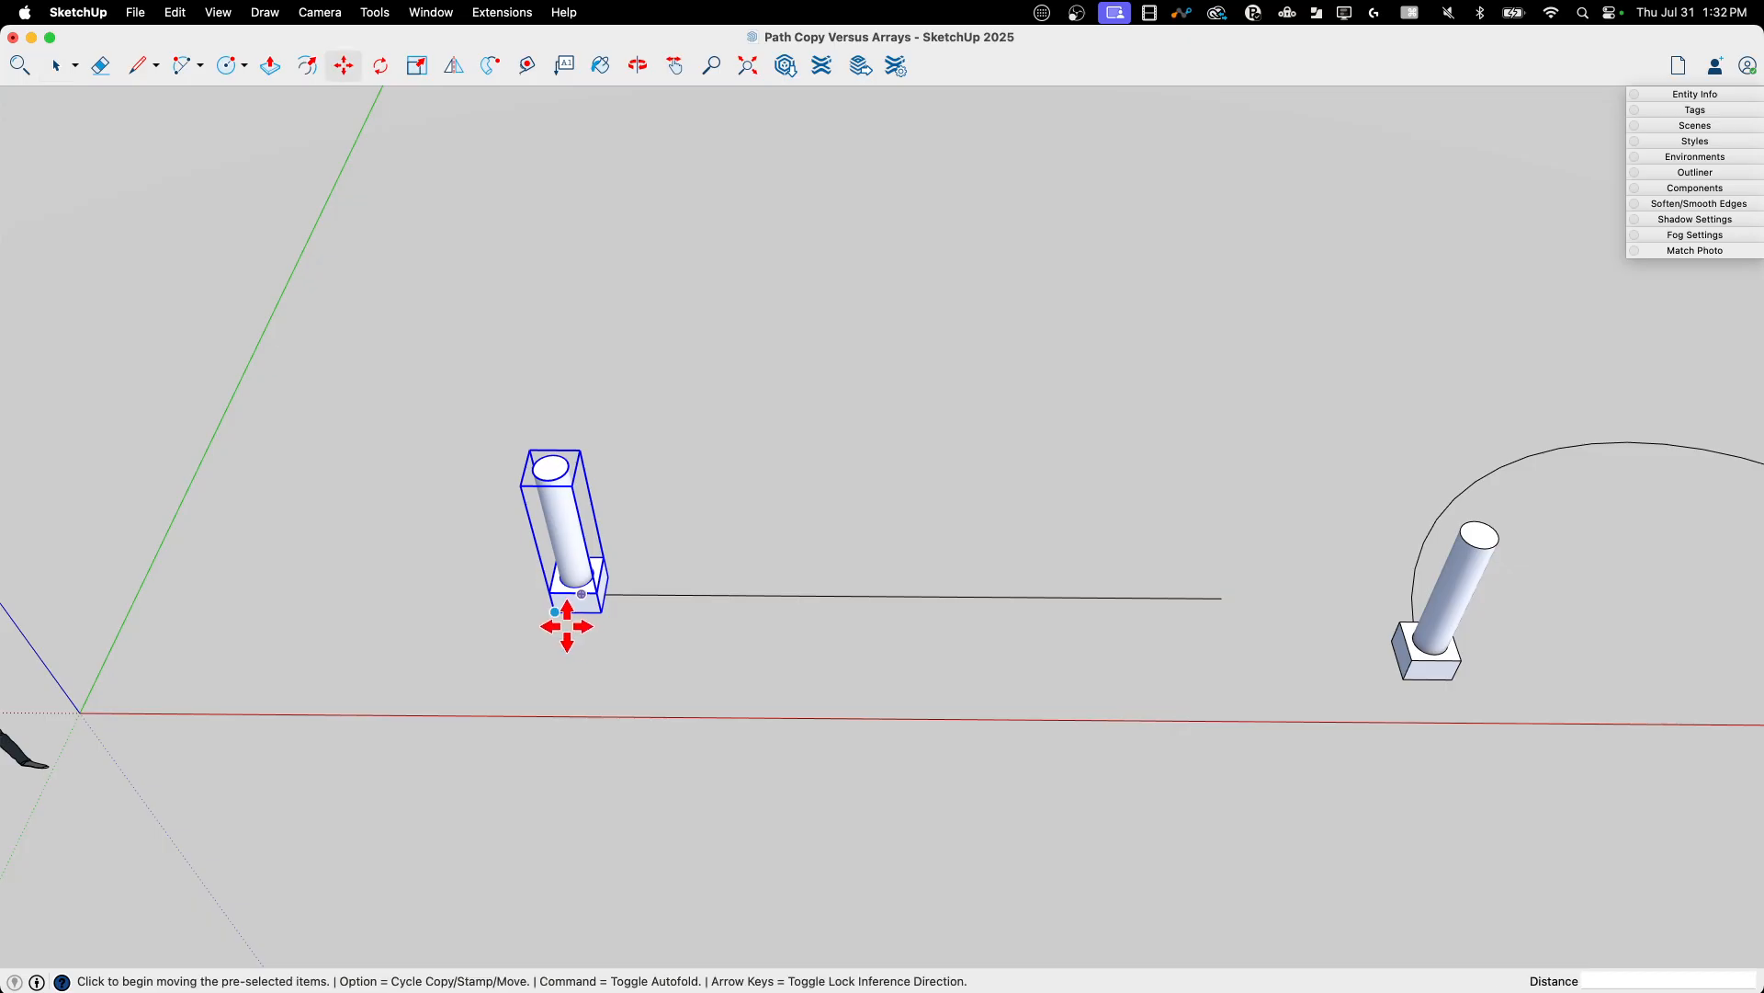
mouse_move(287, 981)
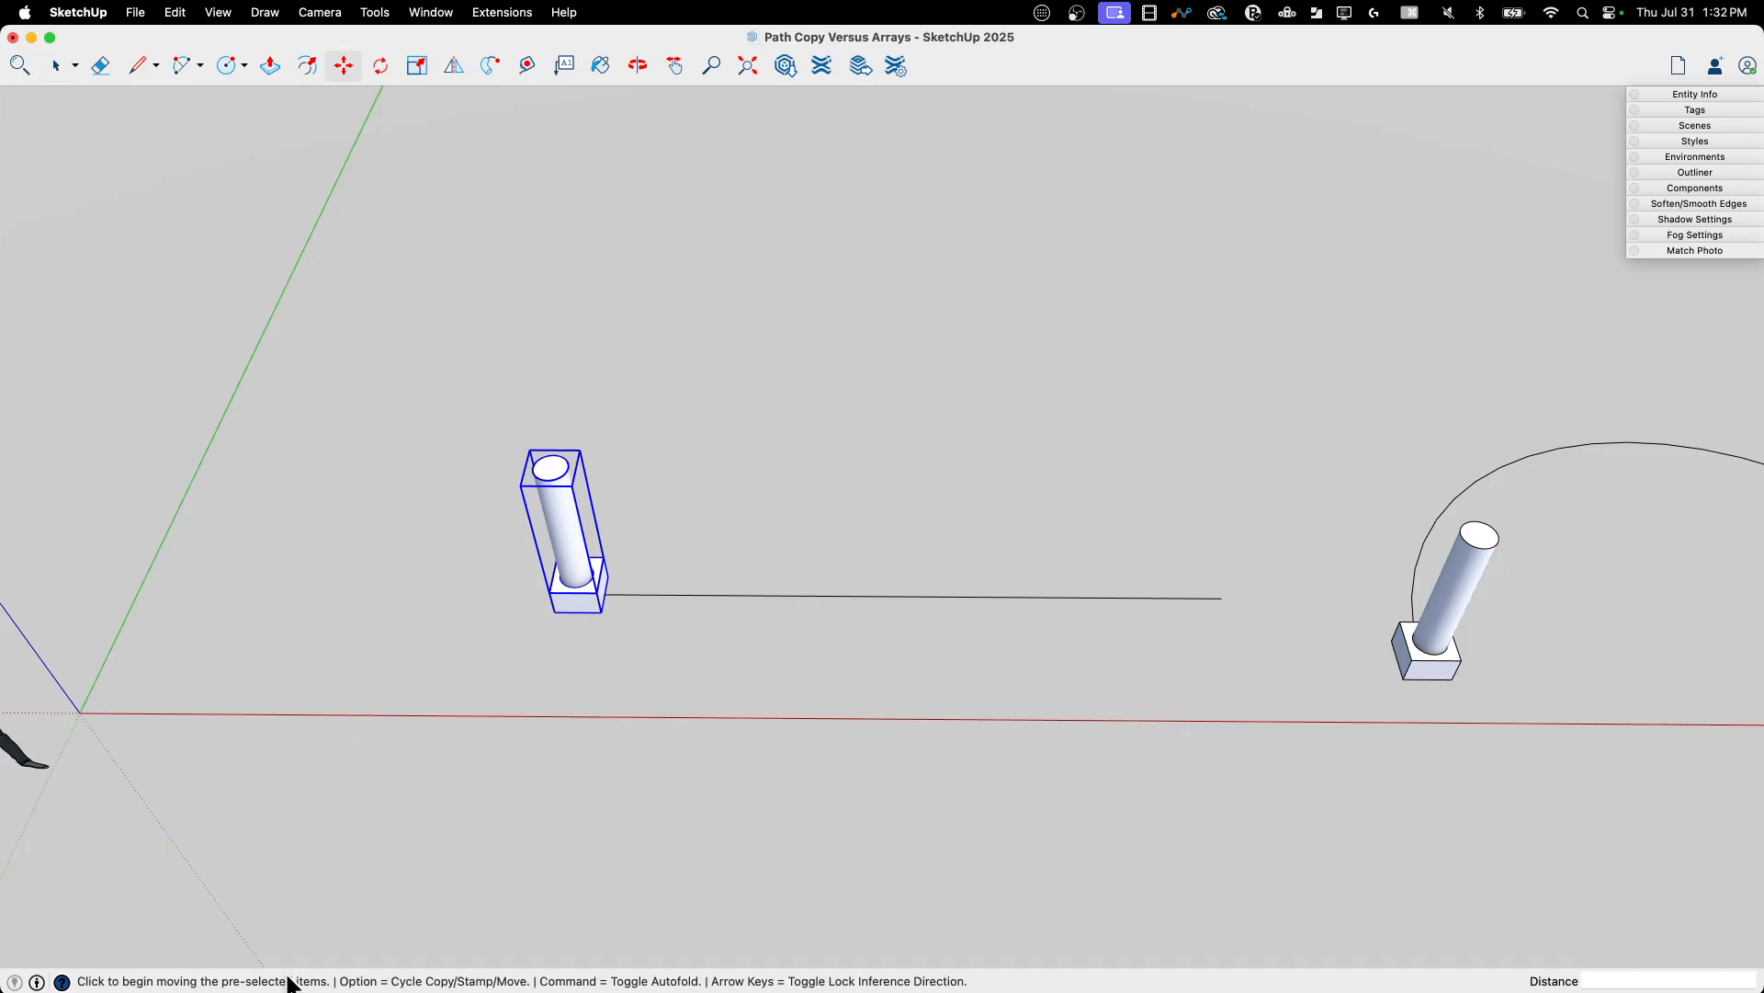
mouse_move(914, 988)
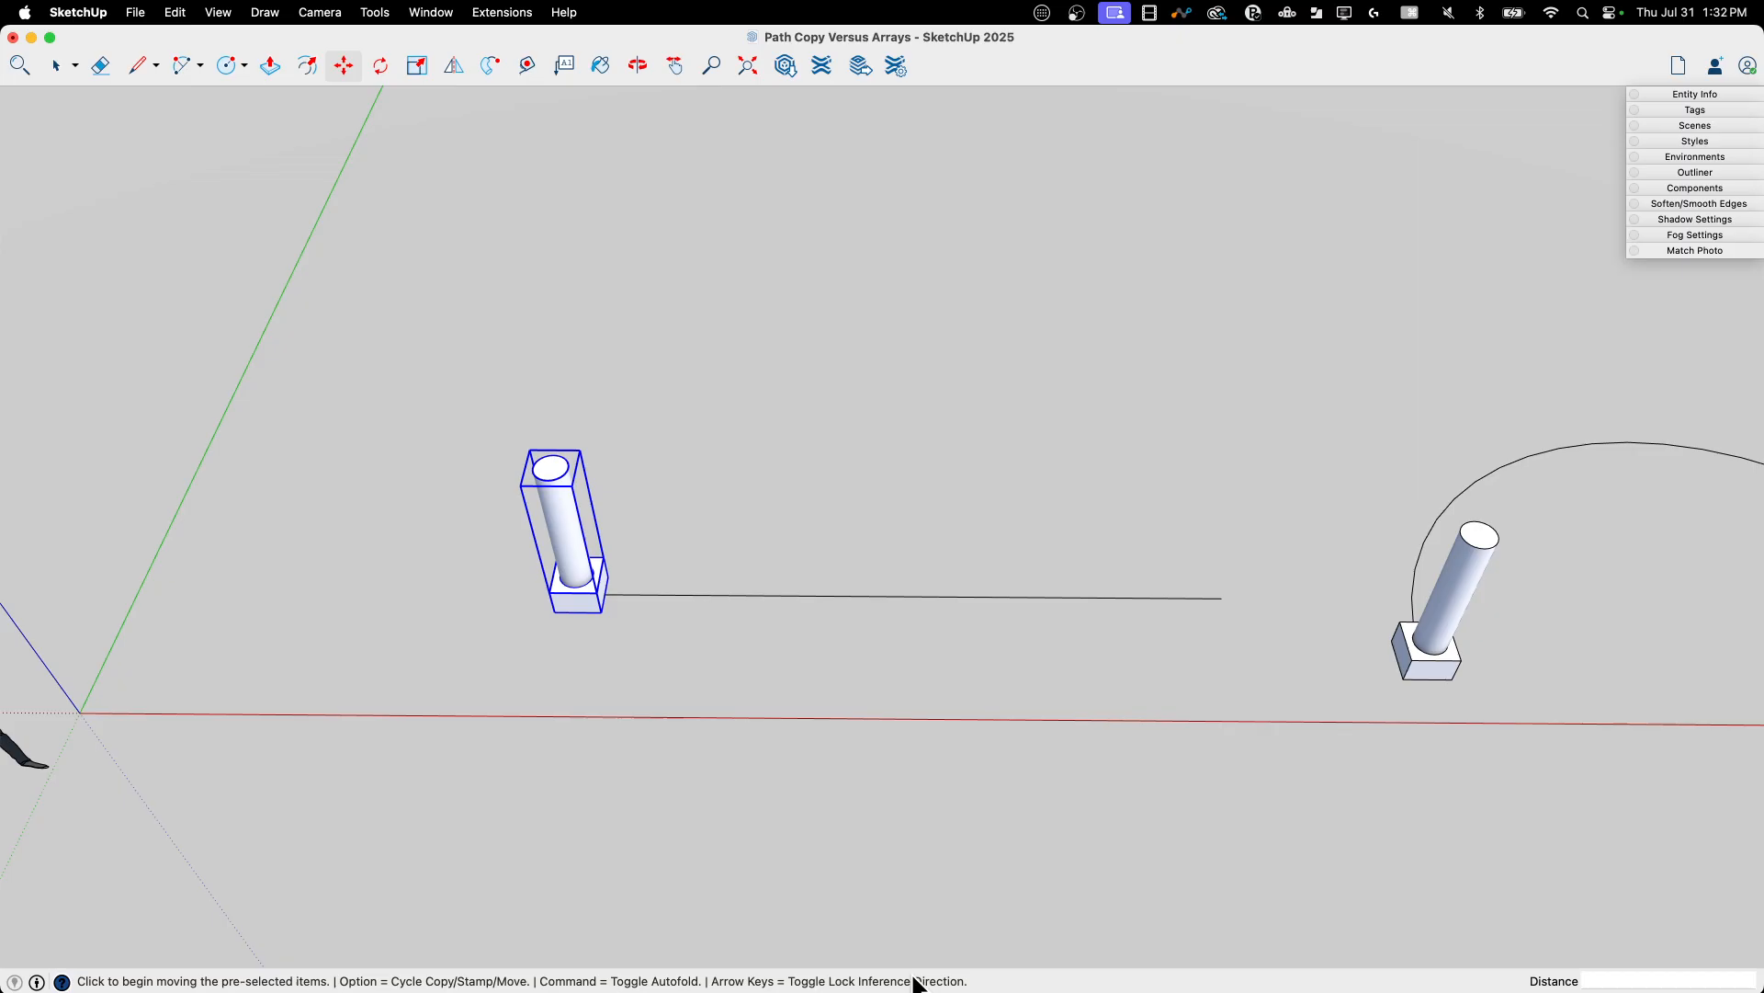
mouse_move(829, 989)
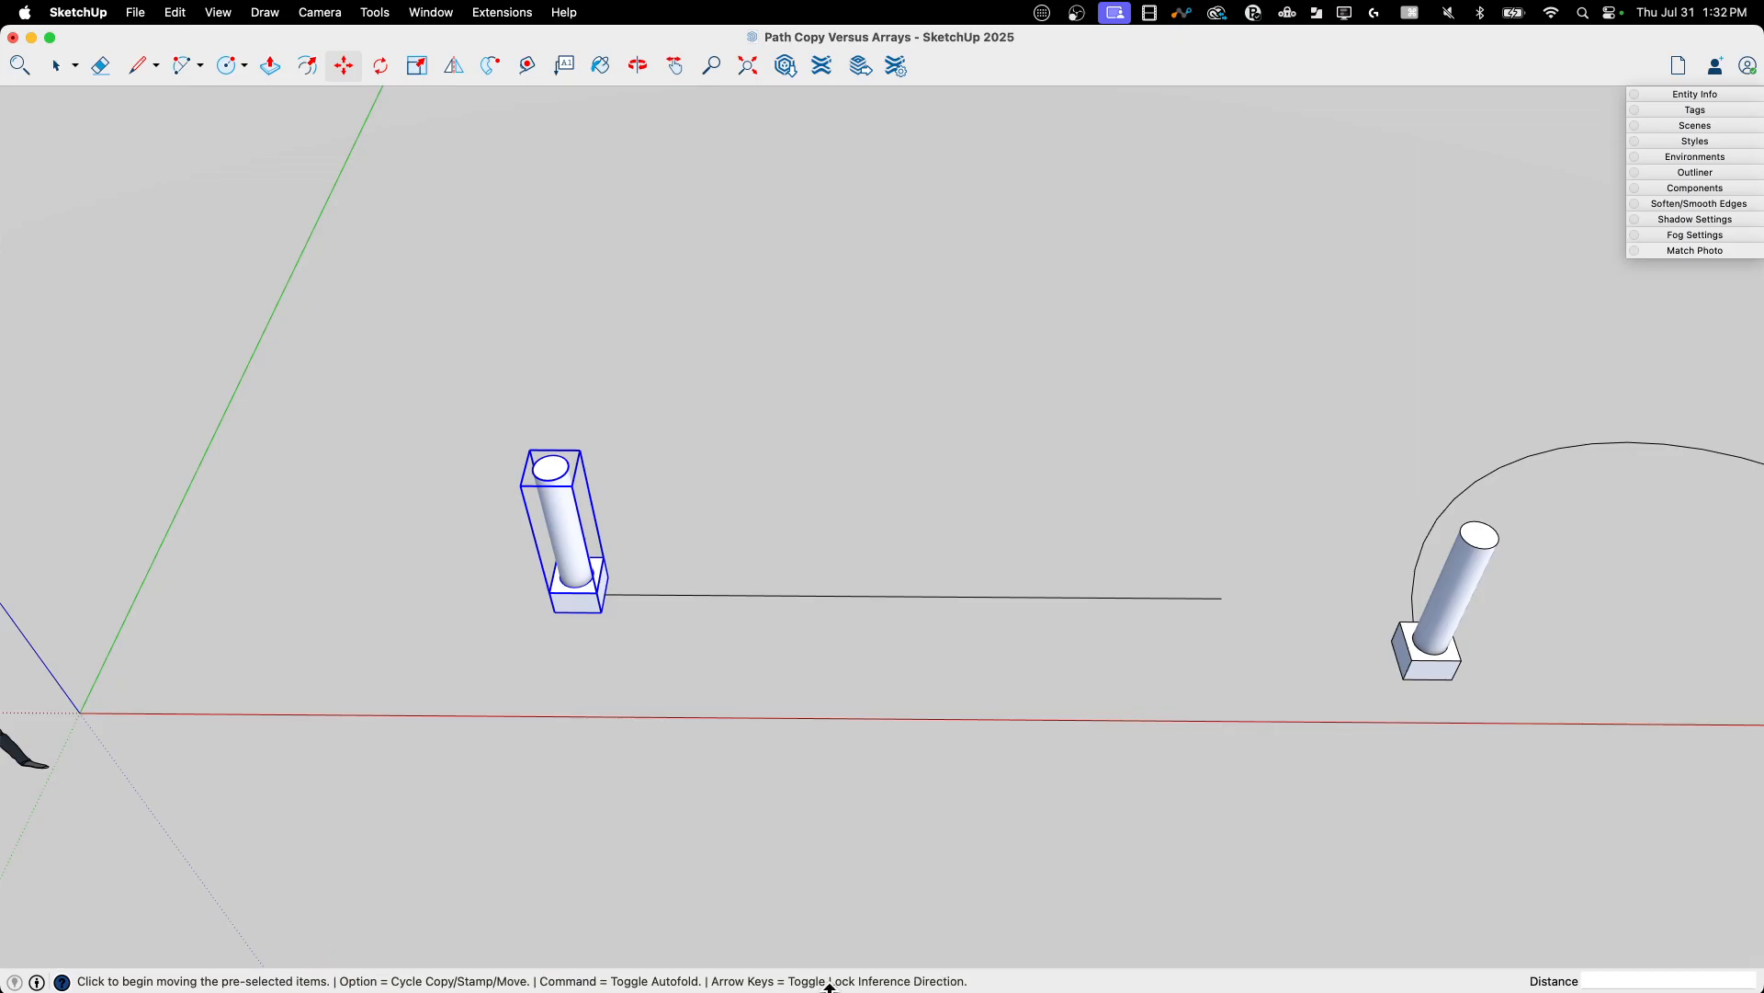
mouse_move(441, 720)
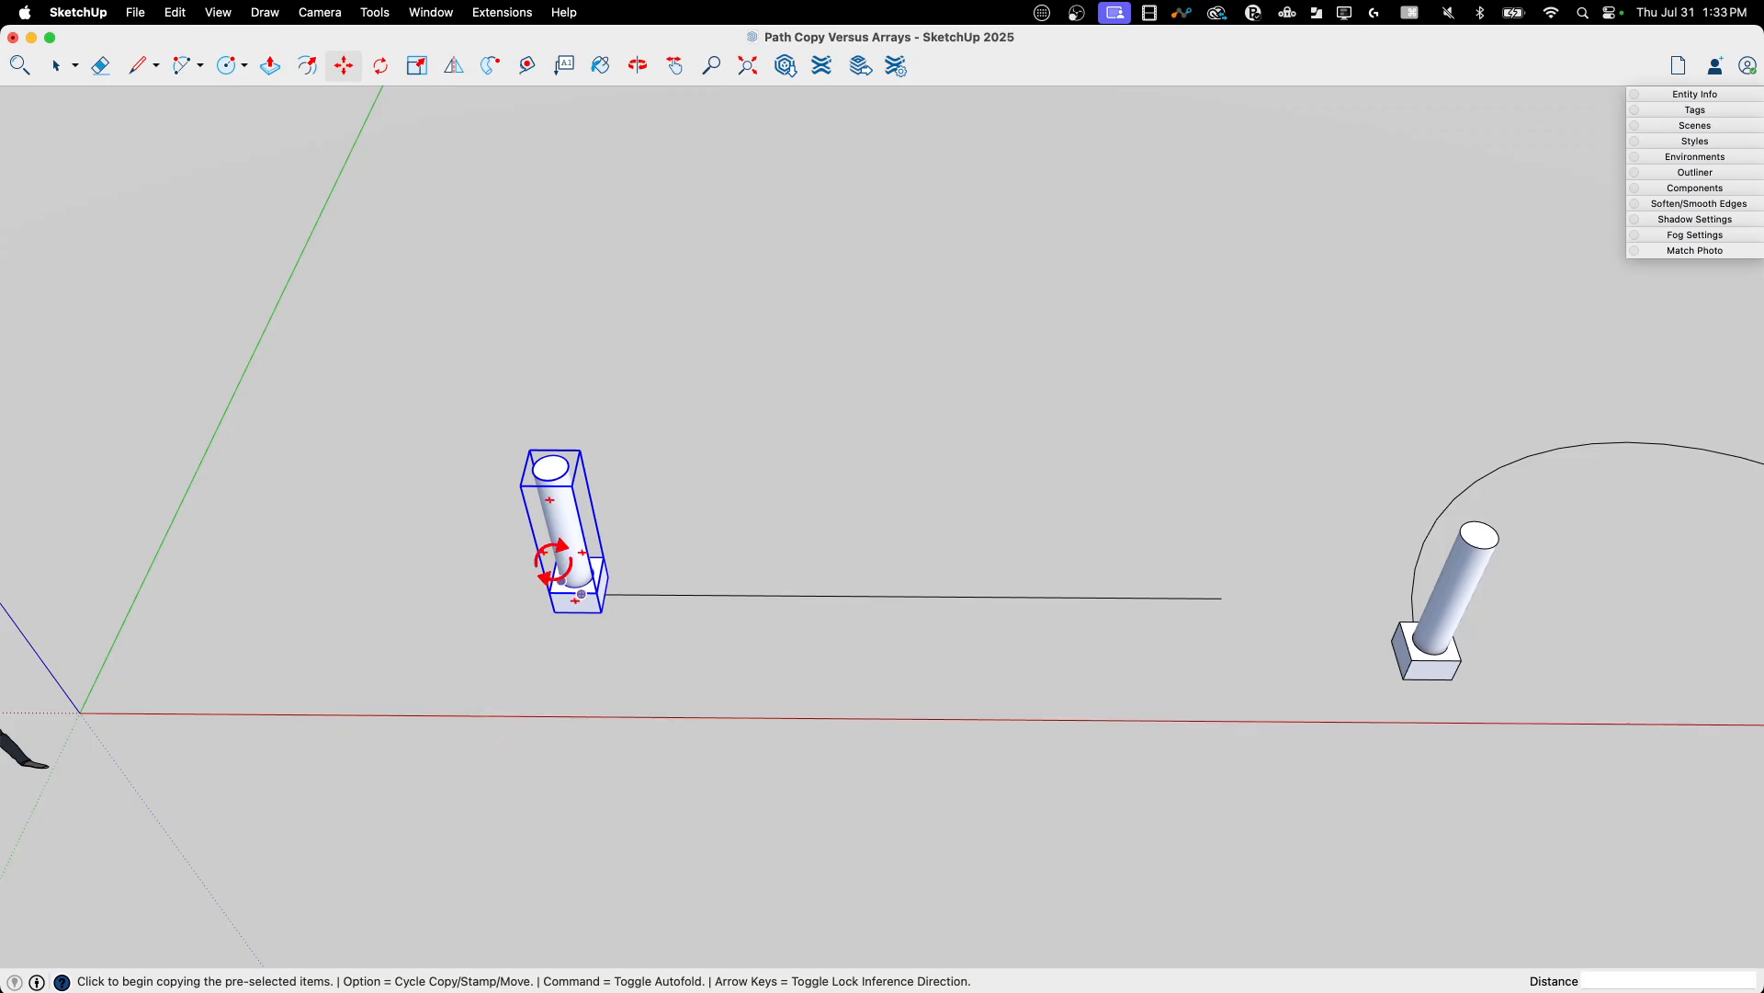
mouse_move(579, 614)
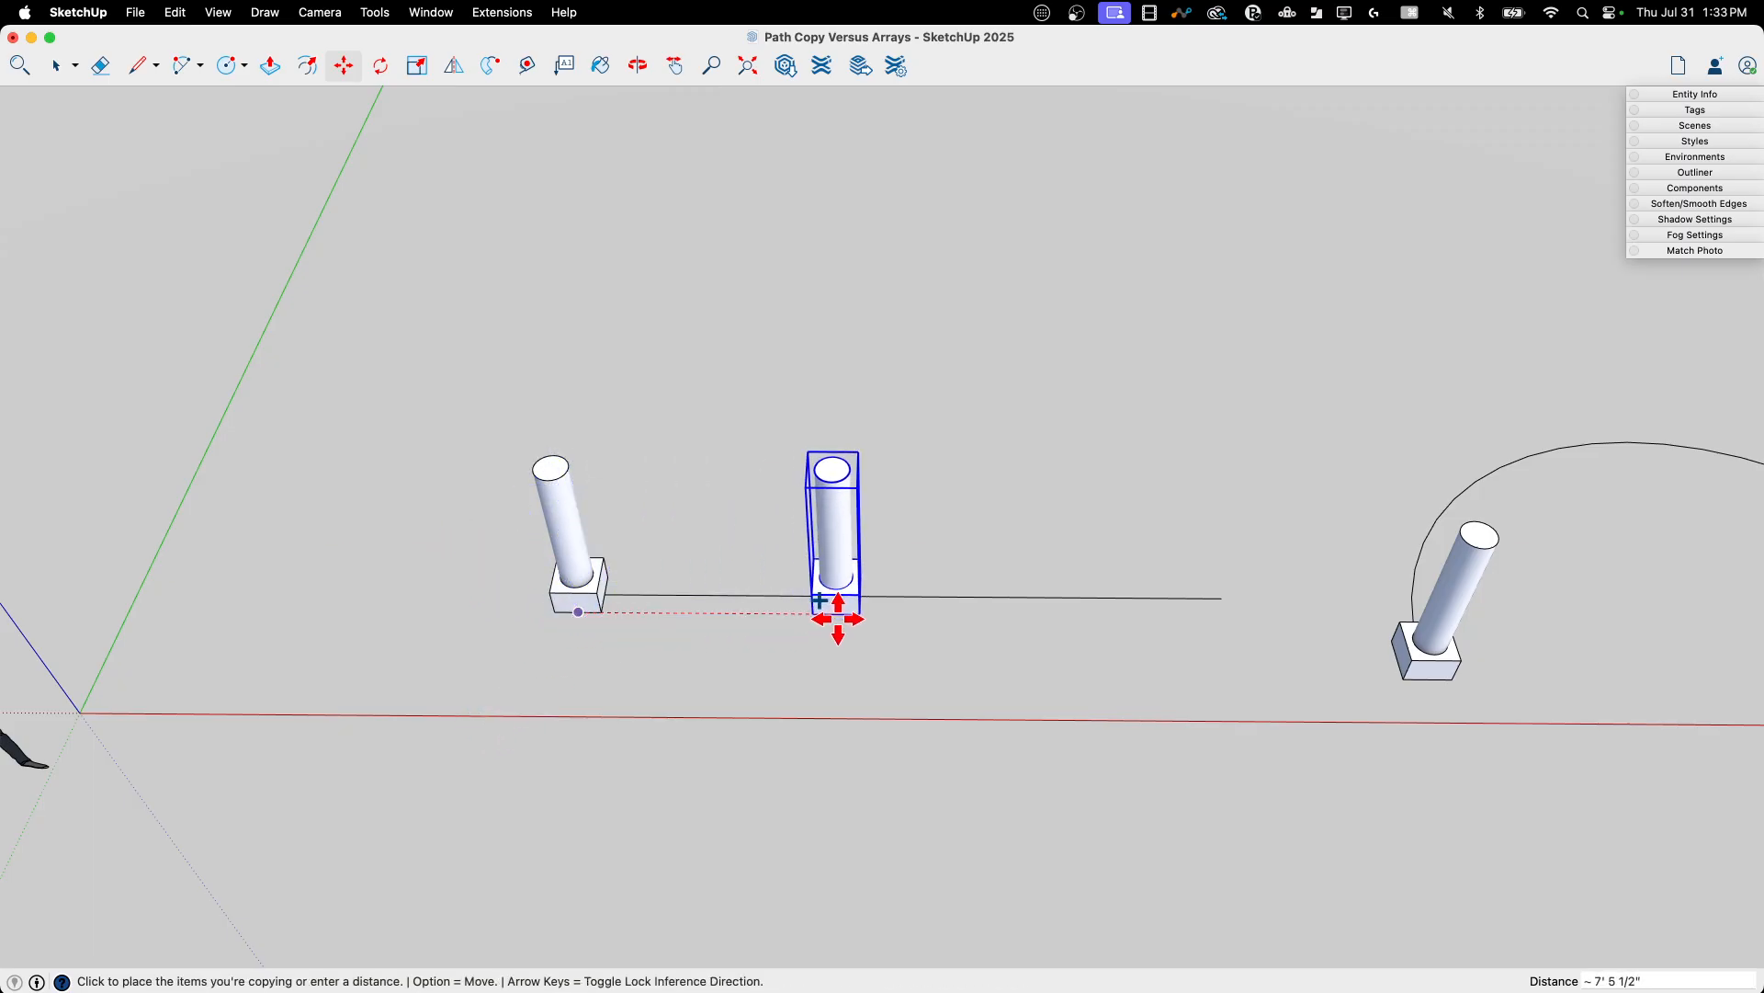
mouse_move(1217, 601)
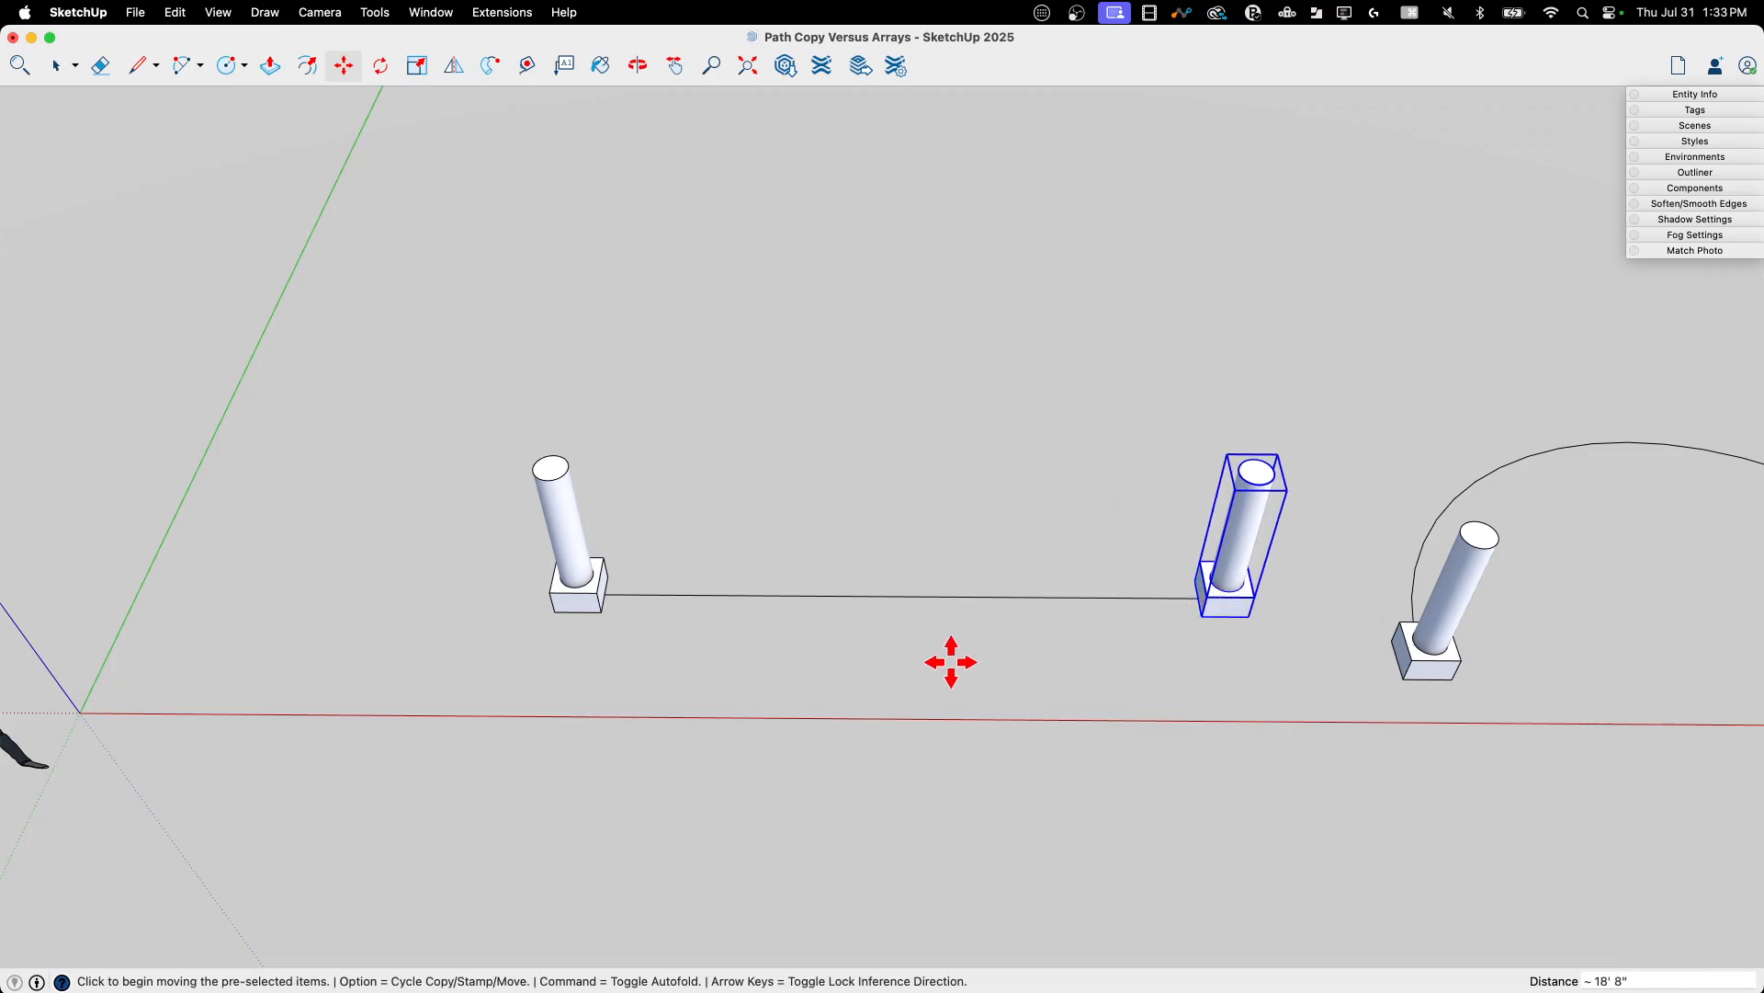
mouse_move(932, 654)
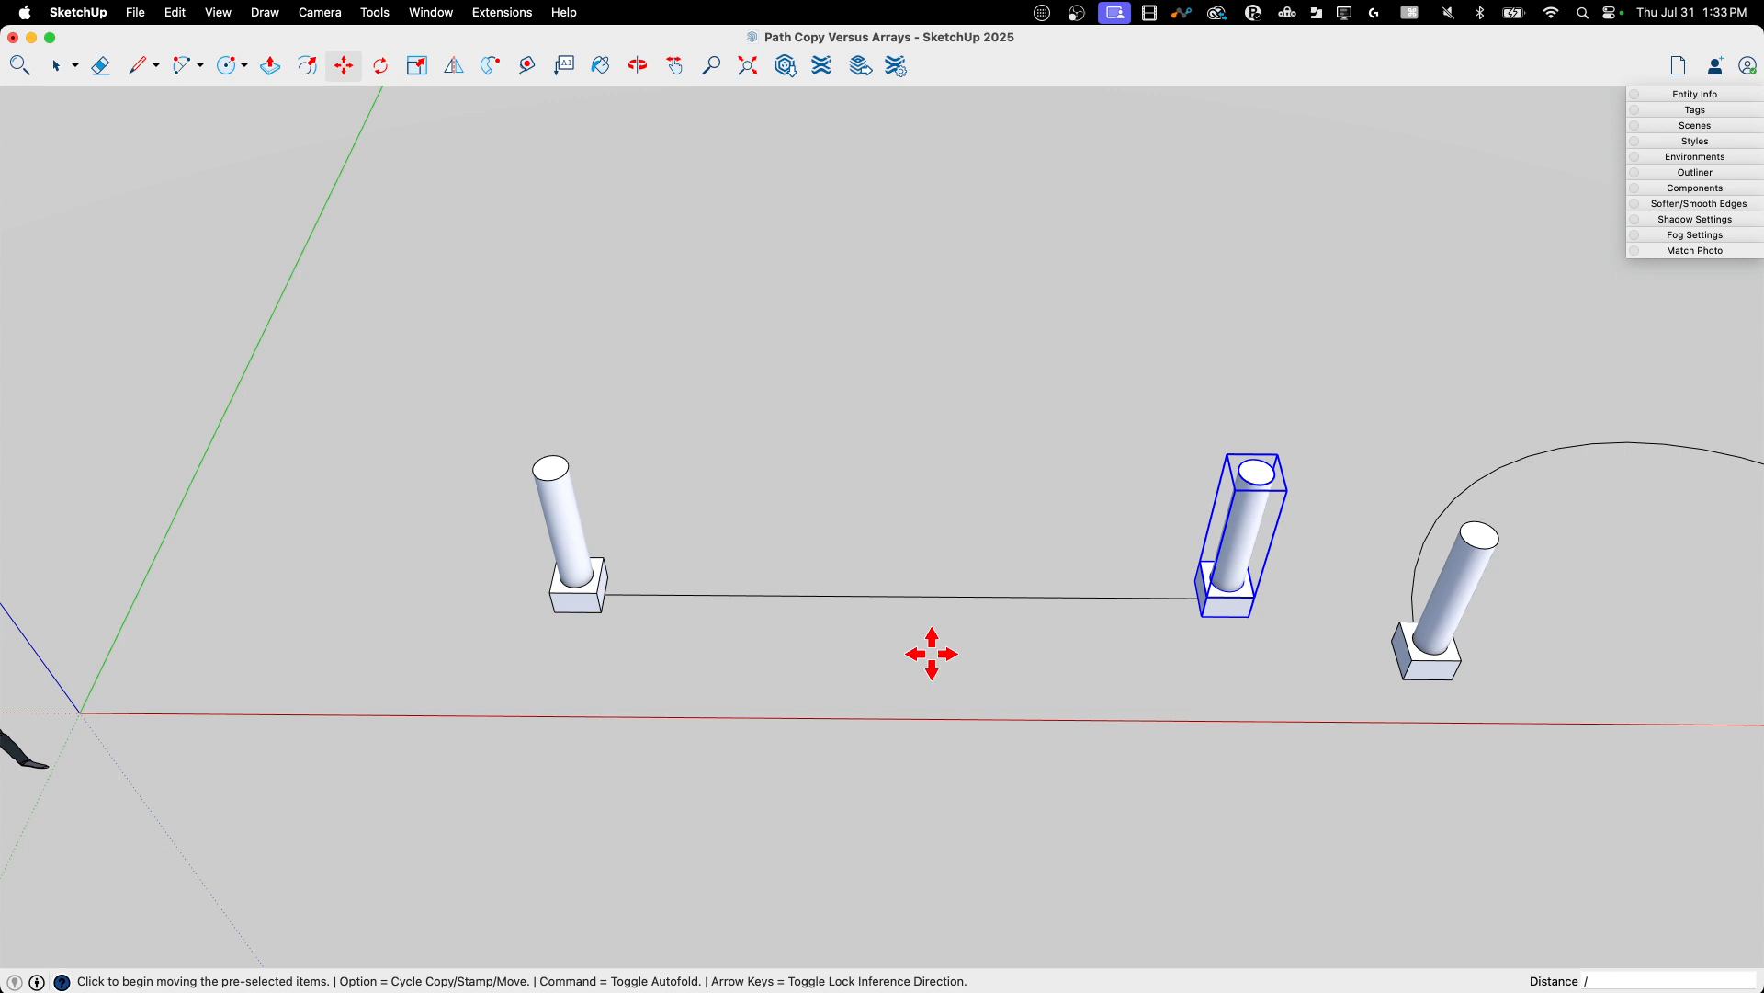
Turn the end copy into an evenly spaced linear array of posts, then pick the component on the next line with Move
type("4")
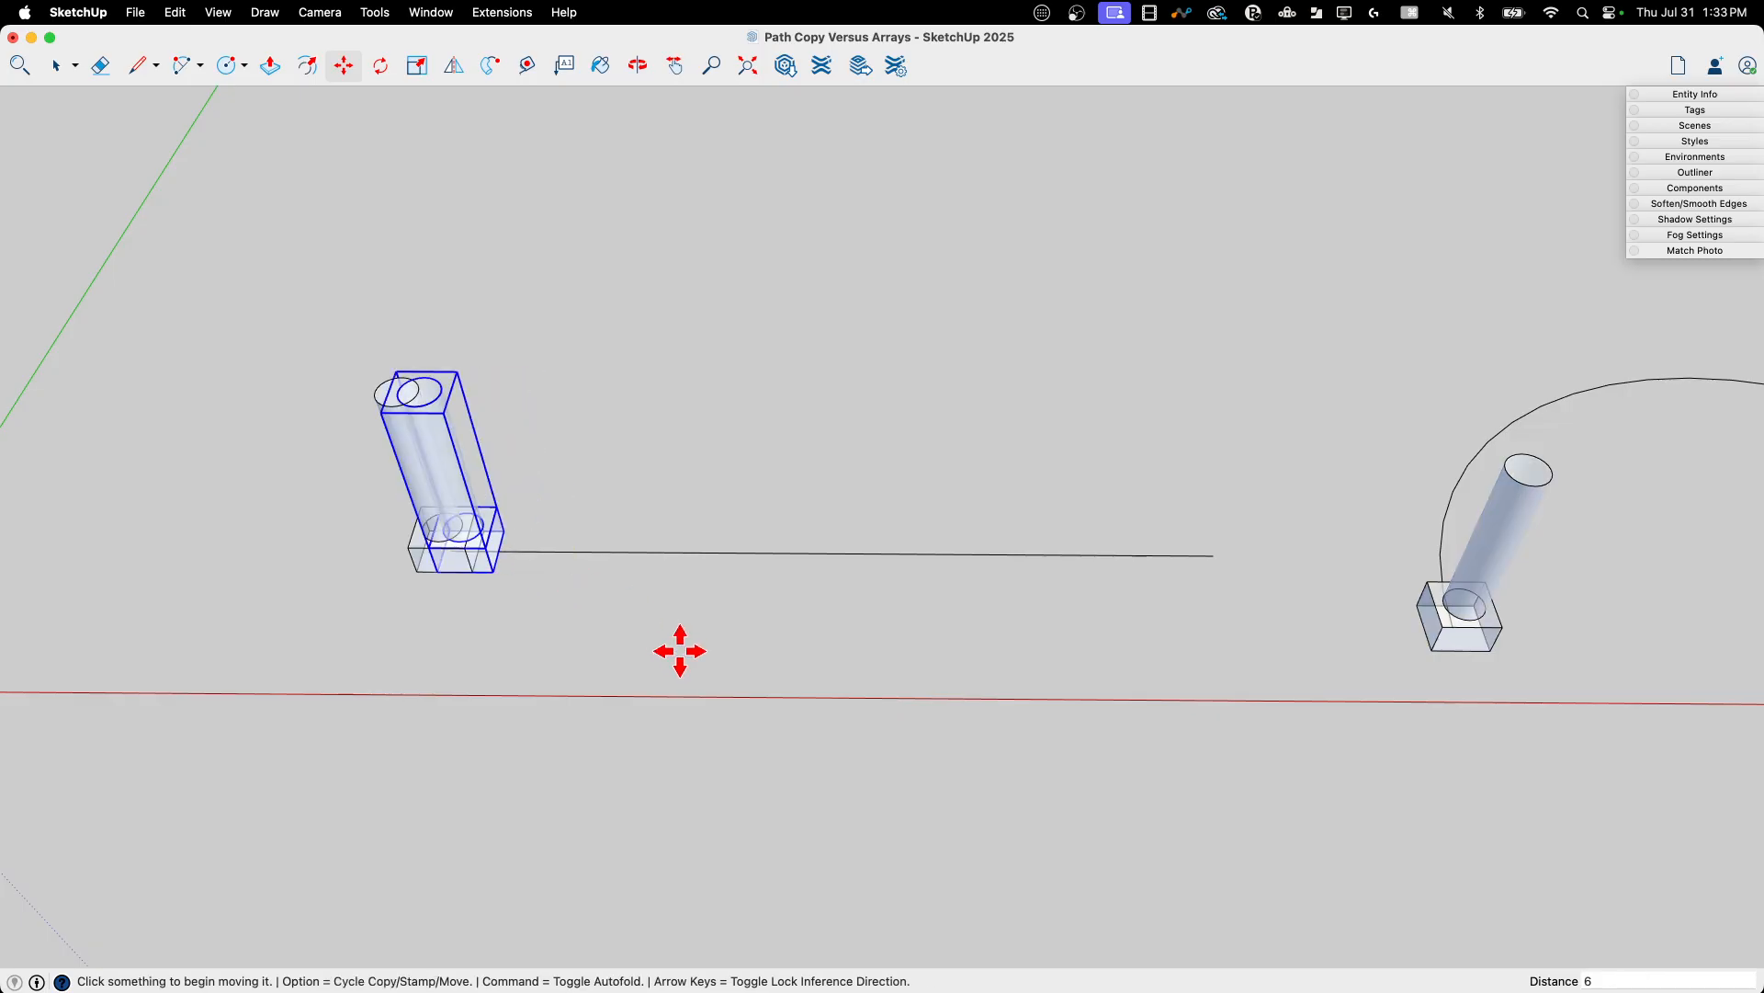
mouse_move(694, 647)
type("x")
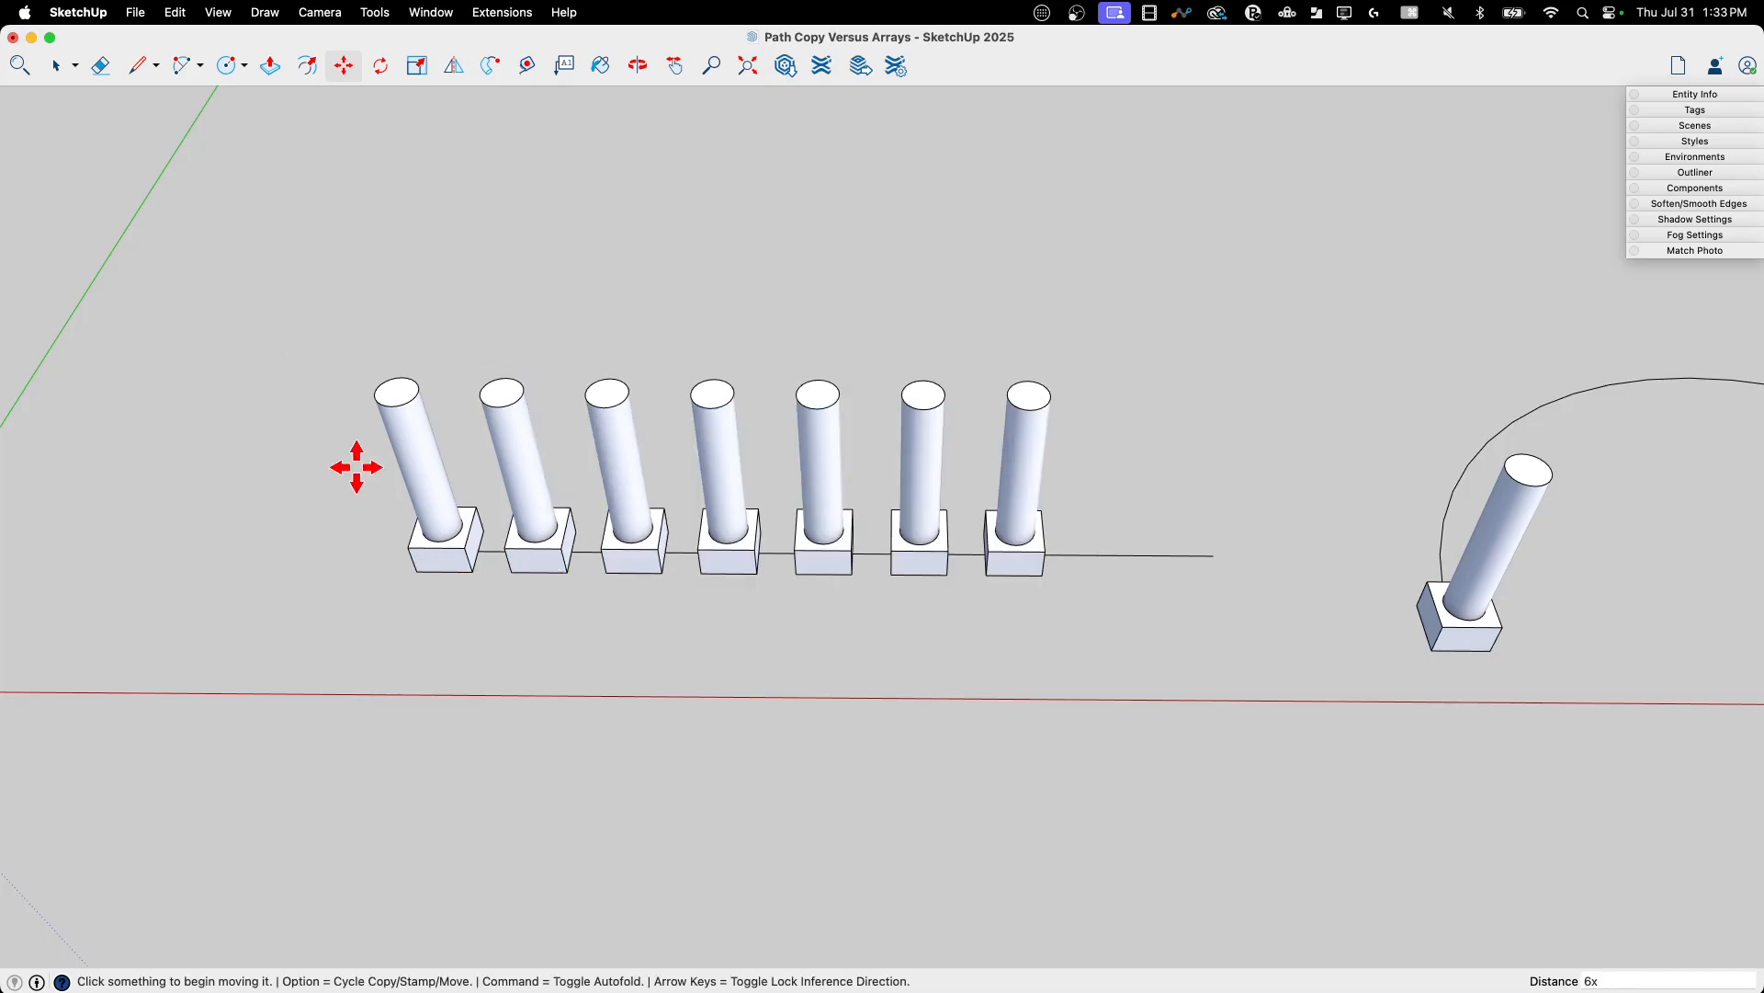
left_click(820, 472)
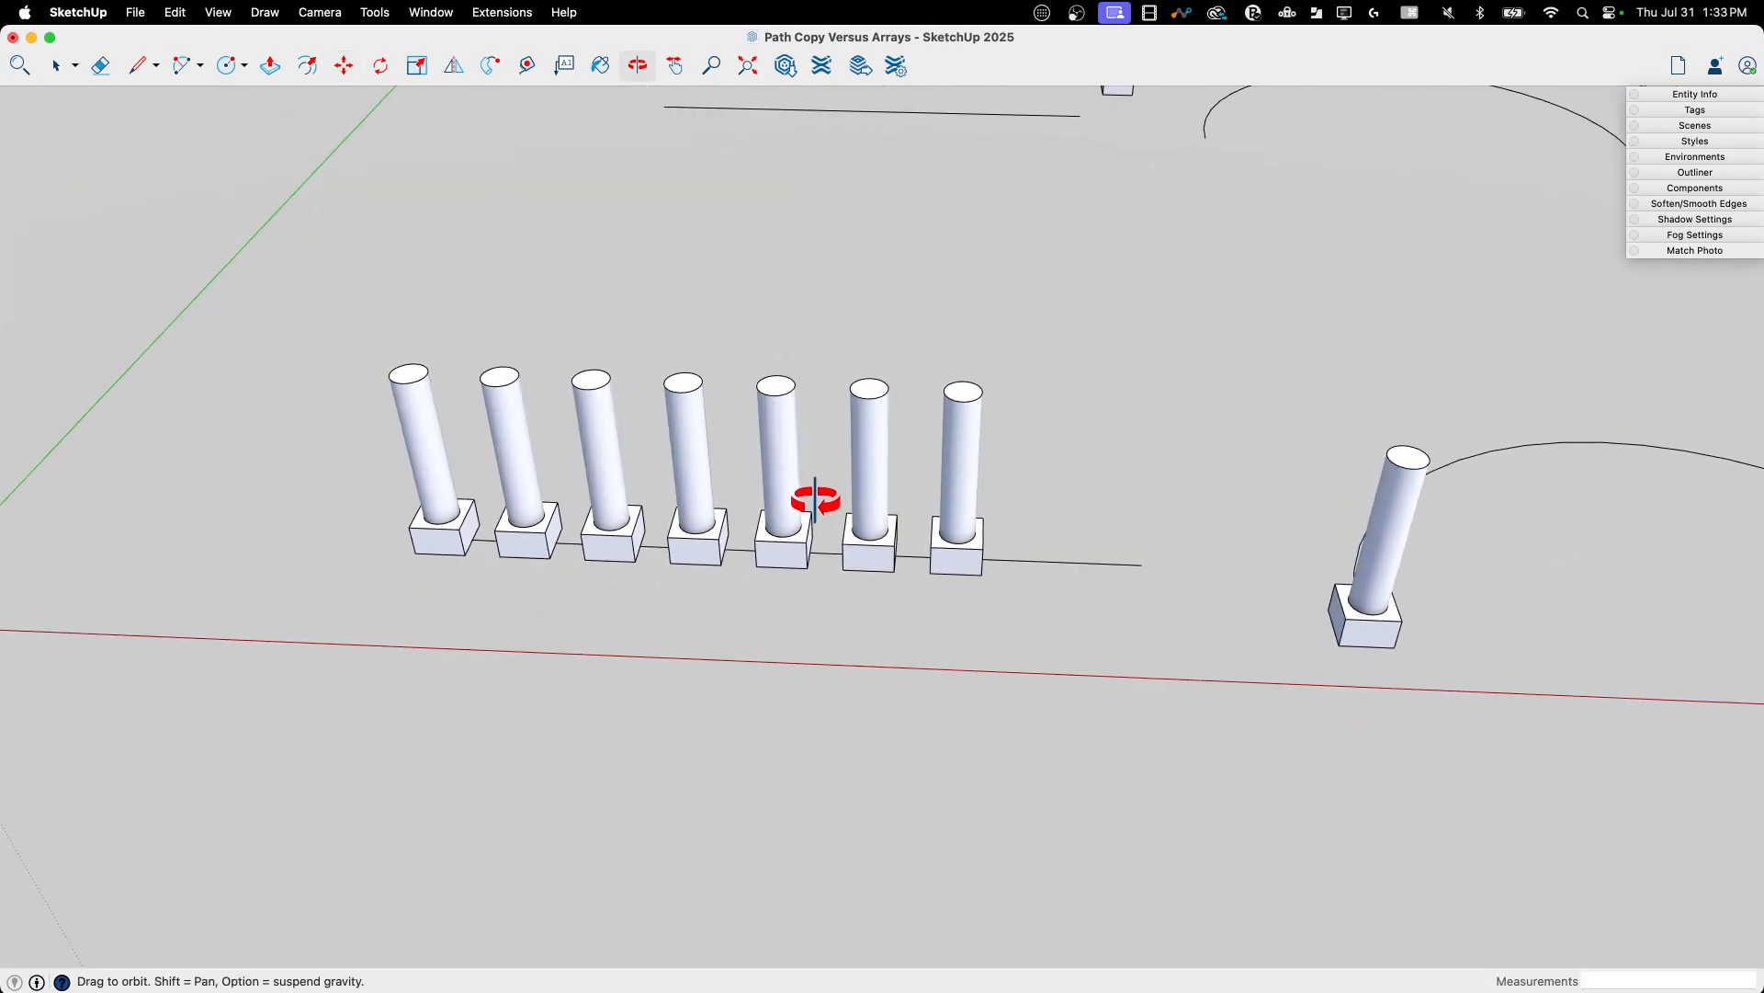
left_click(344, 66)
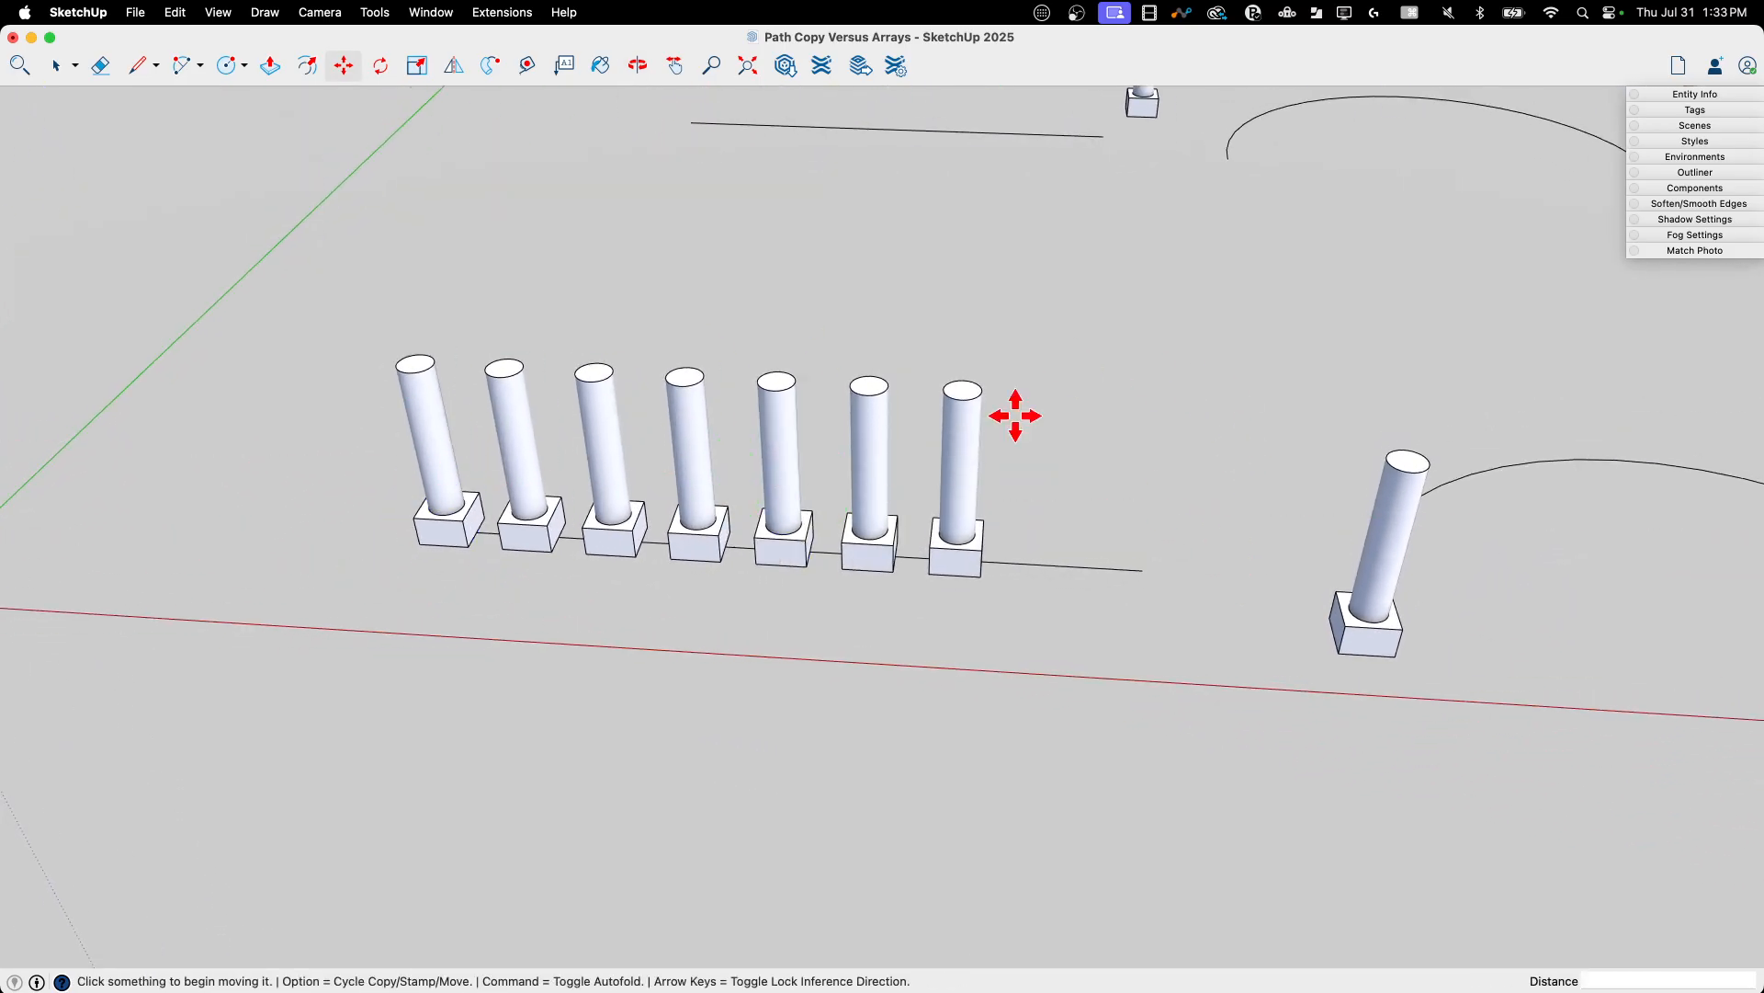
left_click(608, 462)
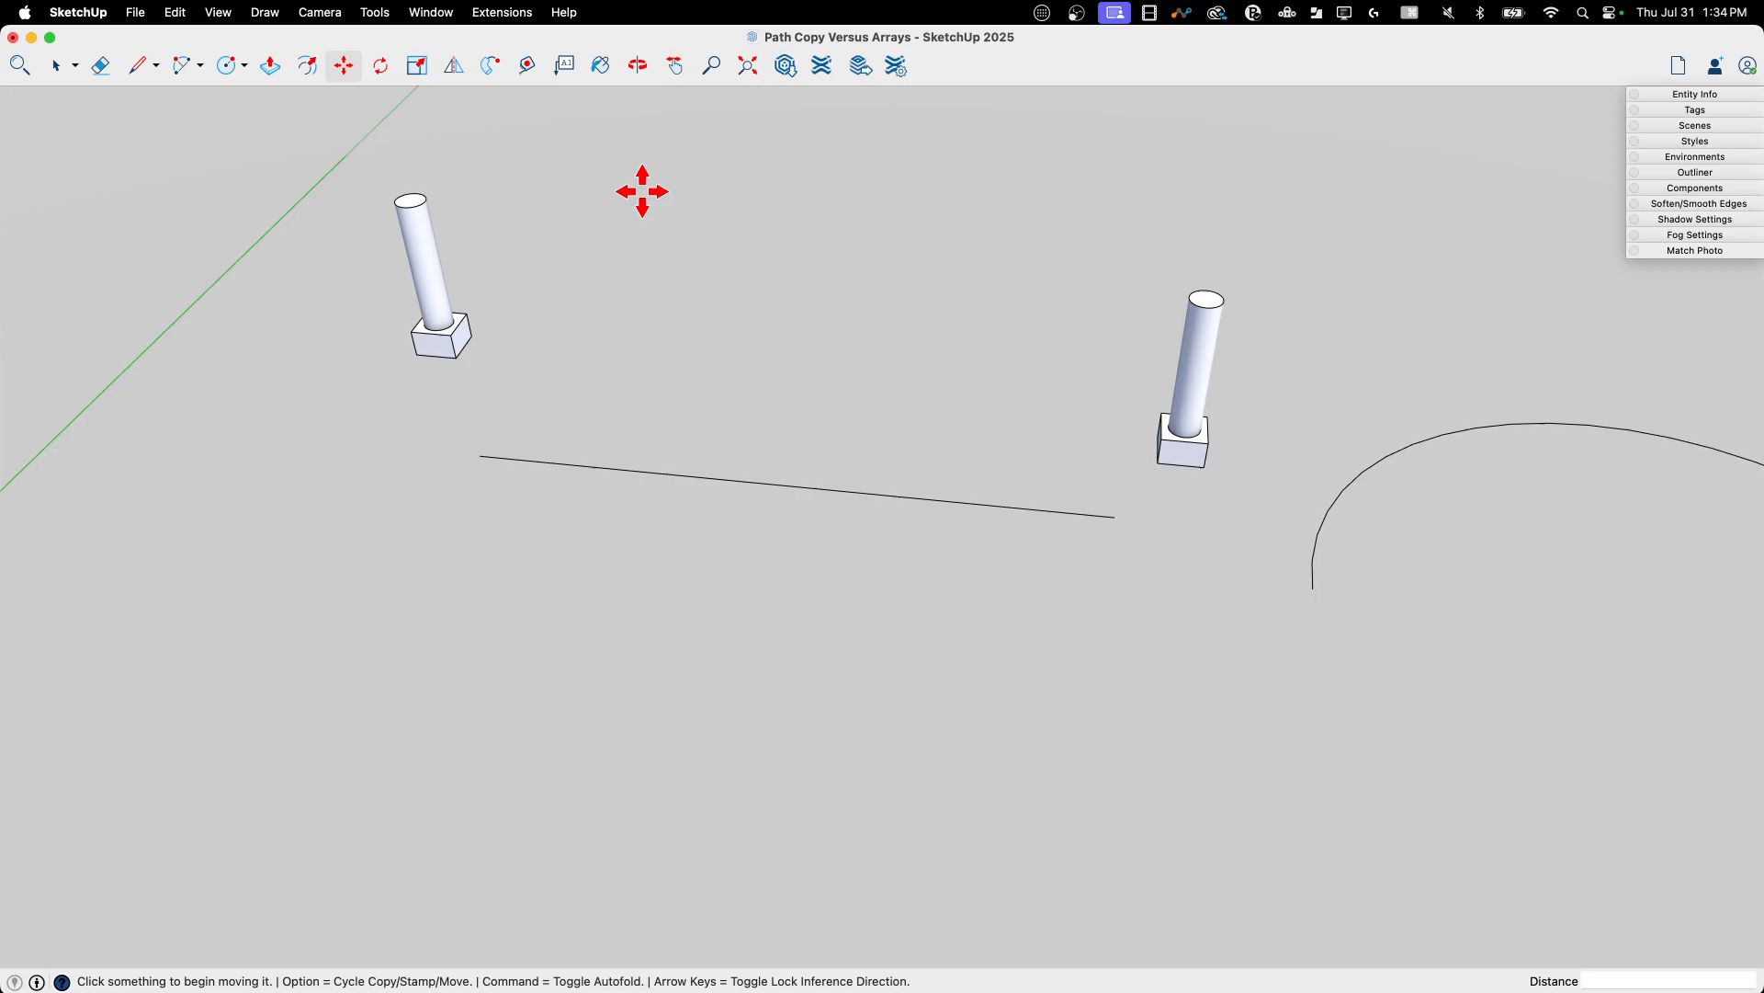
Run PathCopy on the second straight line with the component, trying spacings of 24" and 48
left_click(502, 13)
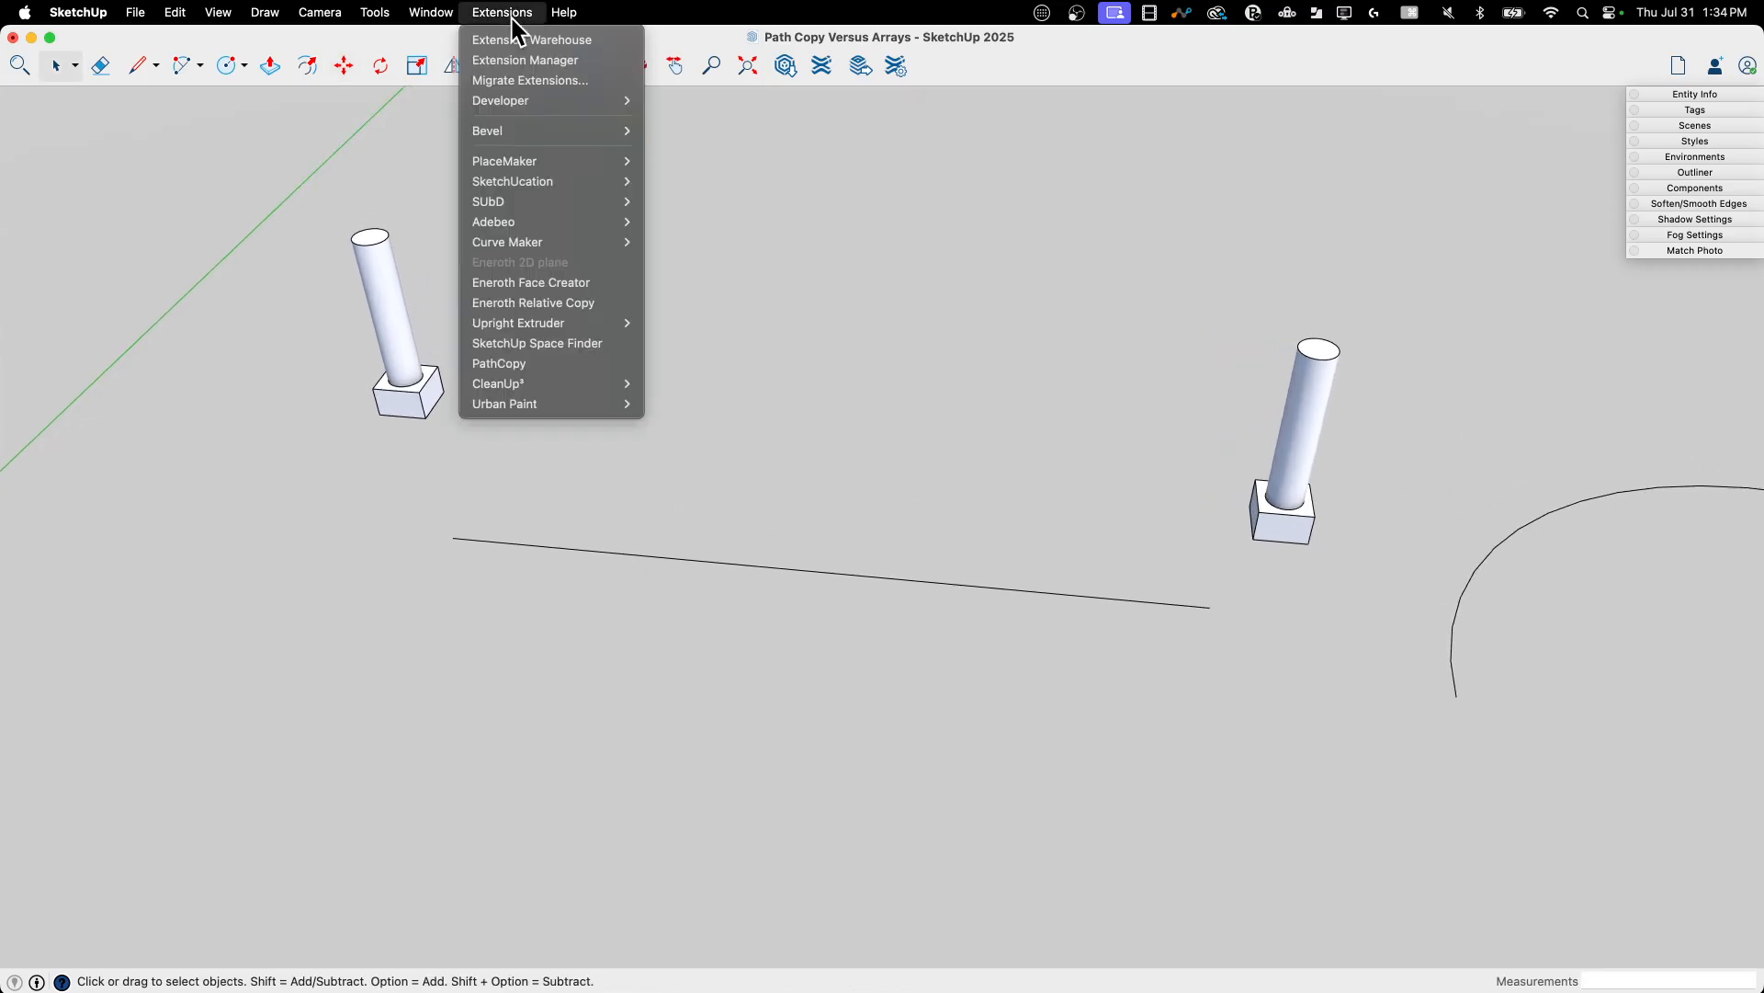
left_click(524, 377)
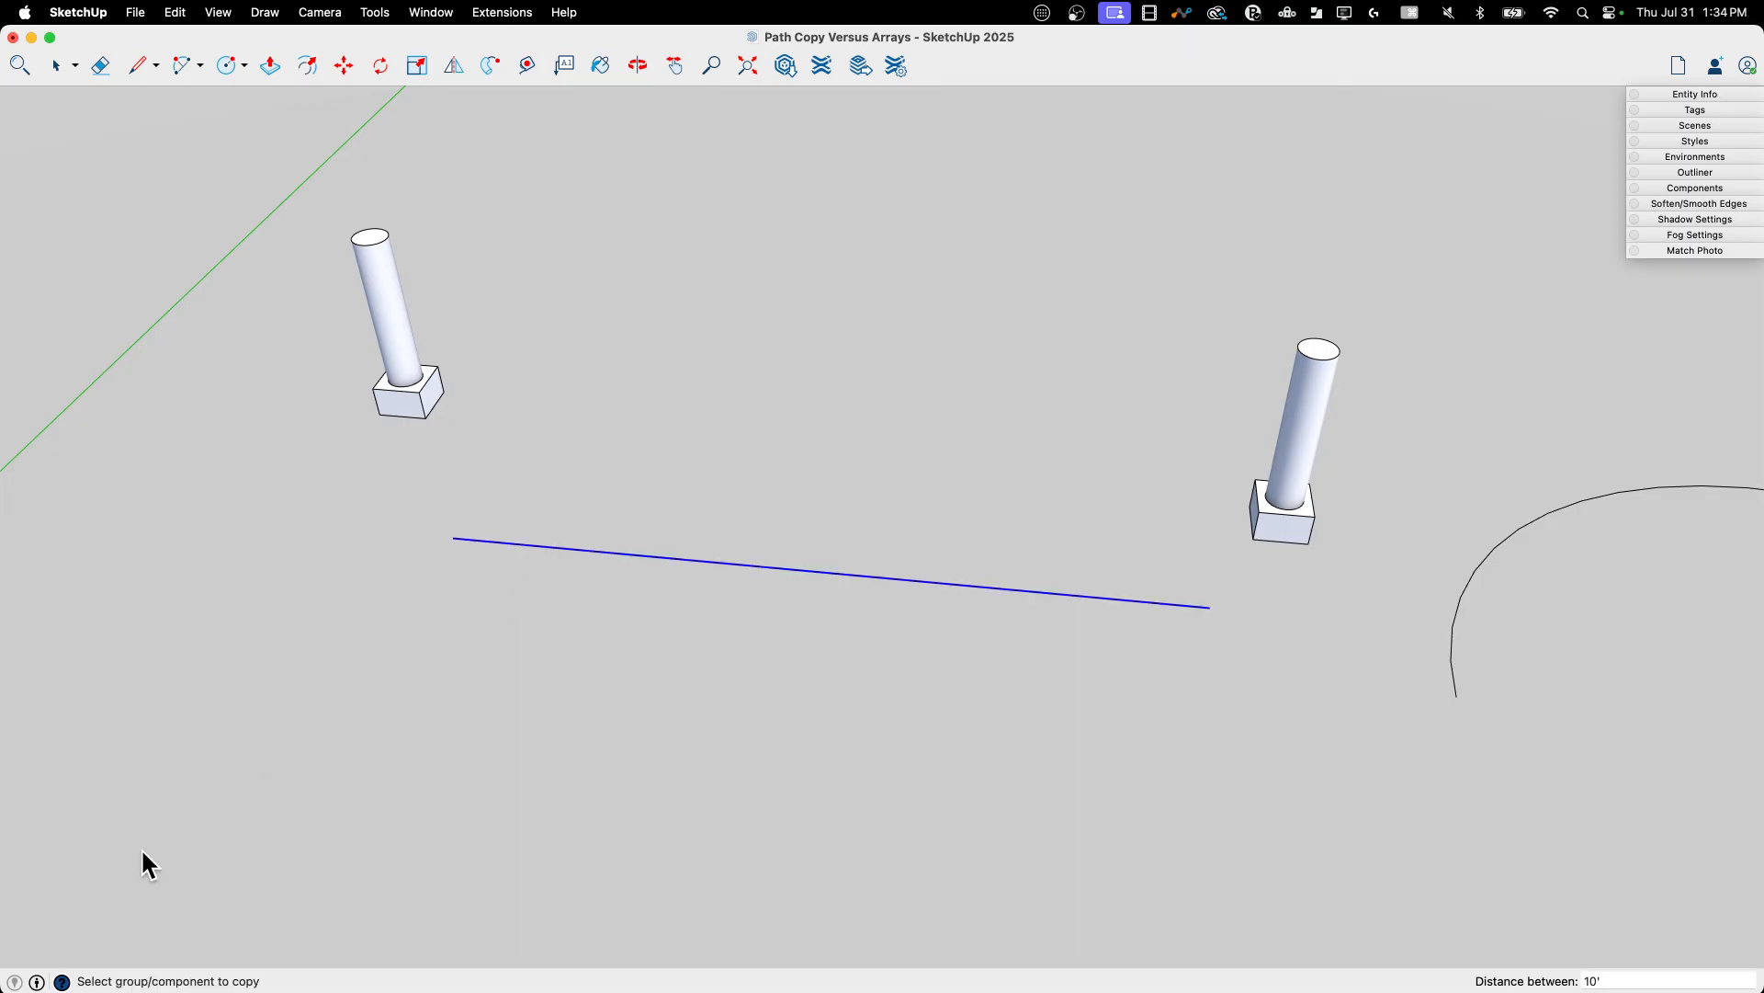
mouse_move(421, 456)
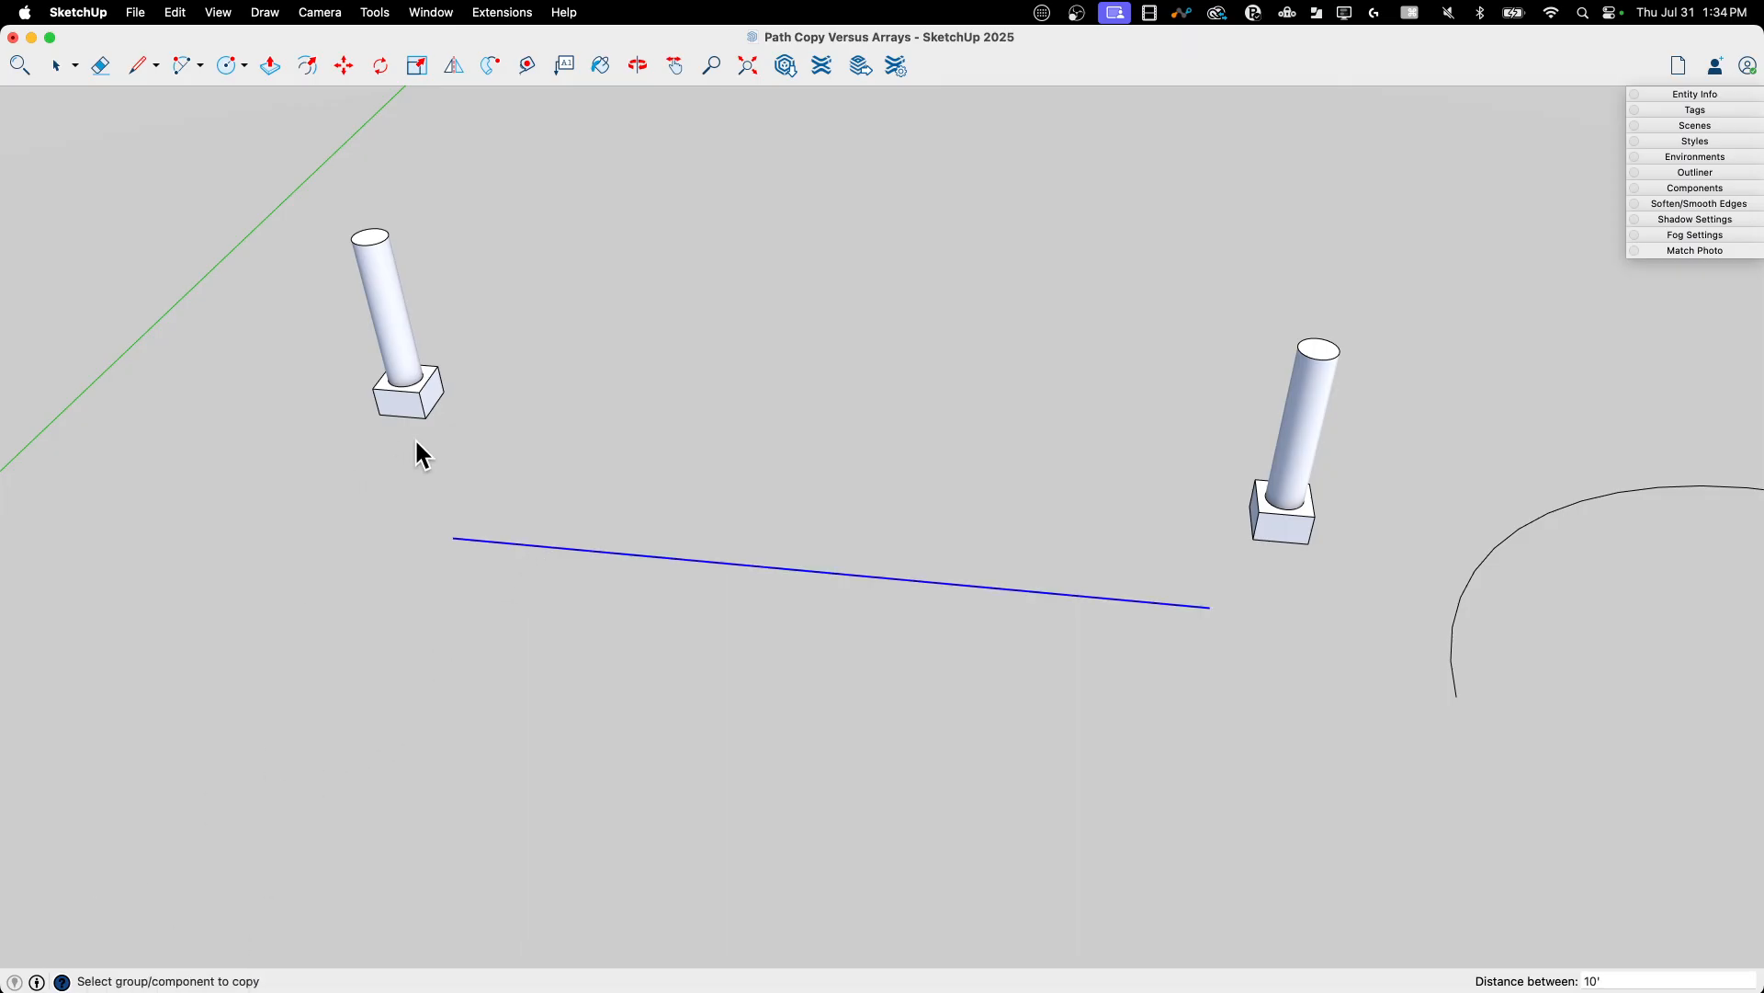
mouse_move(414, 422)
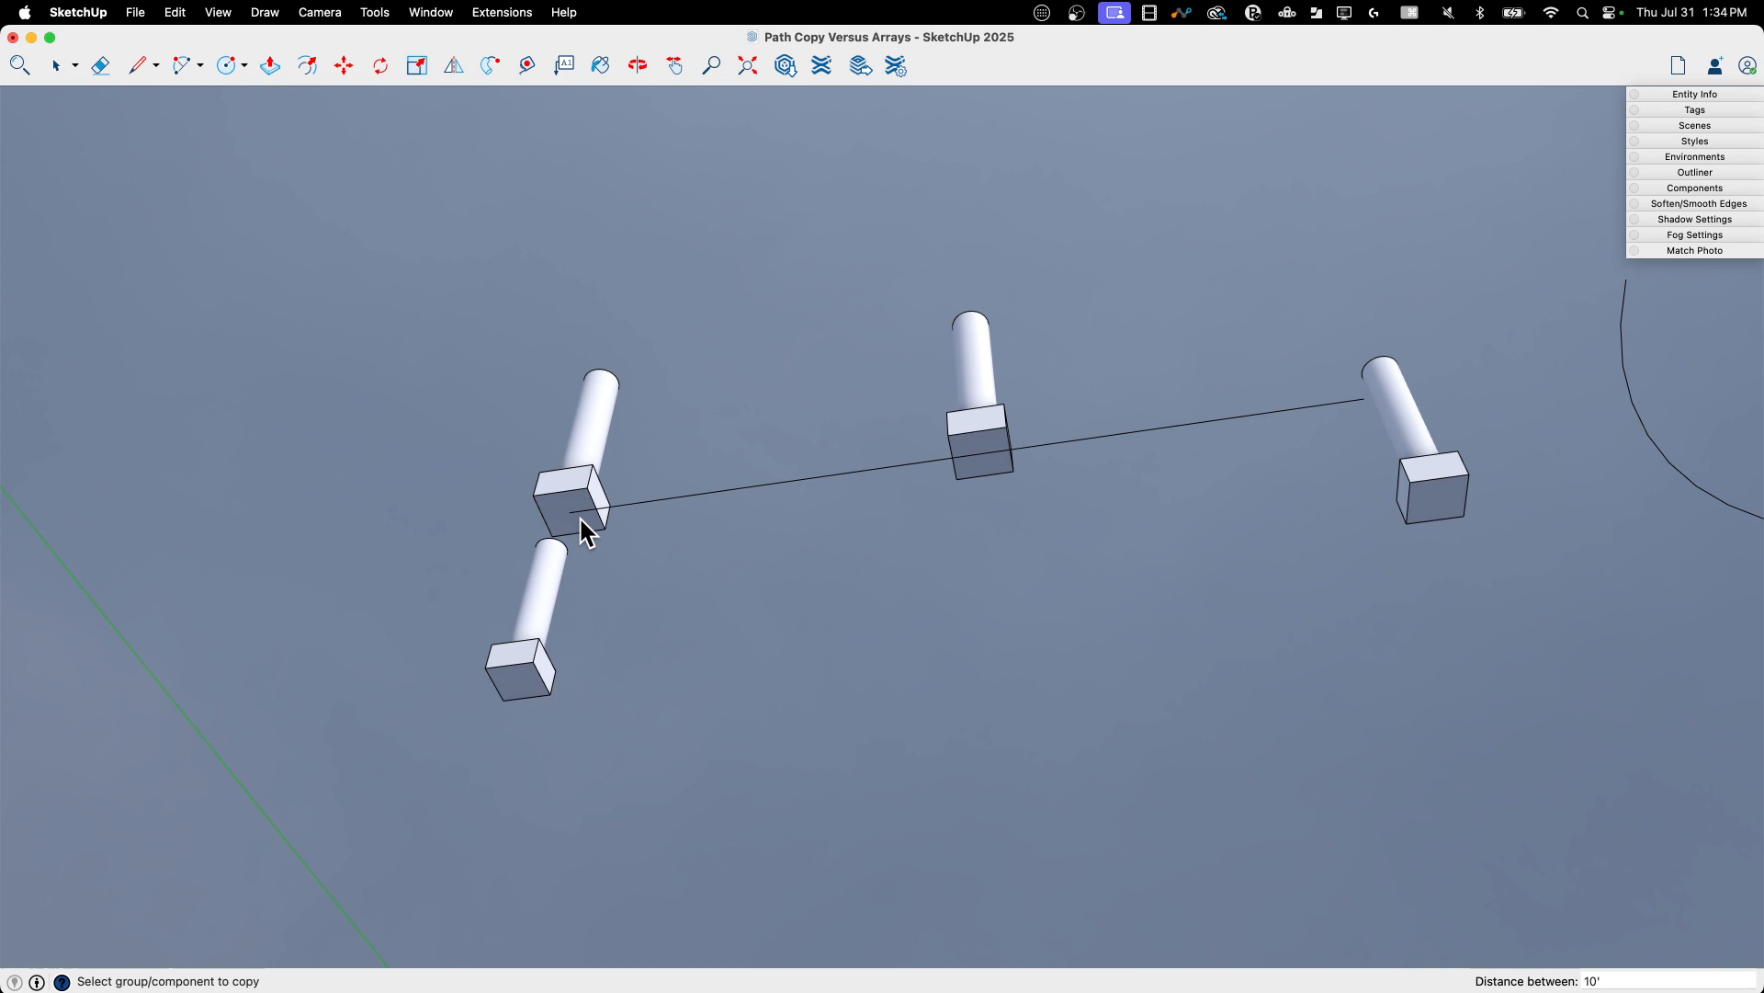
mouse_move(532, 680)
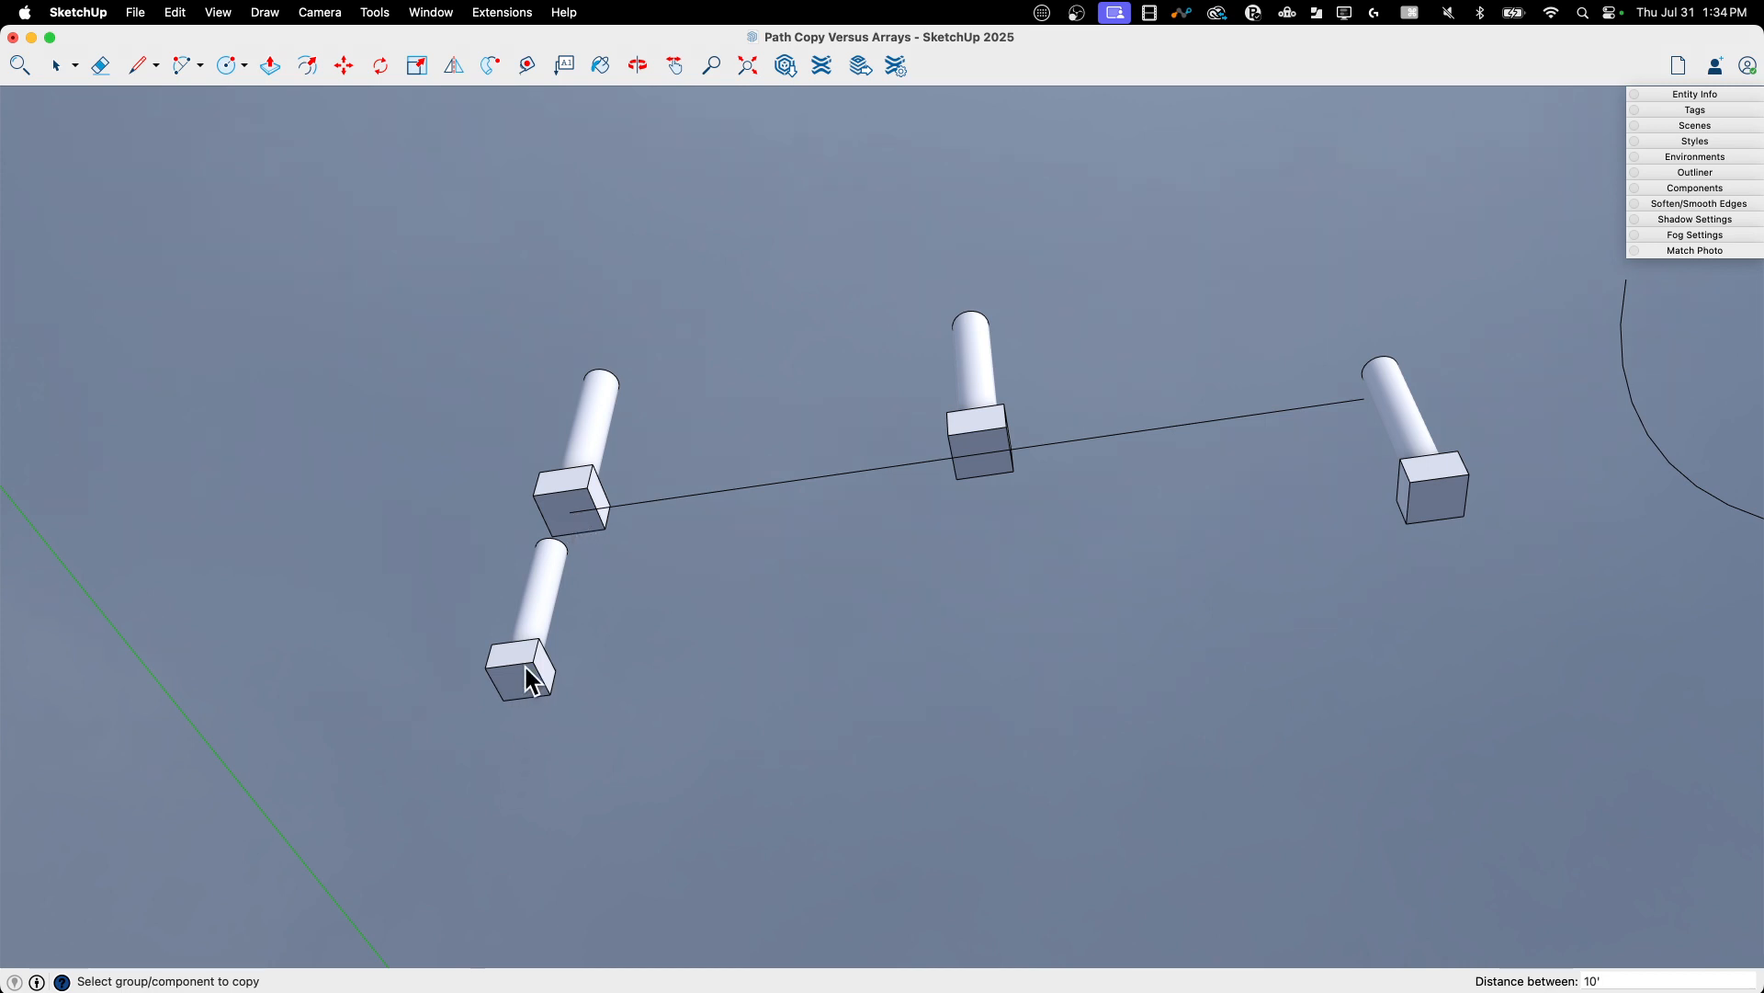
mouse_move(574, 530)
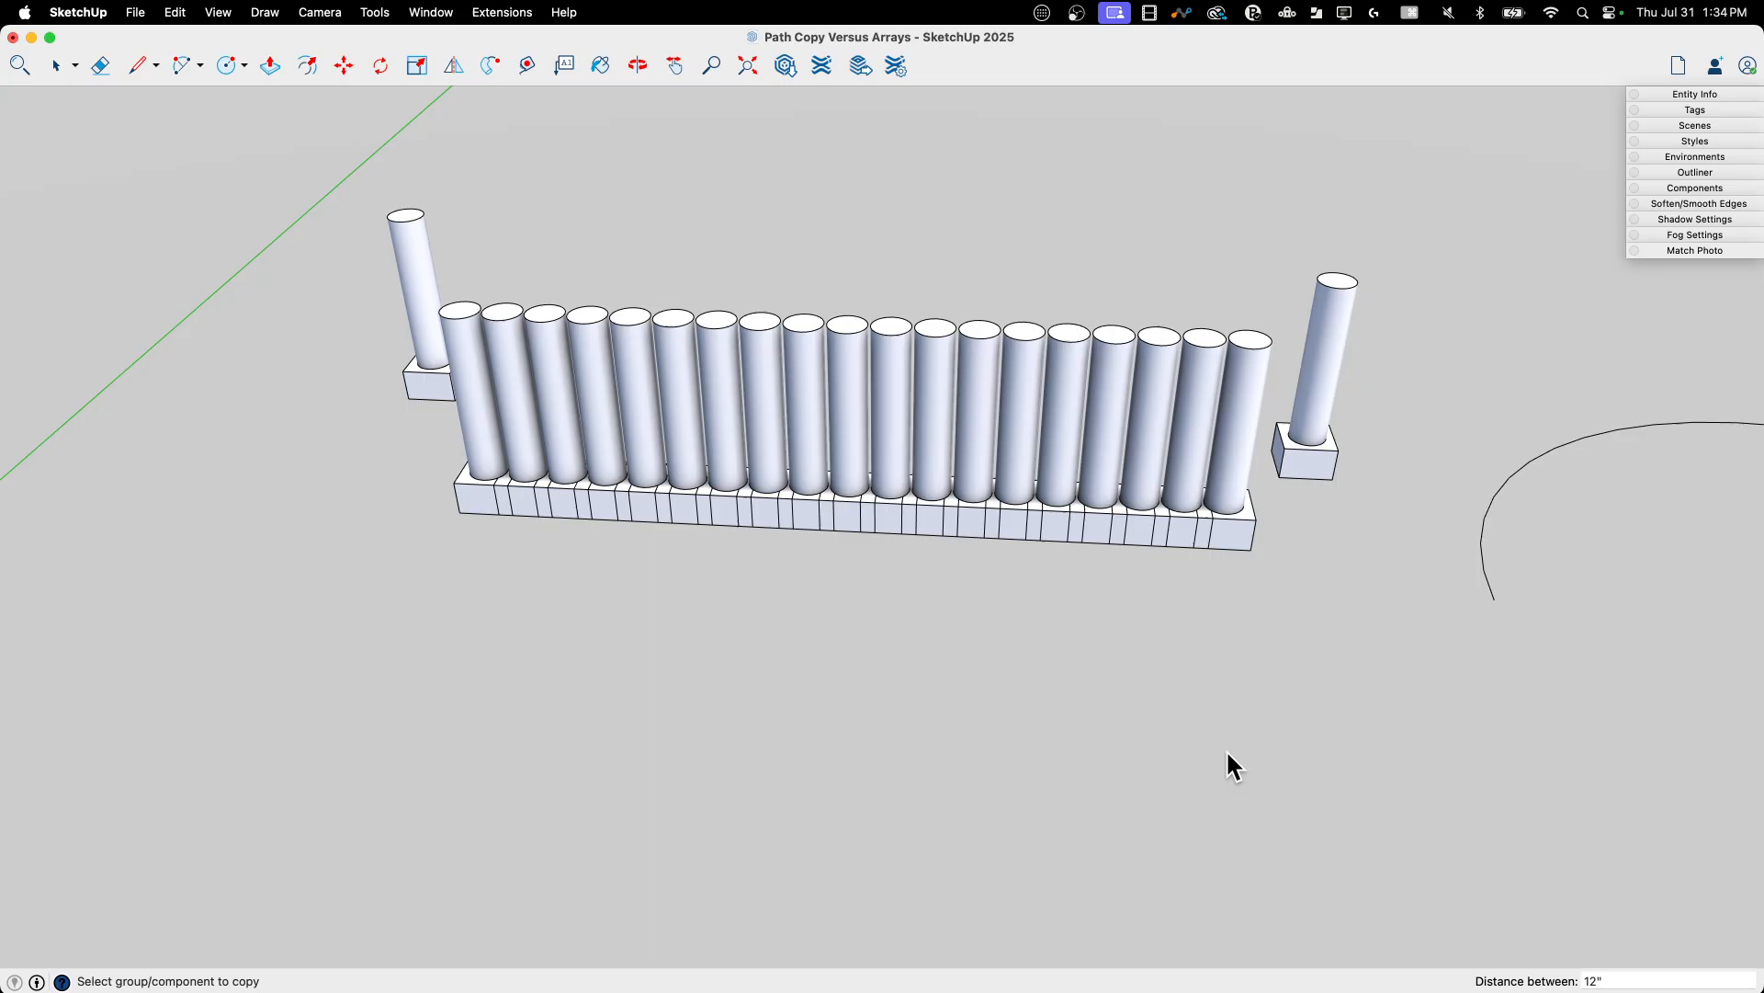
type("24\"")
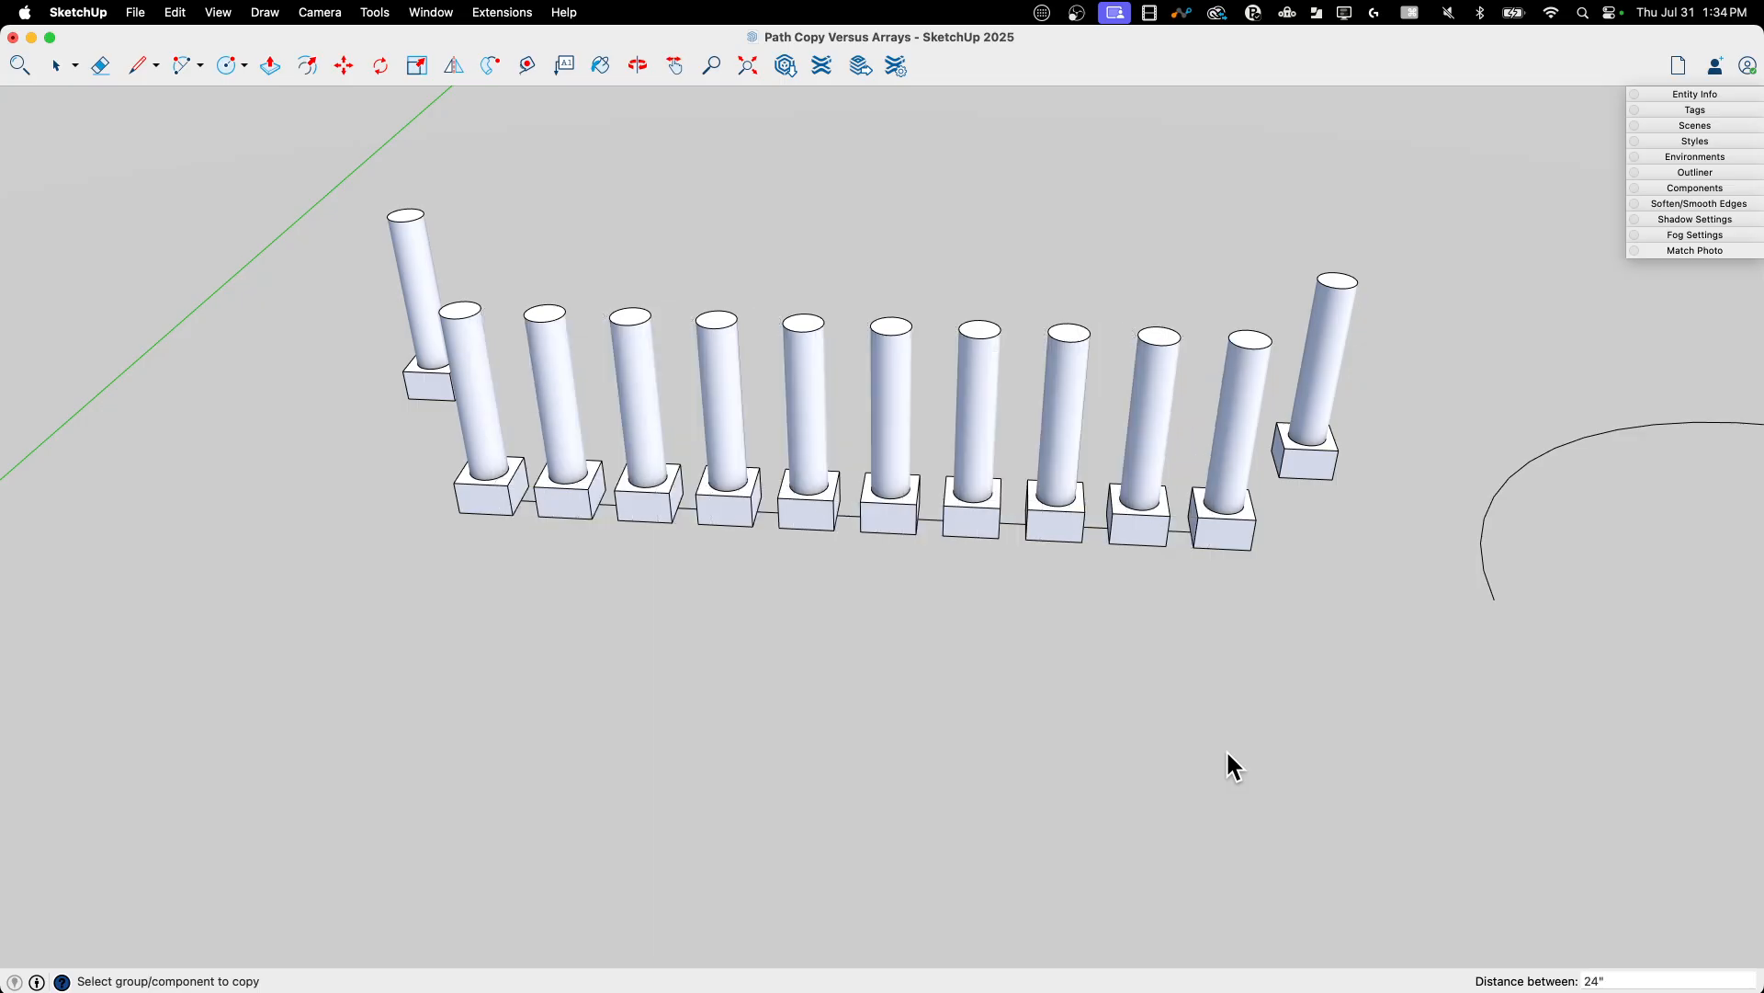
mouse_move(483, 449)
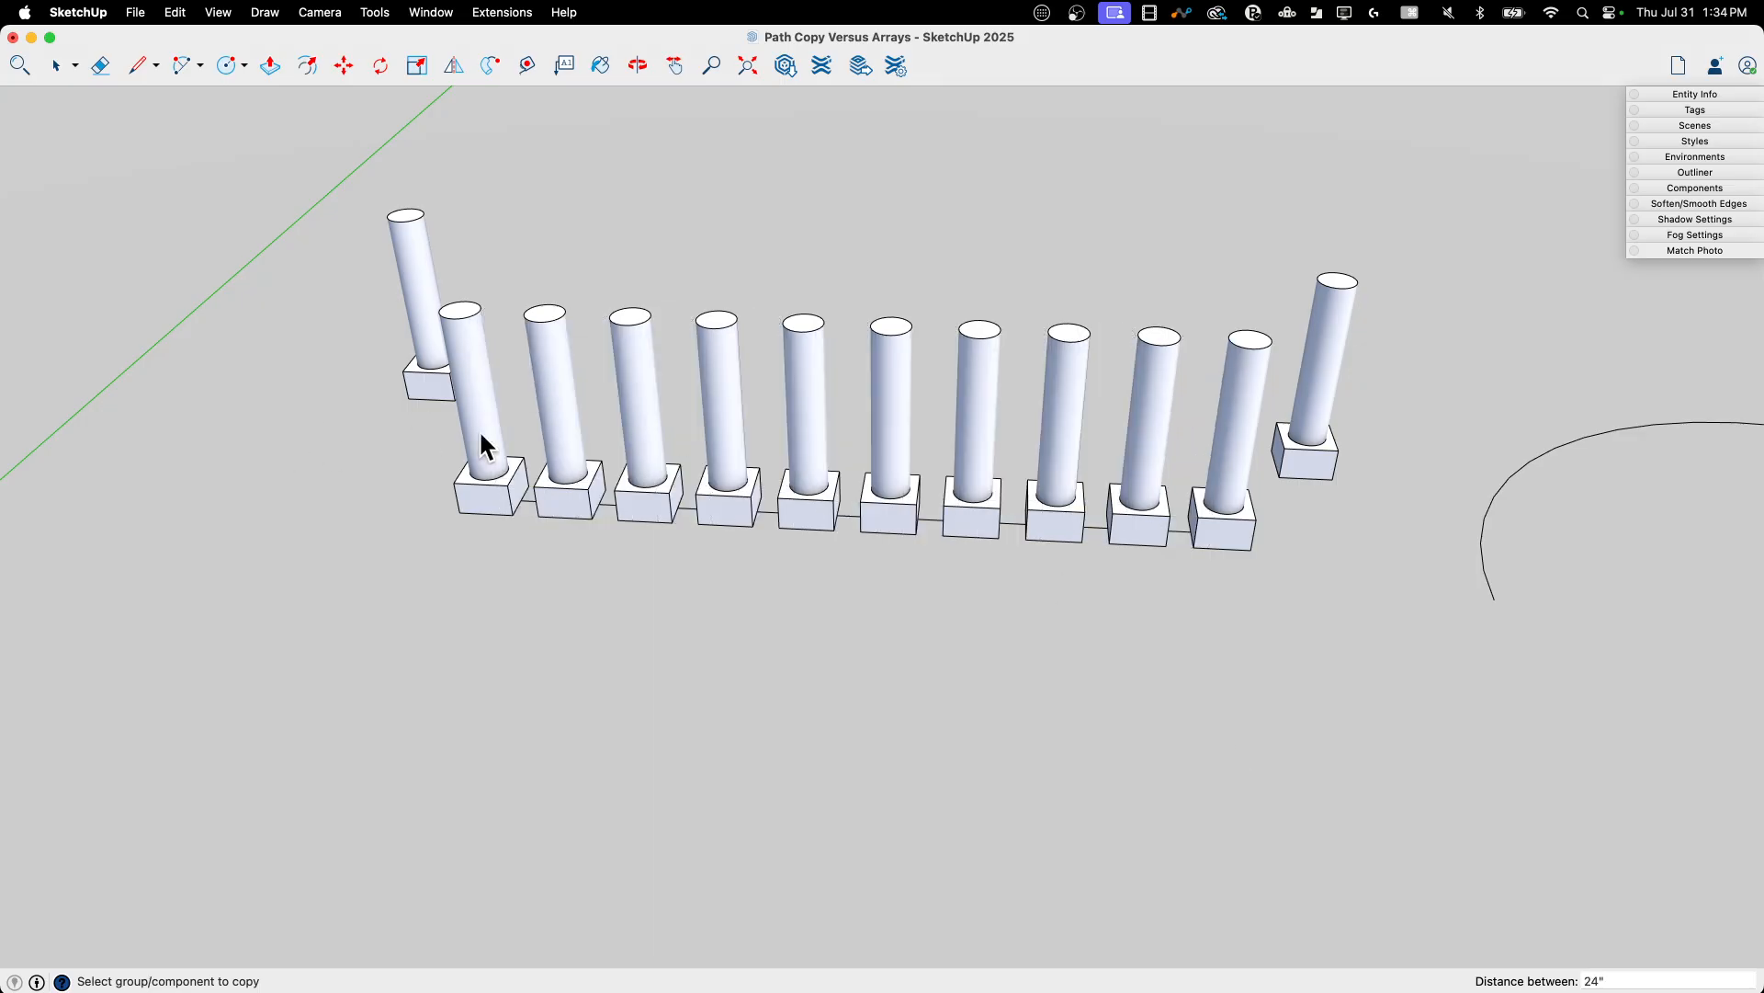
mouse_move(748, 720)
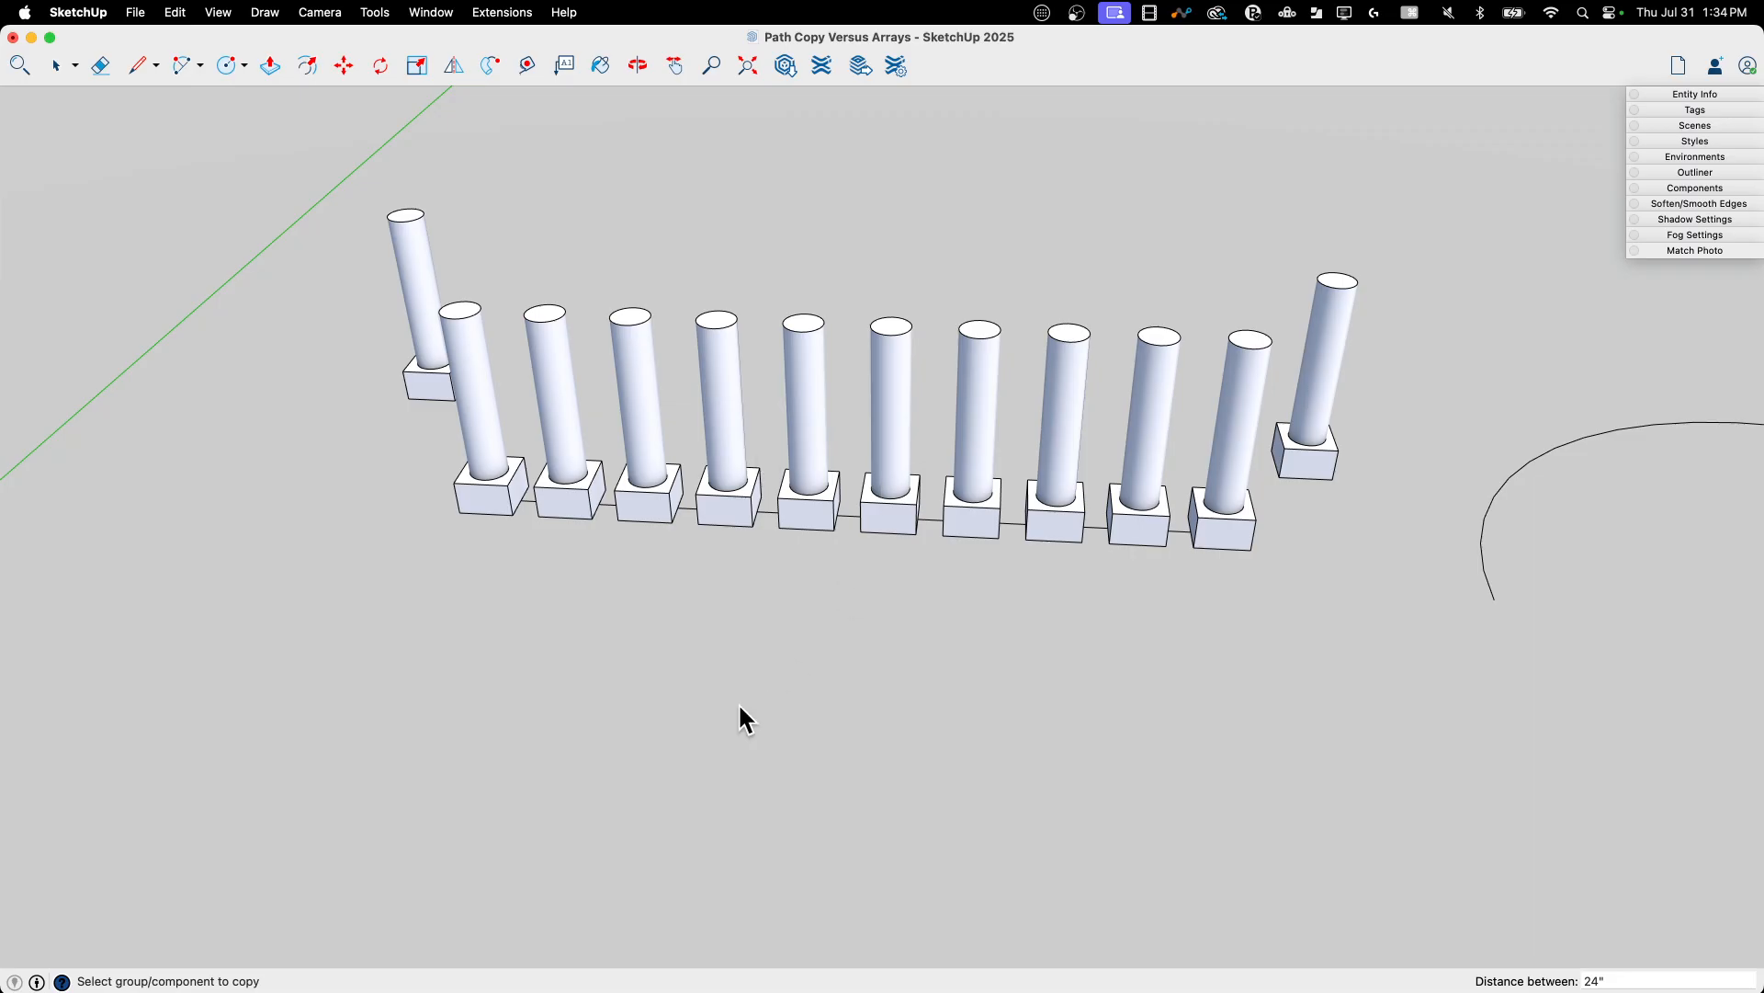
type("48")
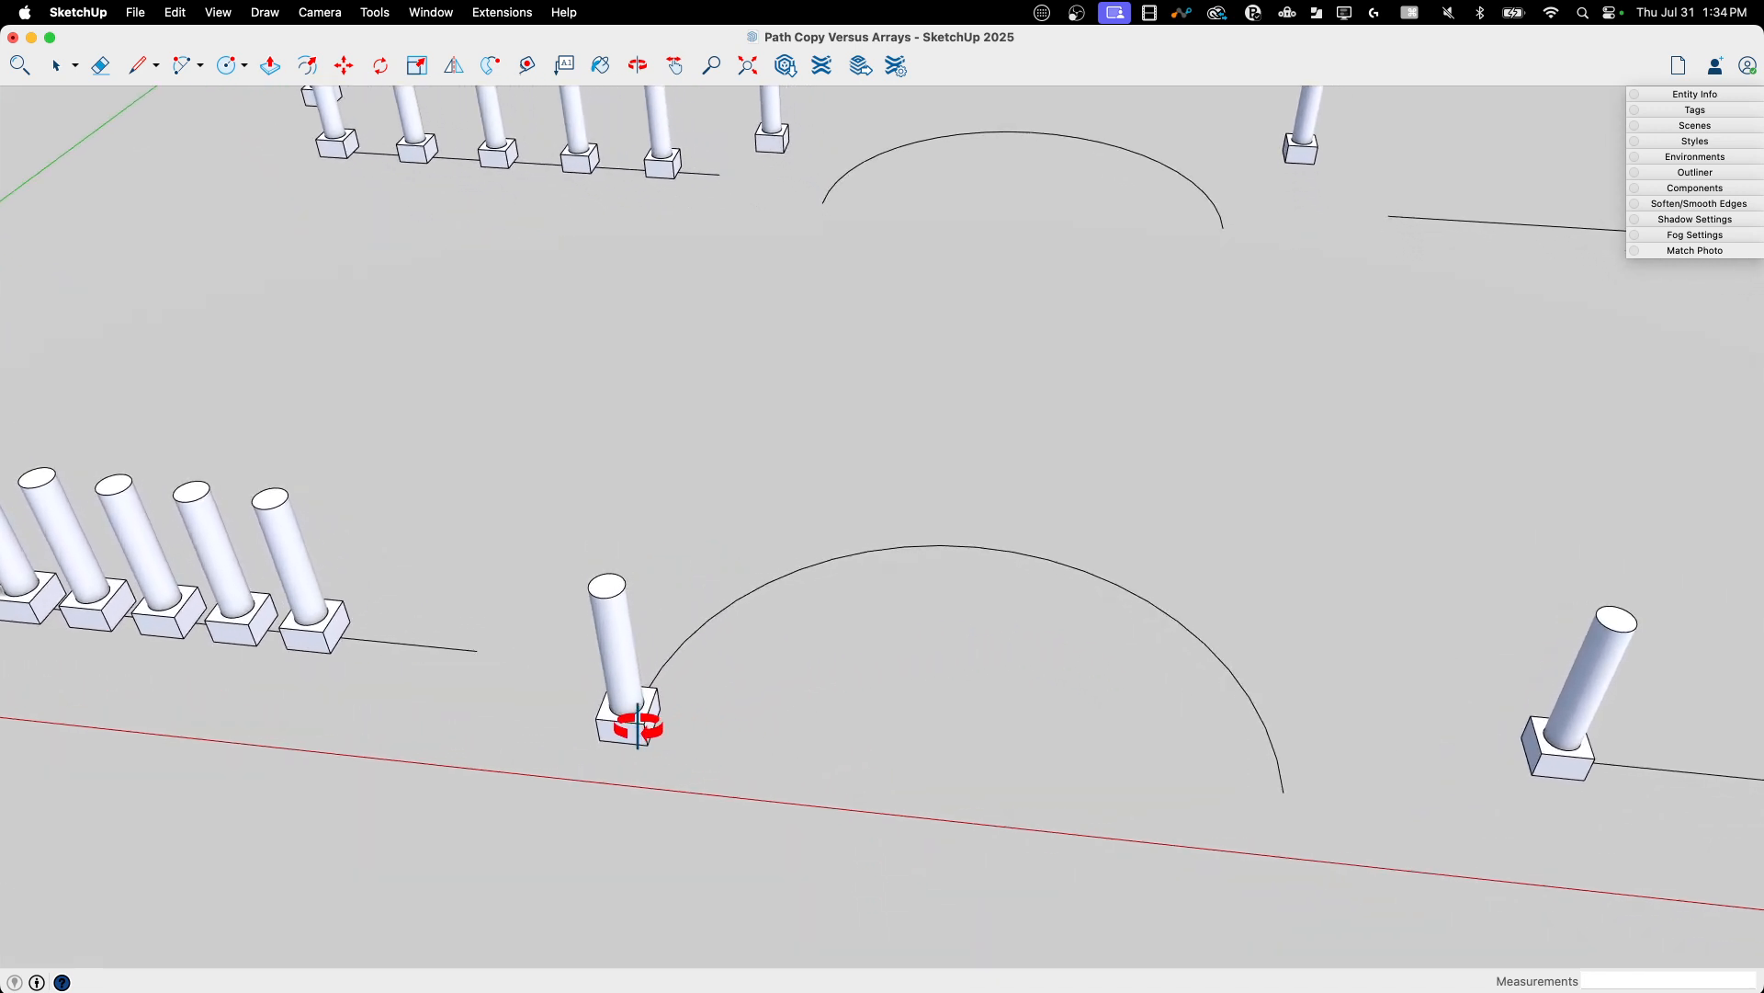
mouse_move(785, 552)
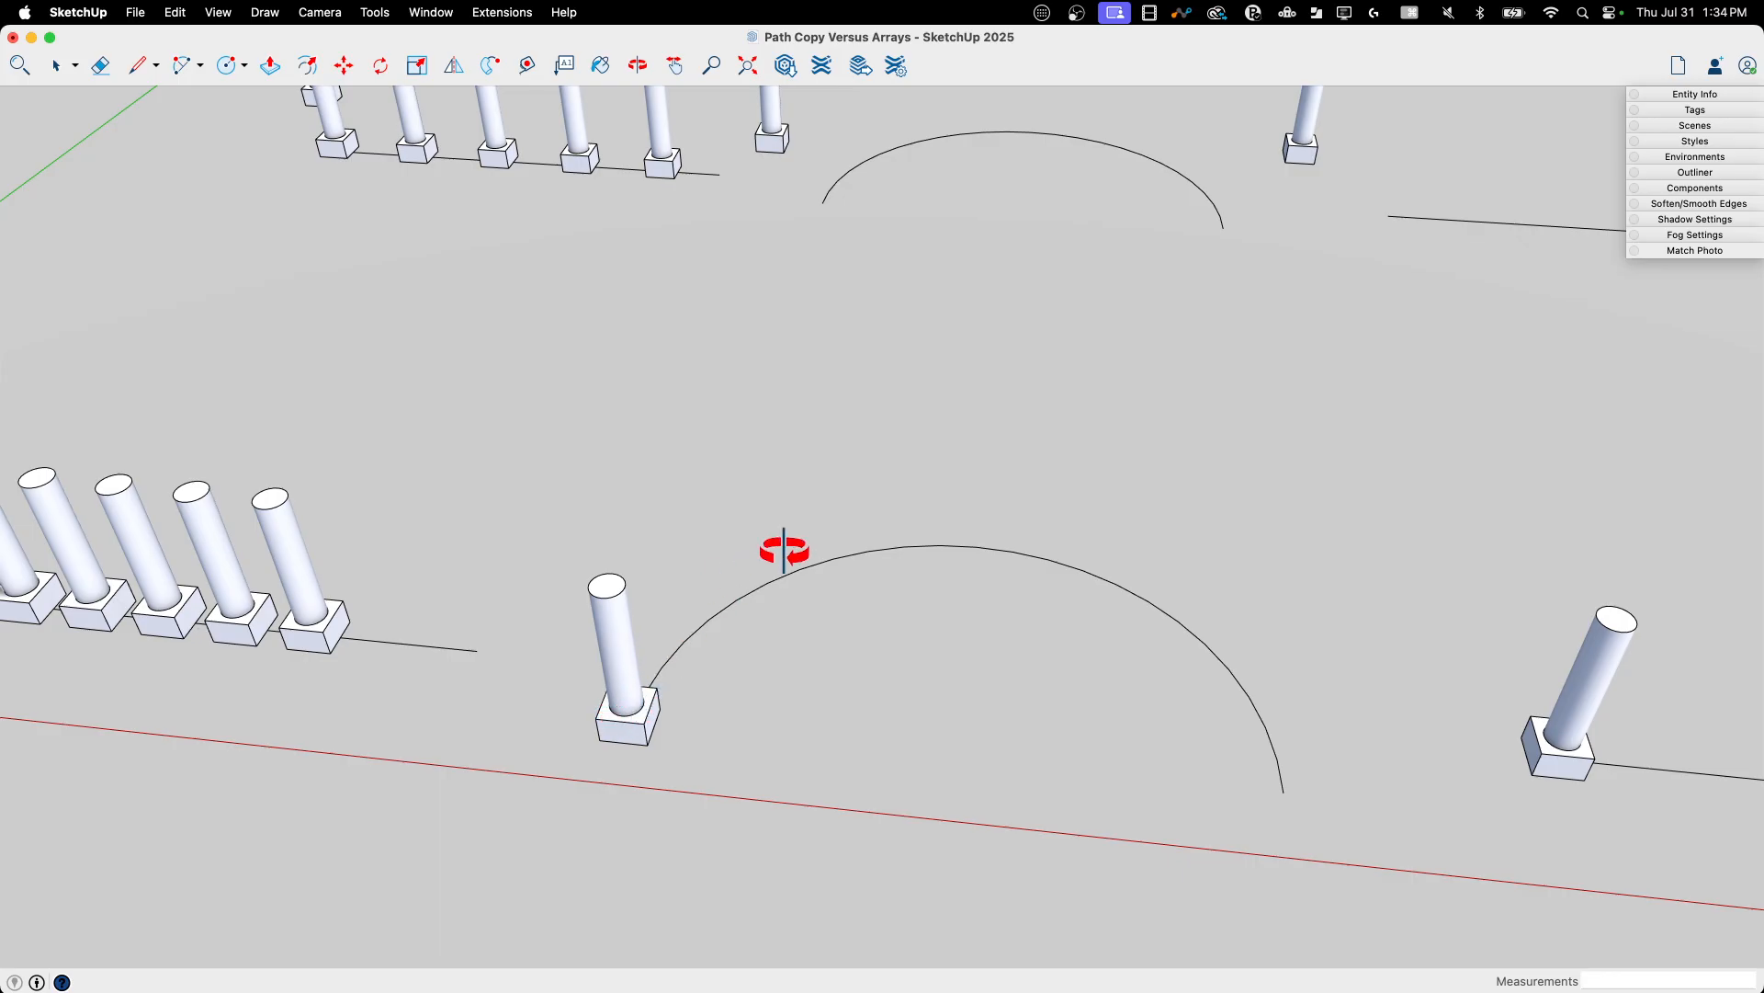
mouse_move(292, 107)
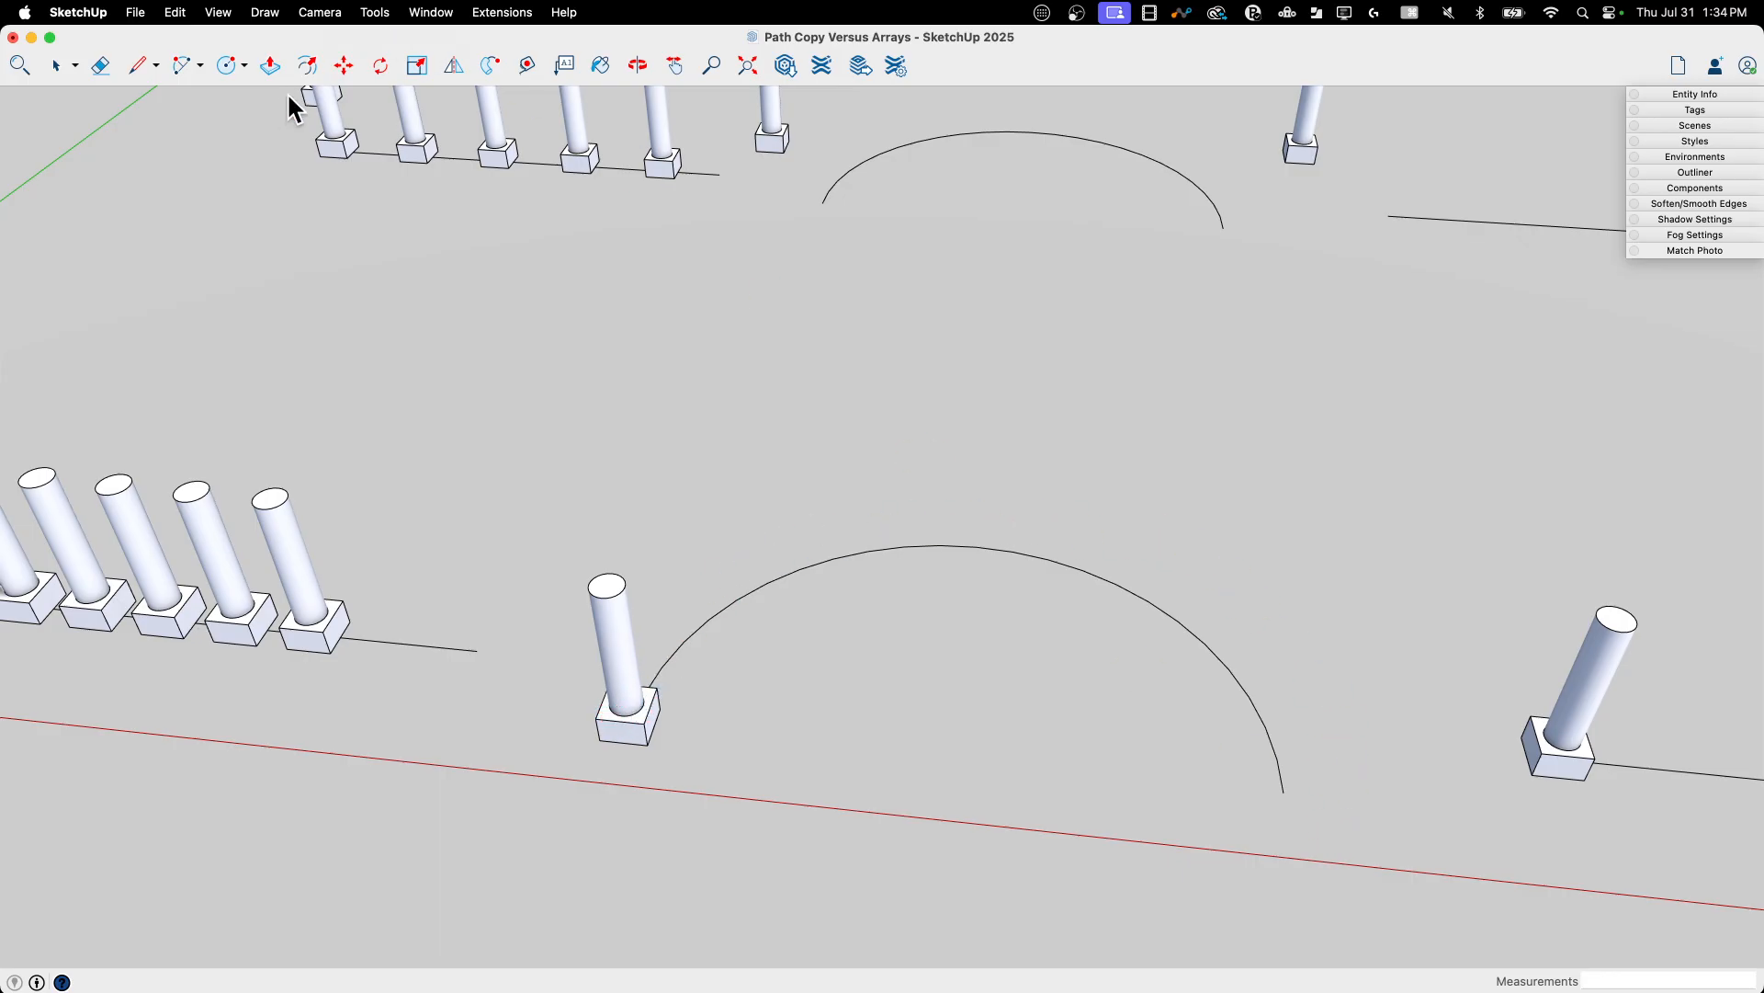
mouse_move(296, 81)
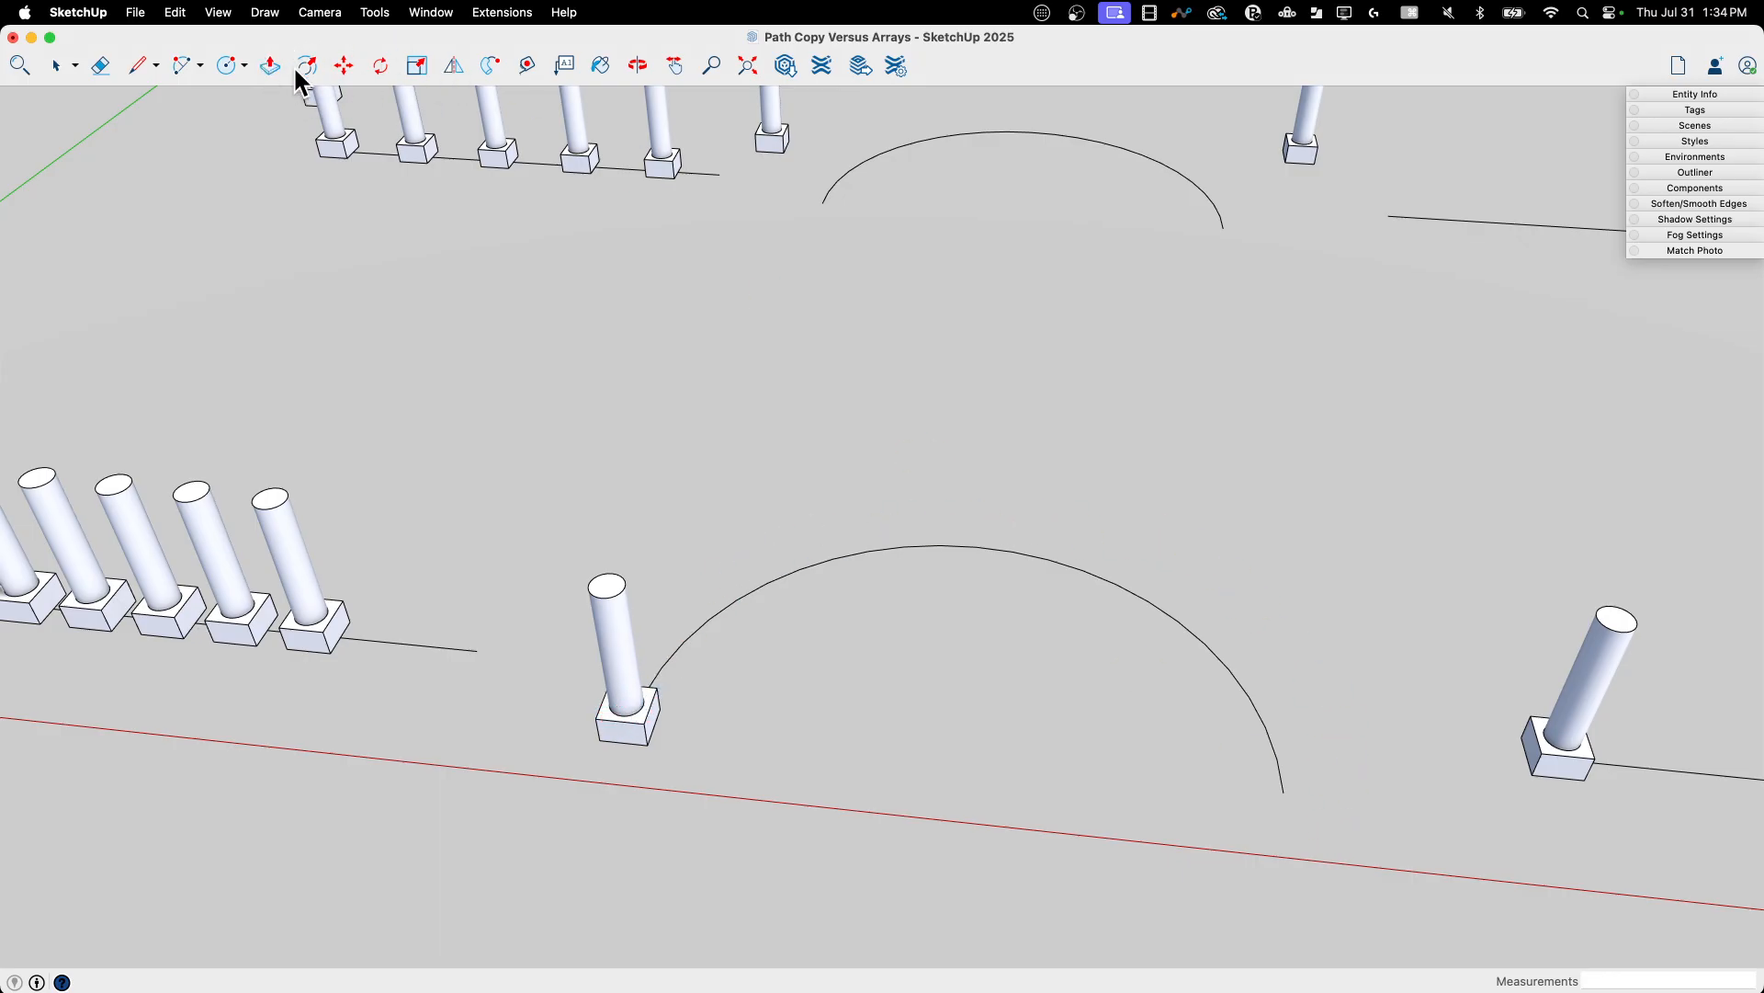
mouse_move(382, 81)
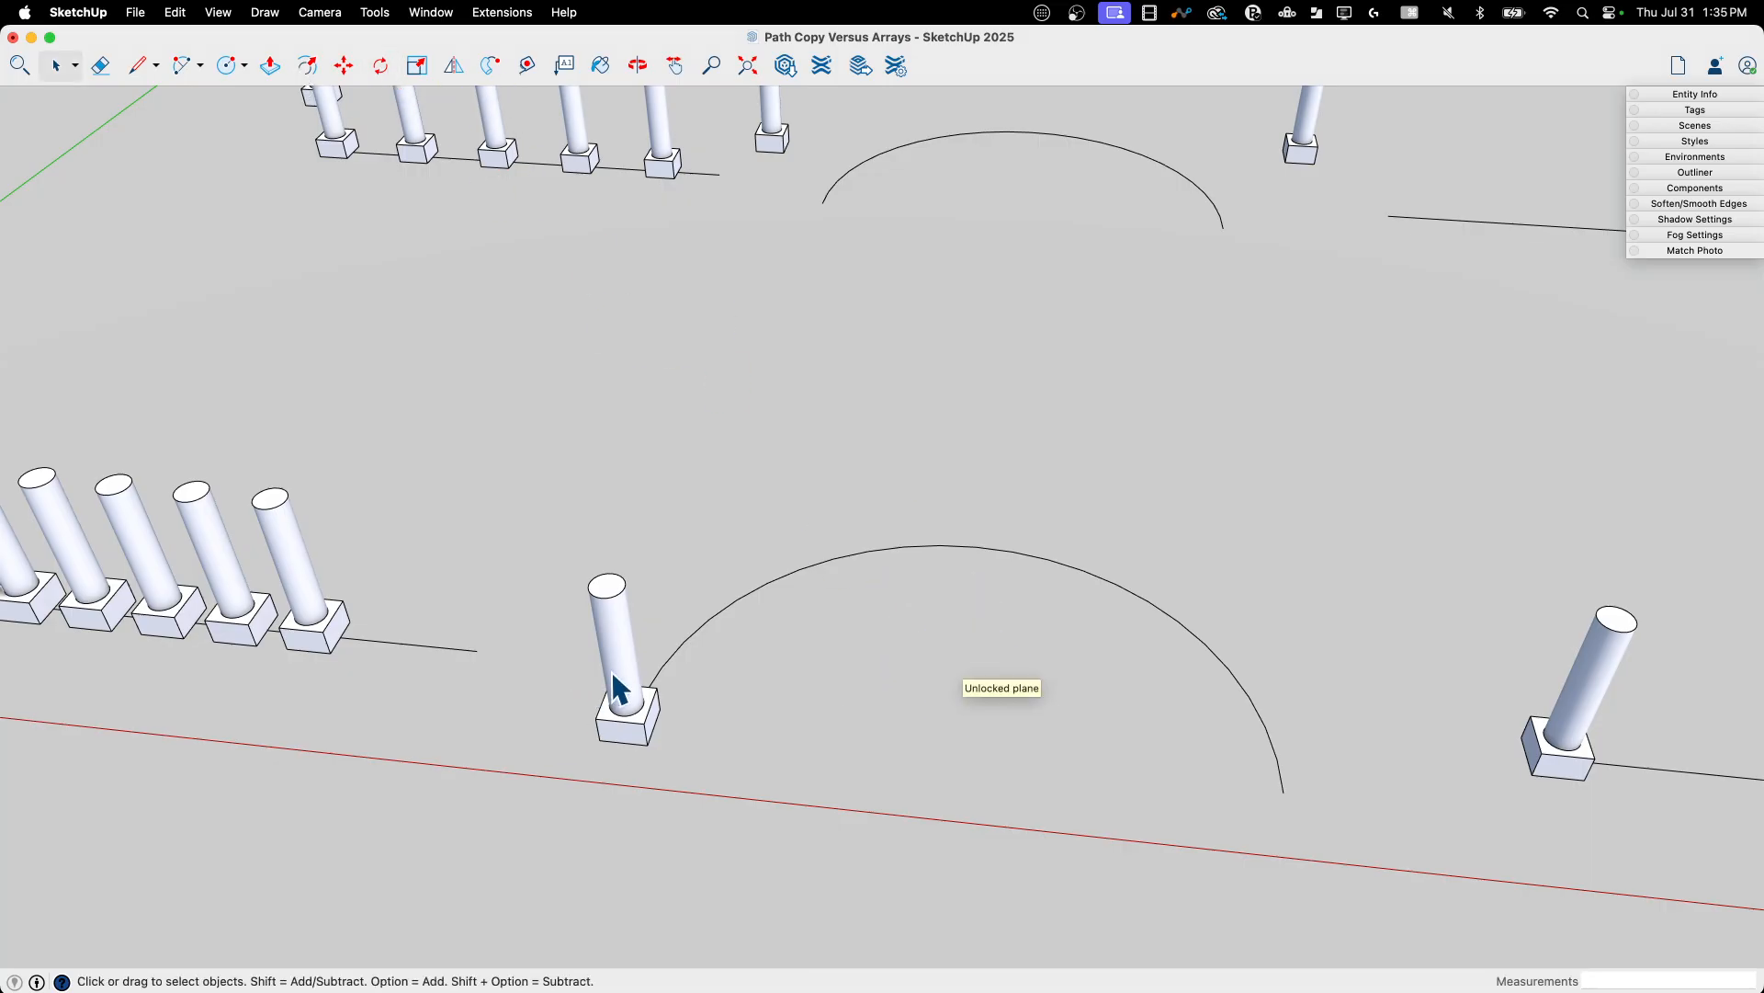
Rotate-copy the cylinder-on-block about the arc's centre to array seven posts evenly around the semicircle
left_click(618, 685)
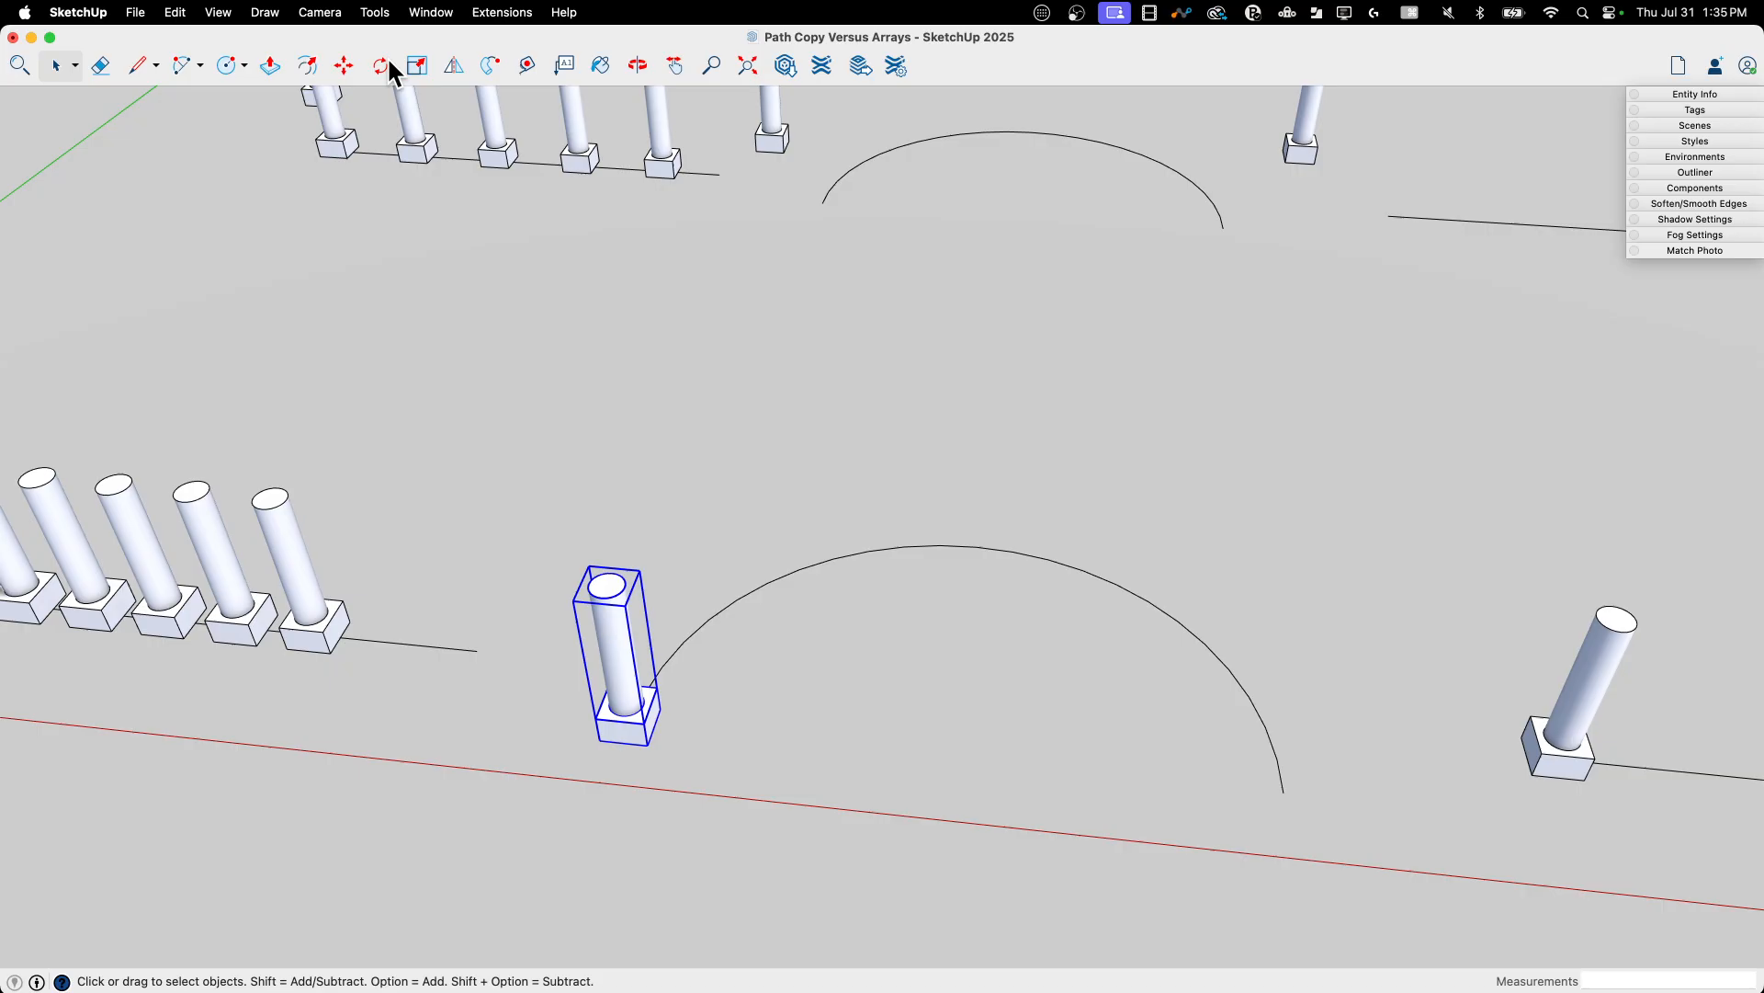
left_click(380, 66)
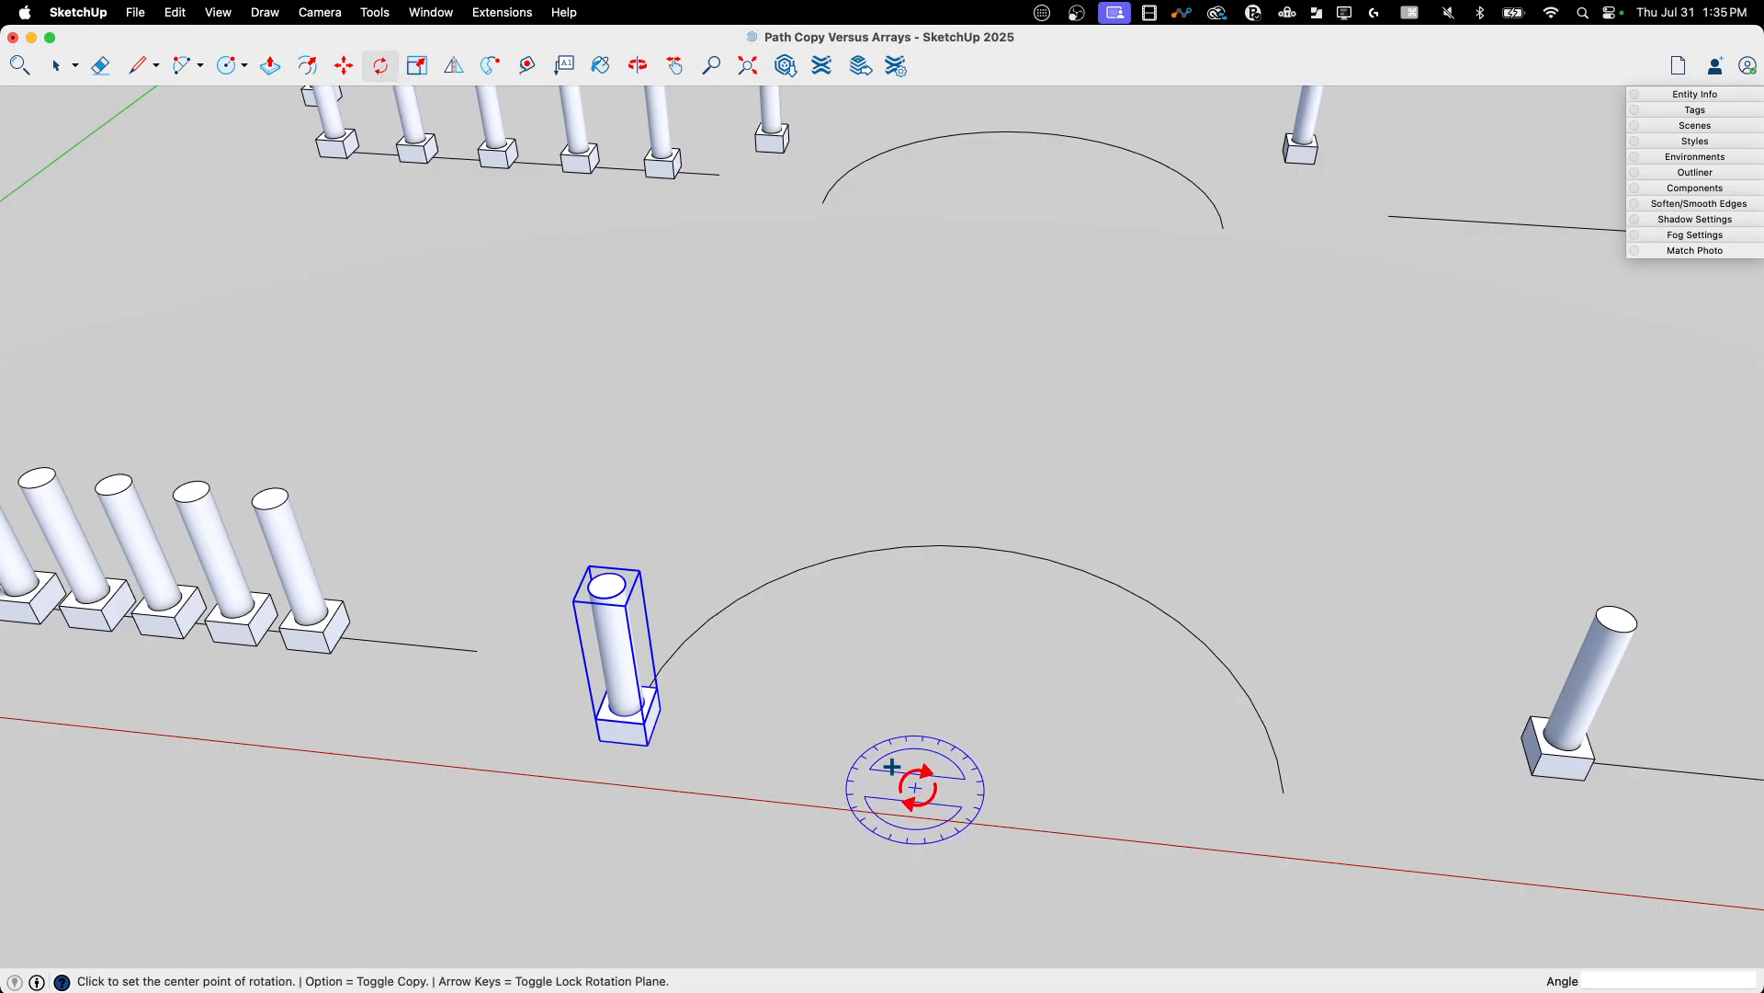
mouse_move(875, 796)
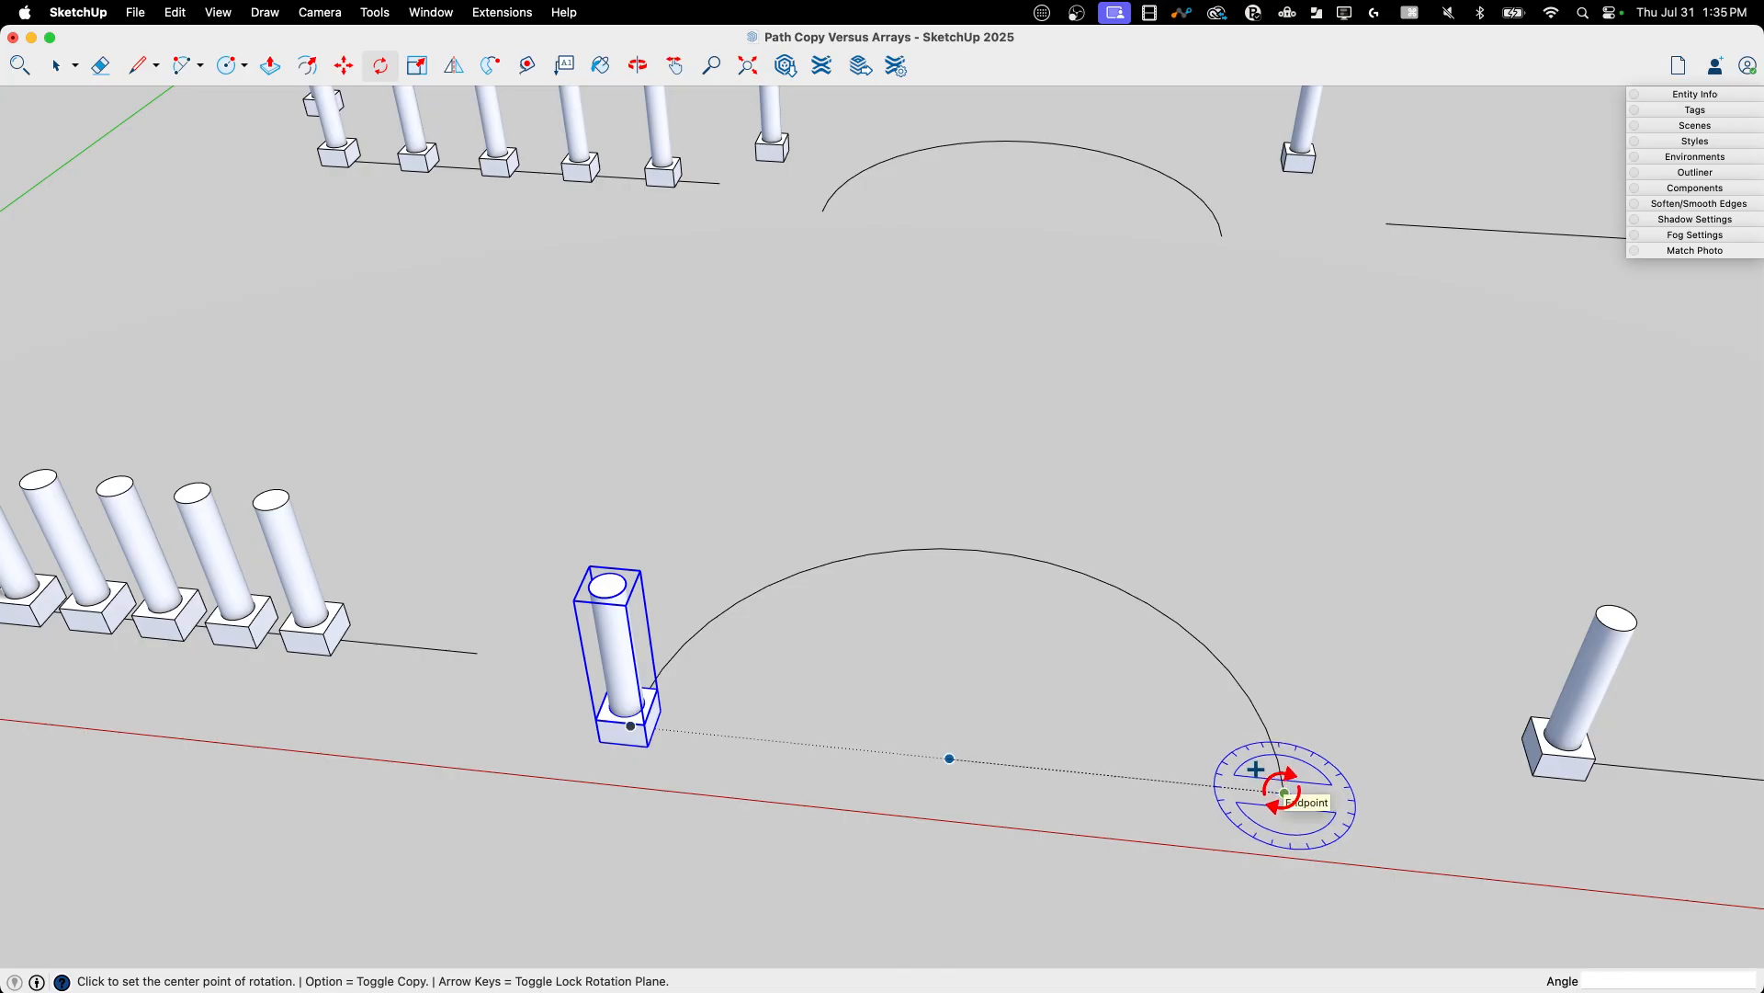
mouse_move(1081, 577)
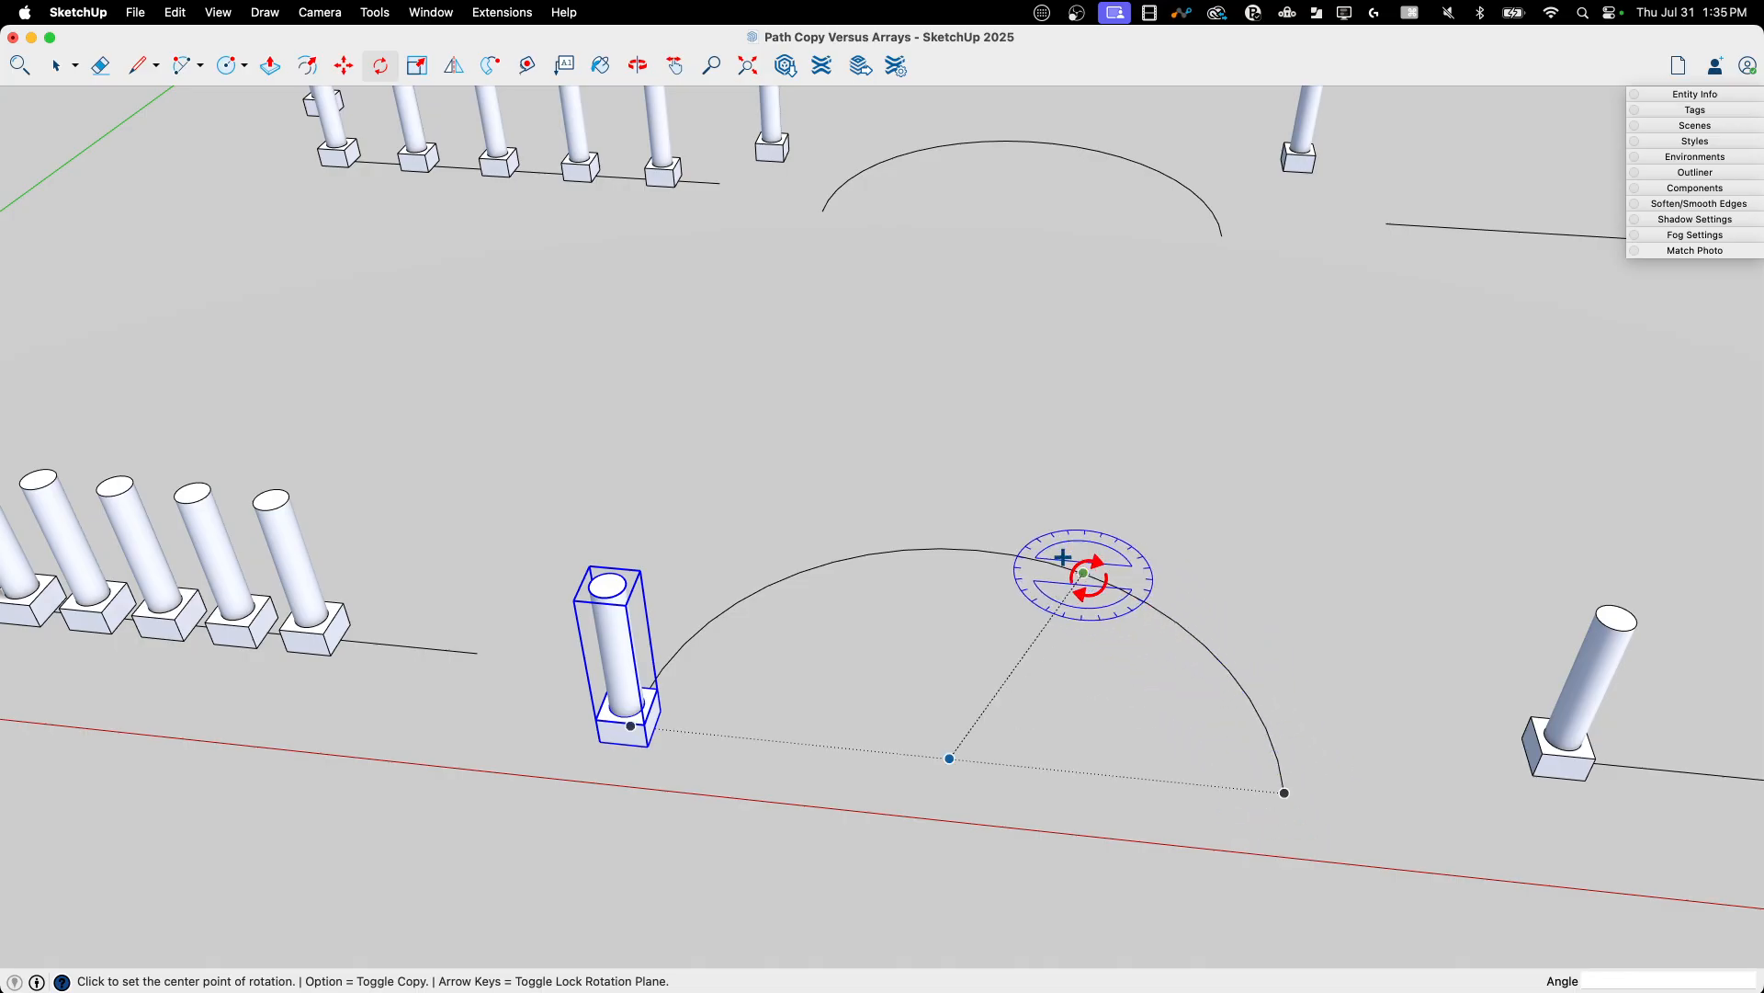
mouse_move(905, 558)
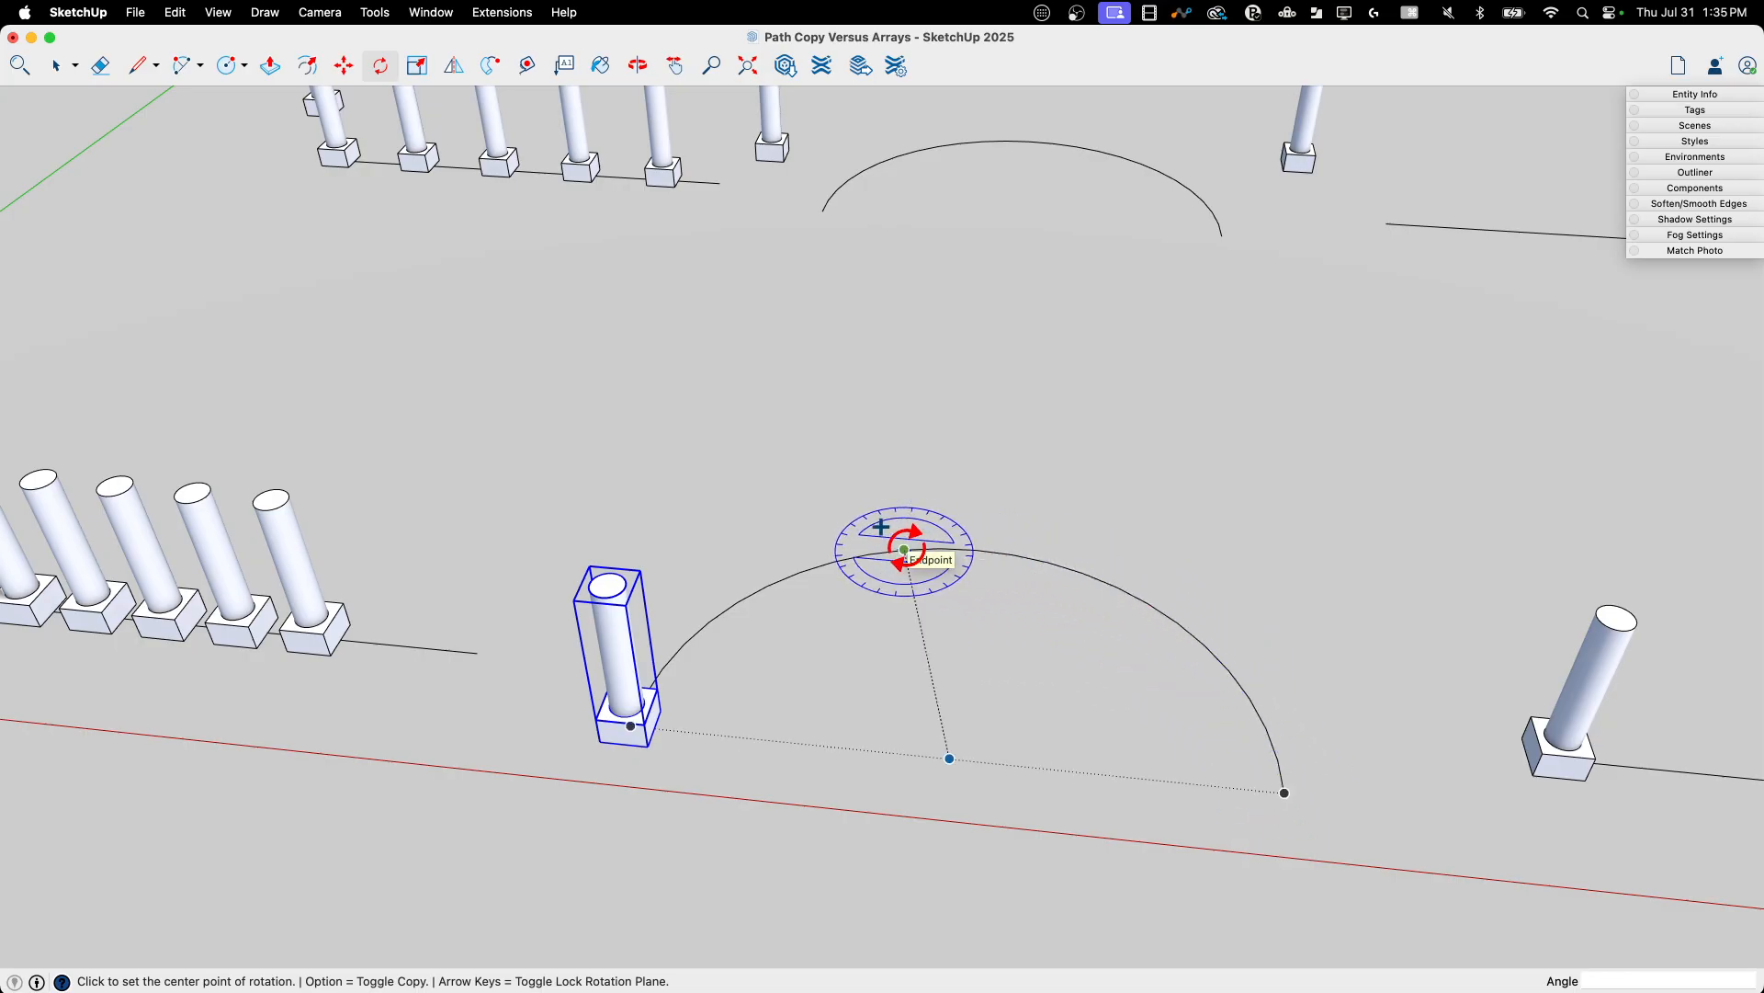
mouse_move(953, 748)
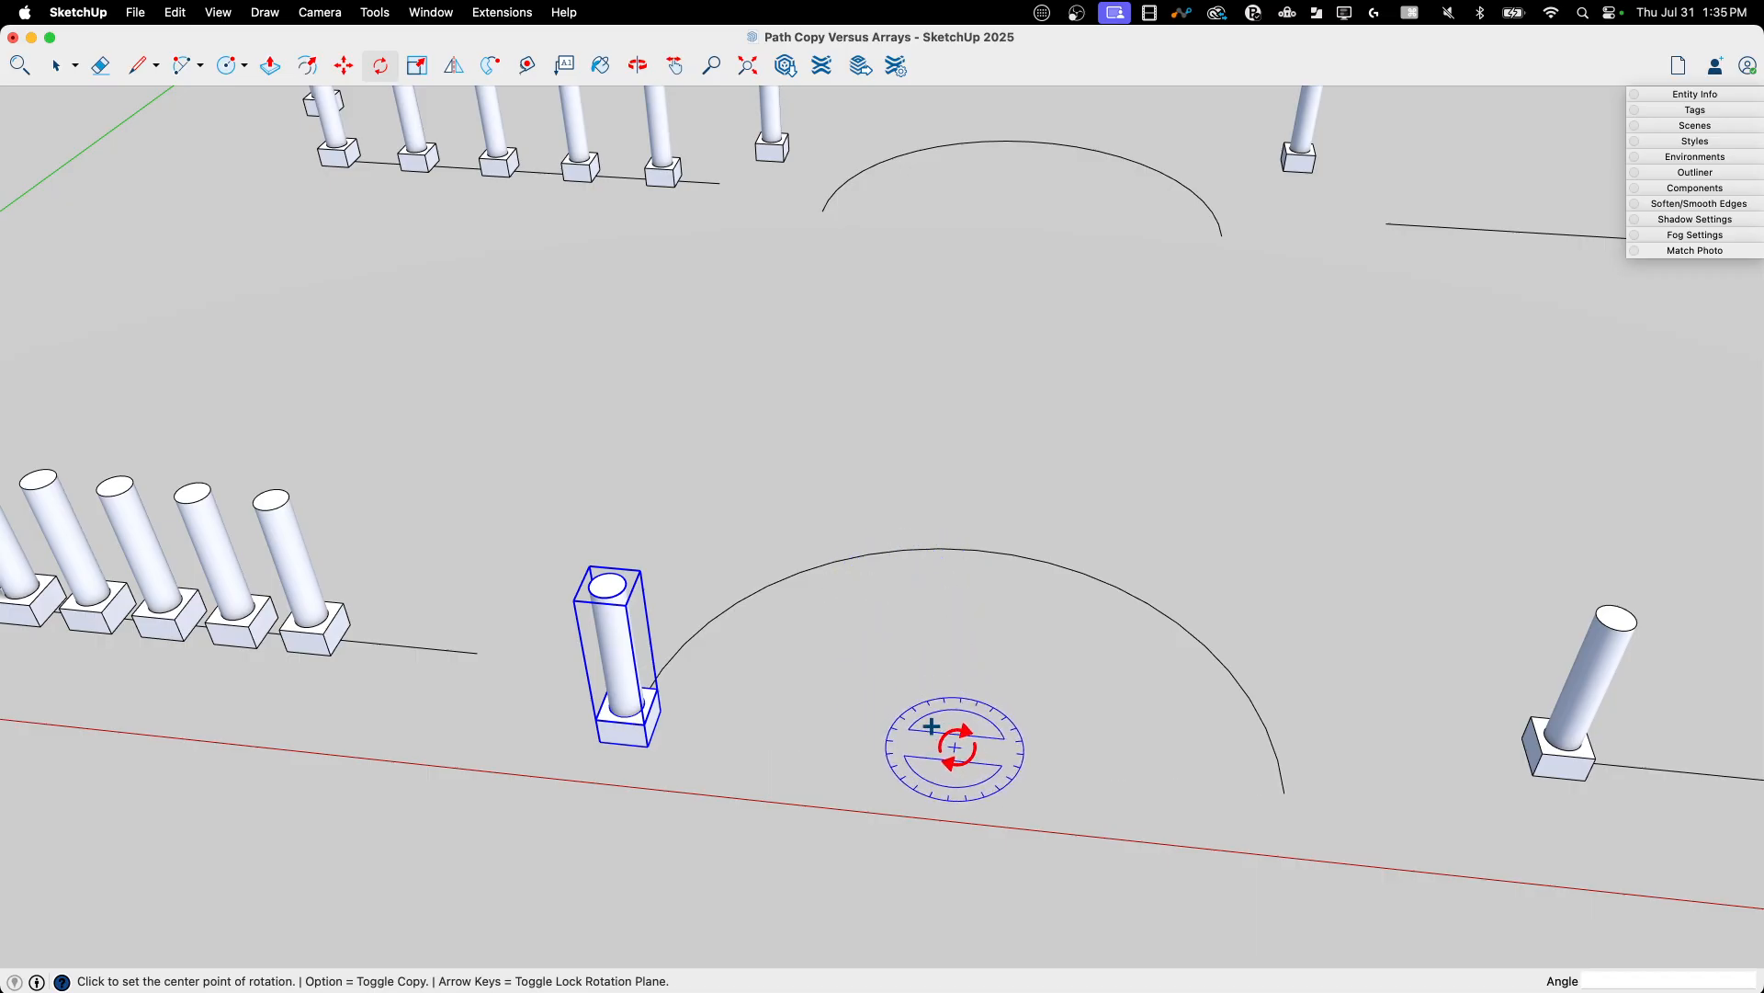
left_click(953, 748)
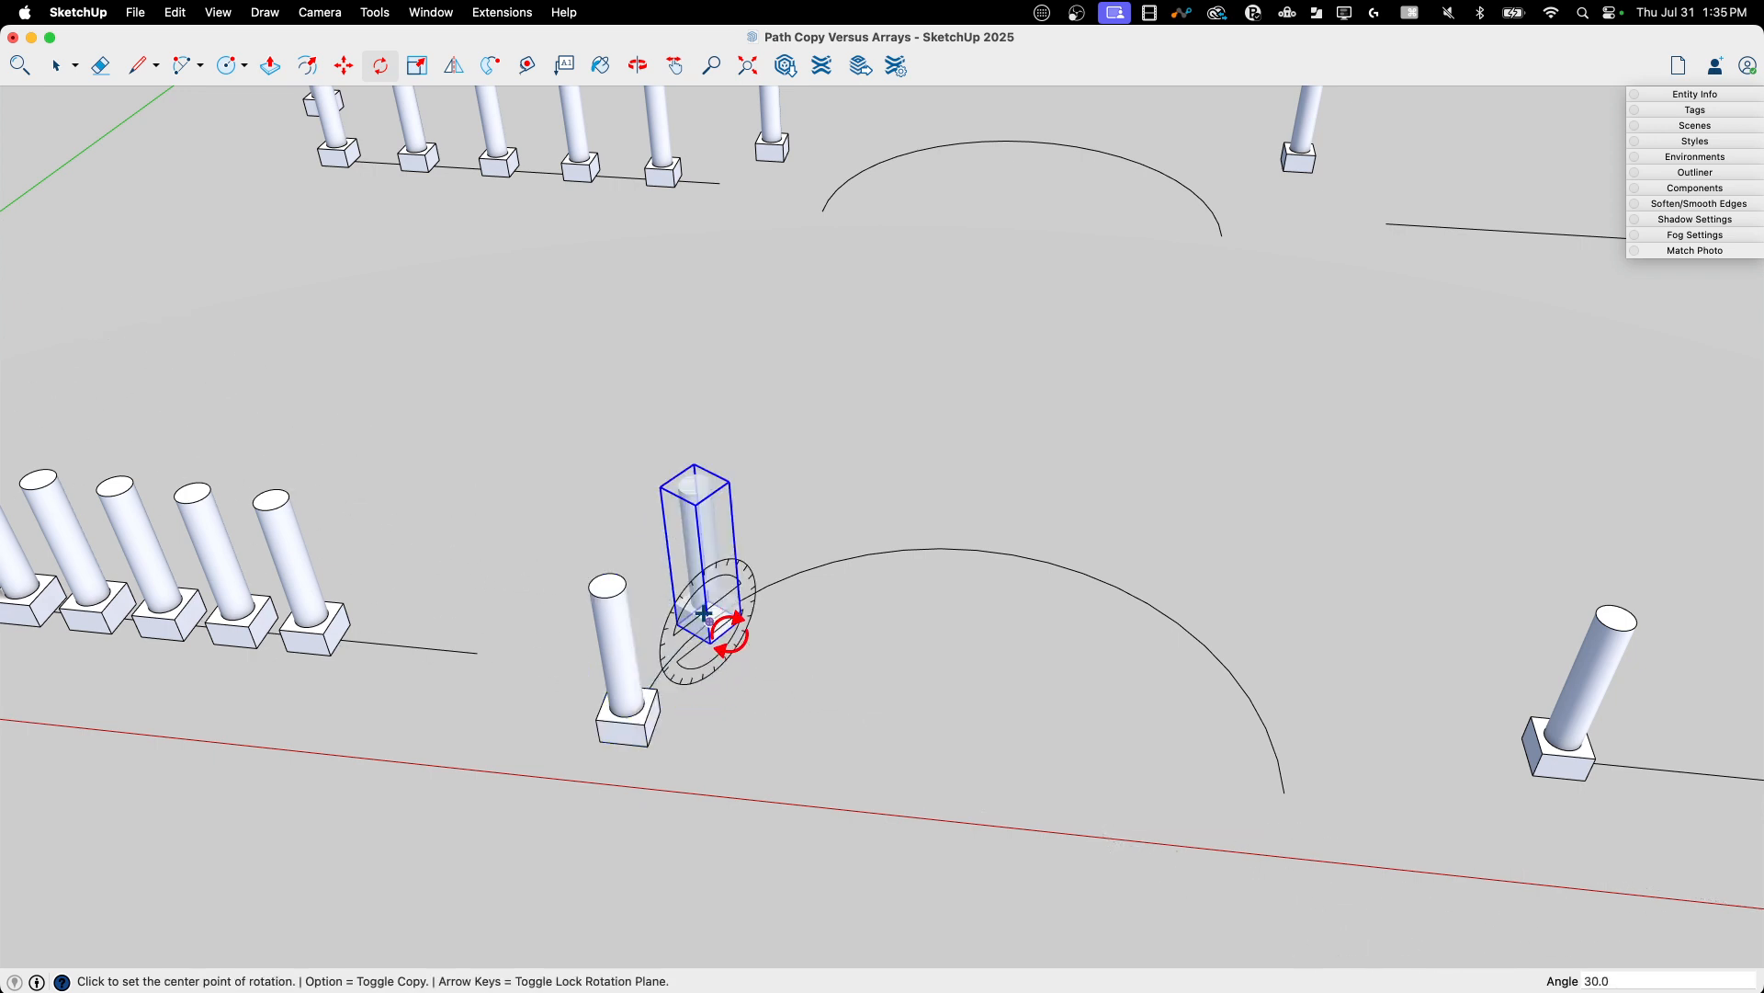
mouse_move(704, 614)
type("4")
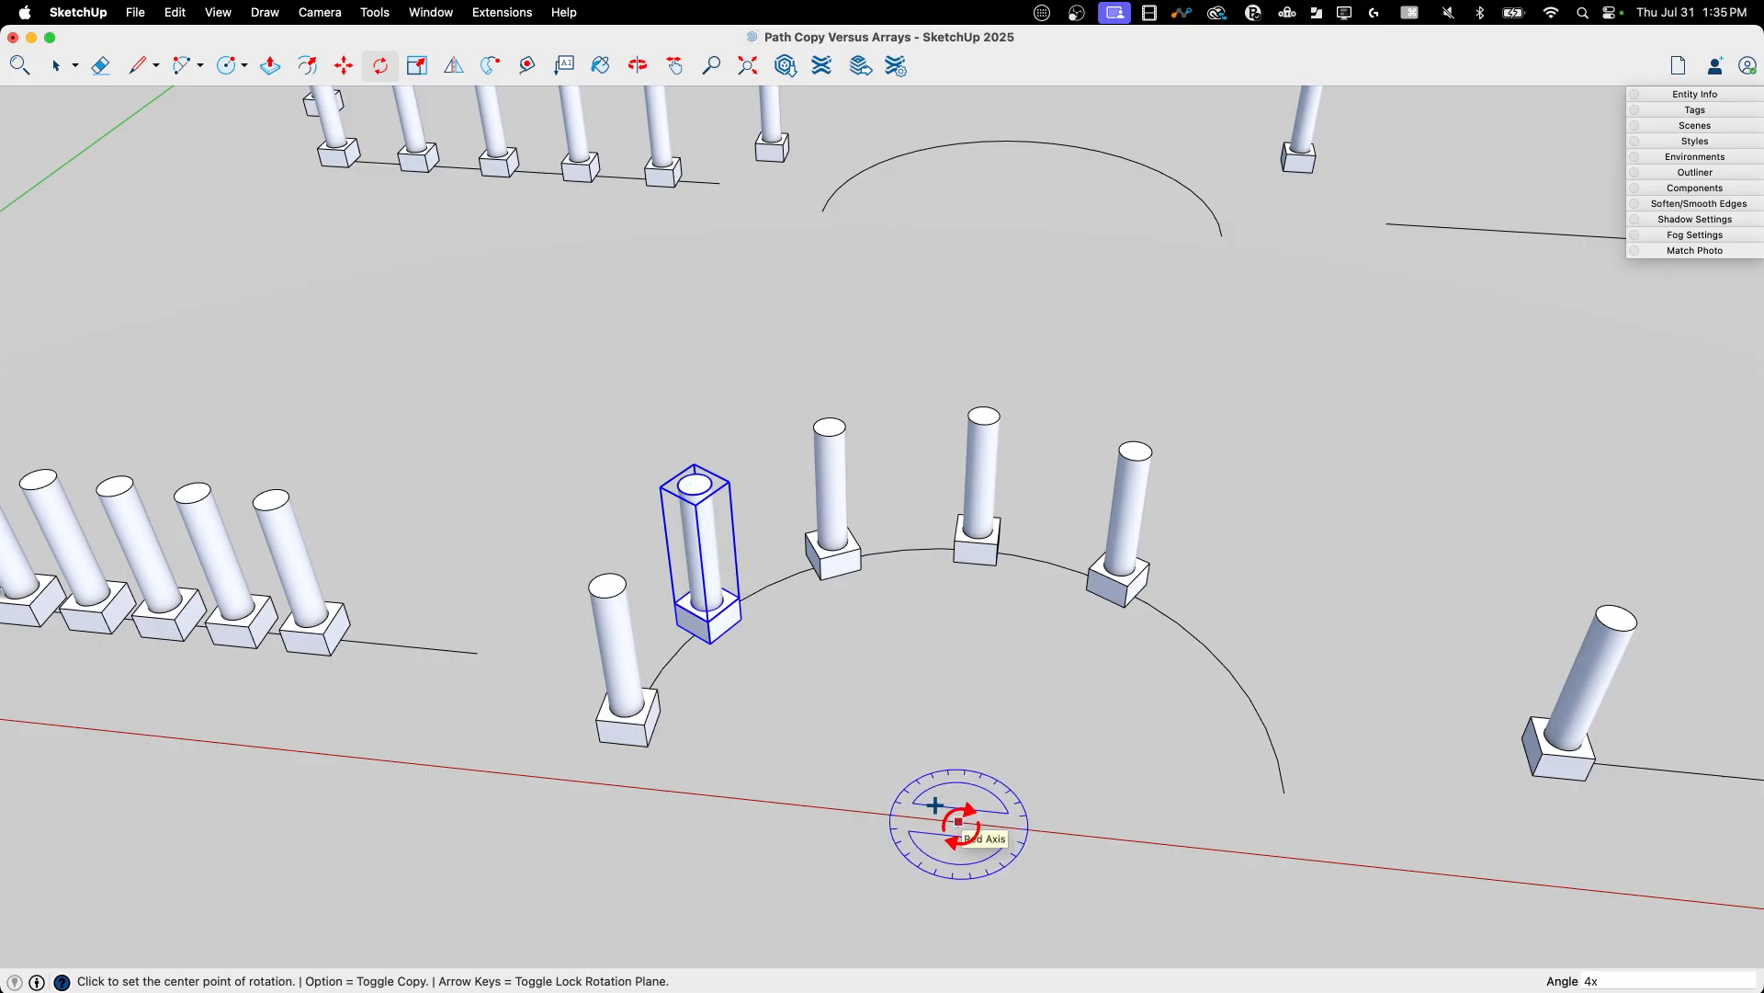
mouse_move(1283, 802)
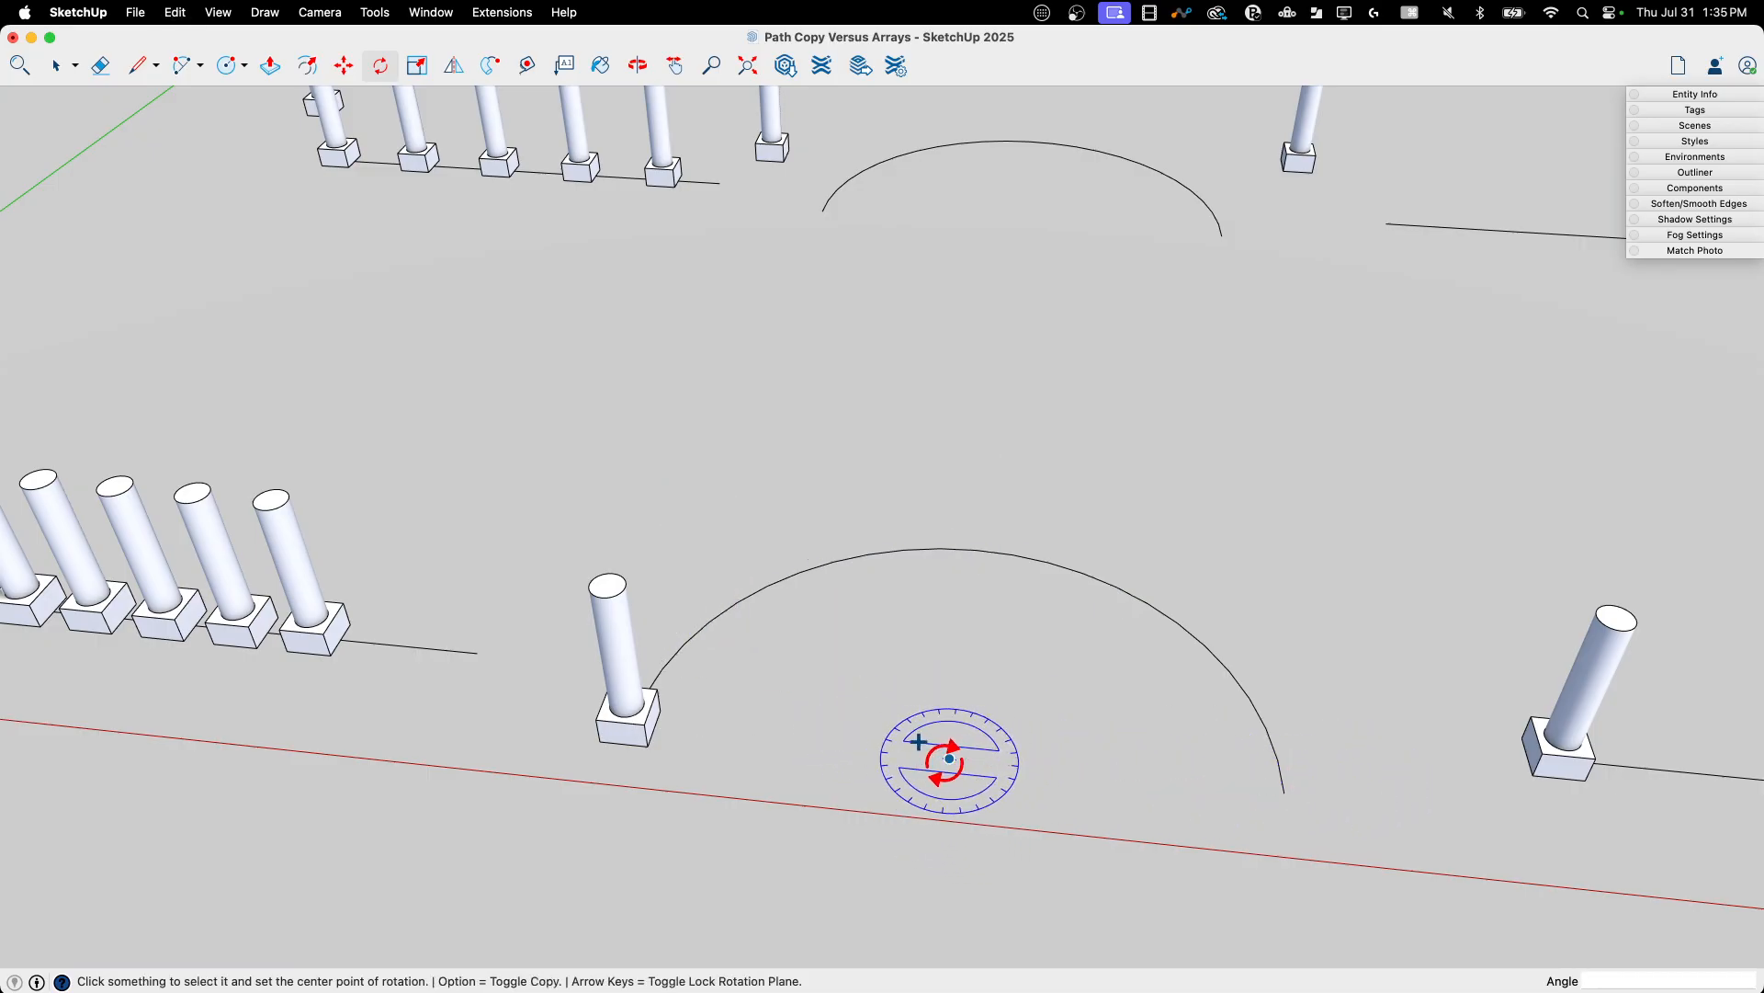
mouse_move(976, 763)
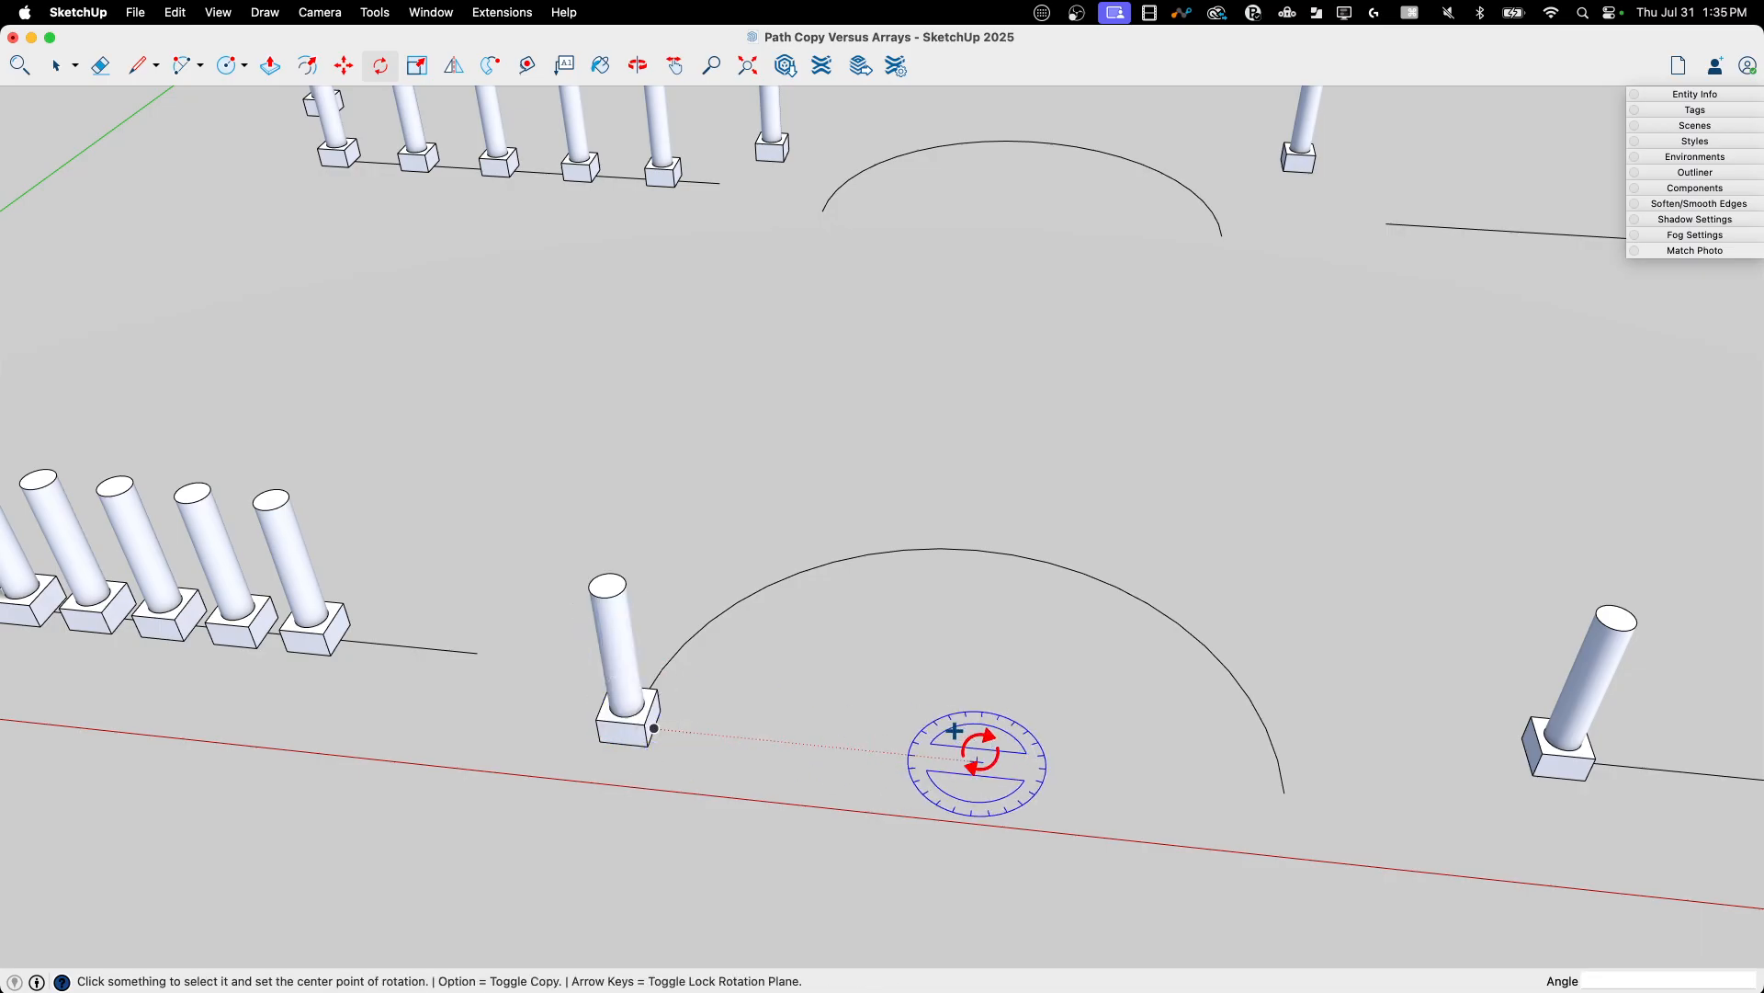
mouse_move(721, 732)
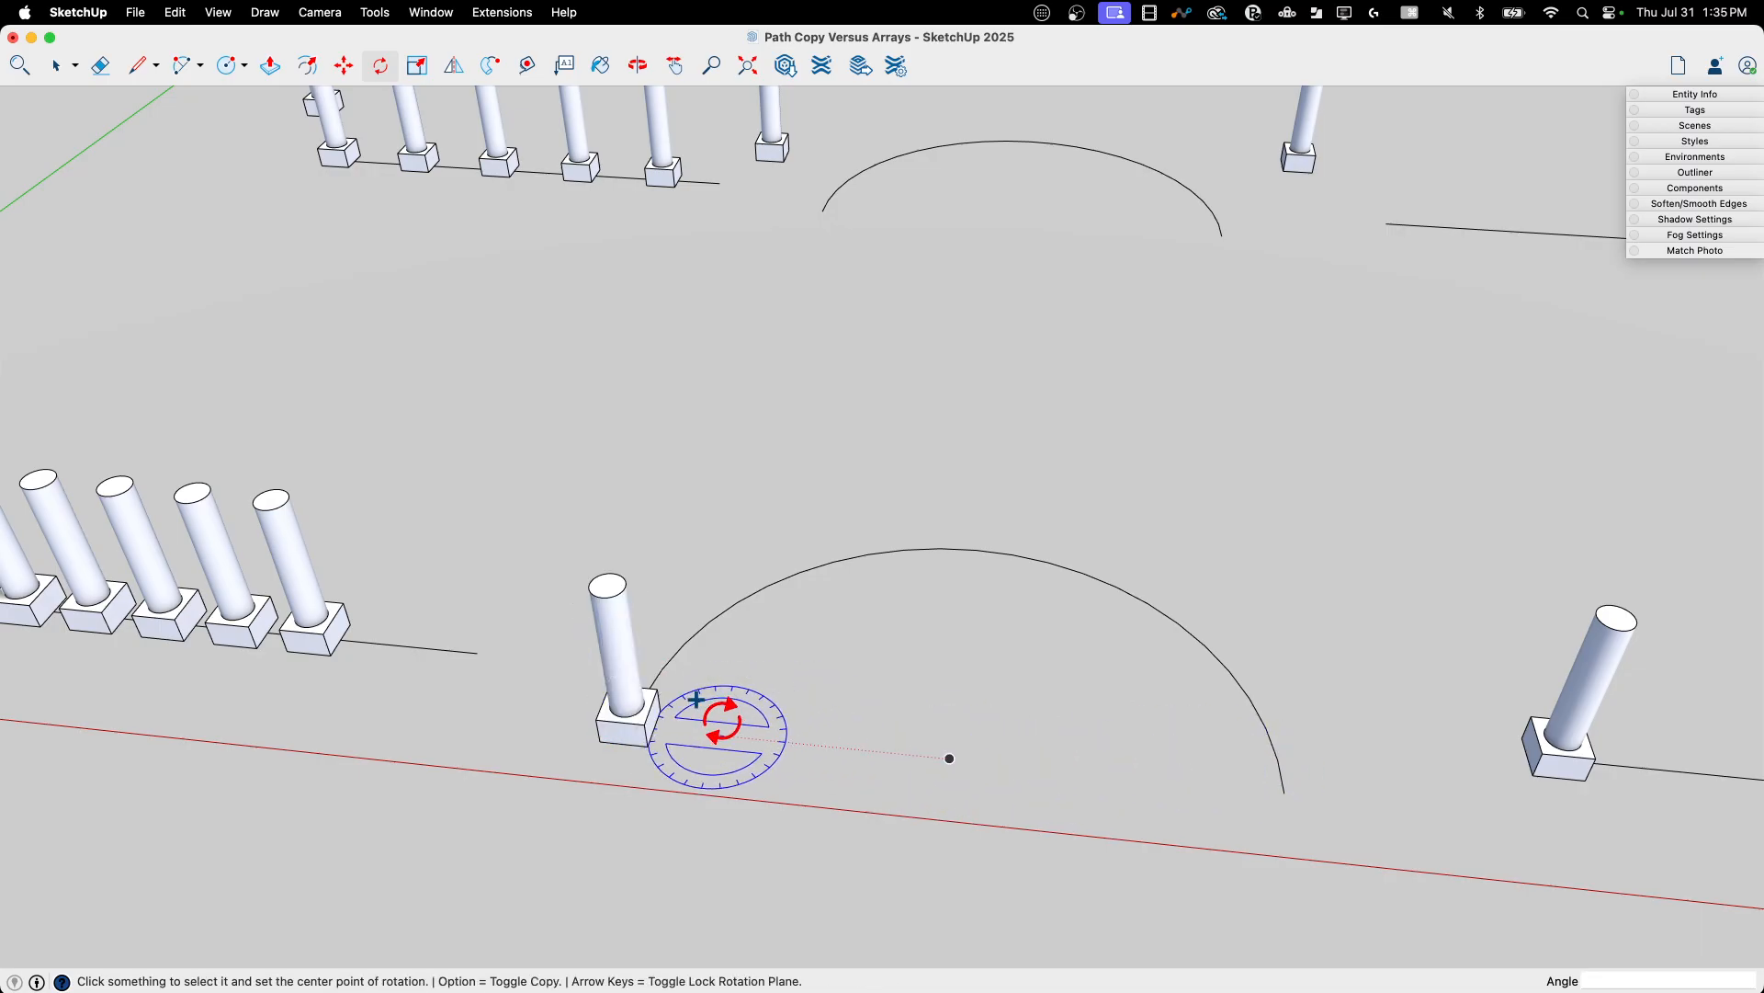
mouse_move(949, 742)
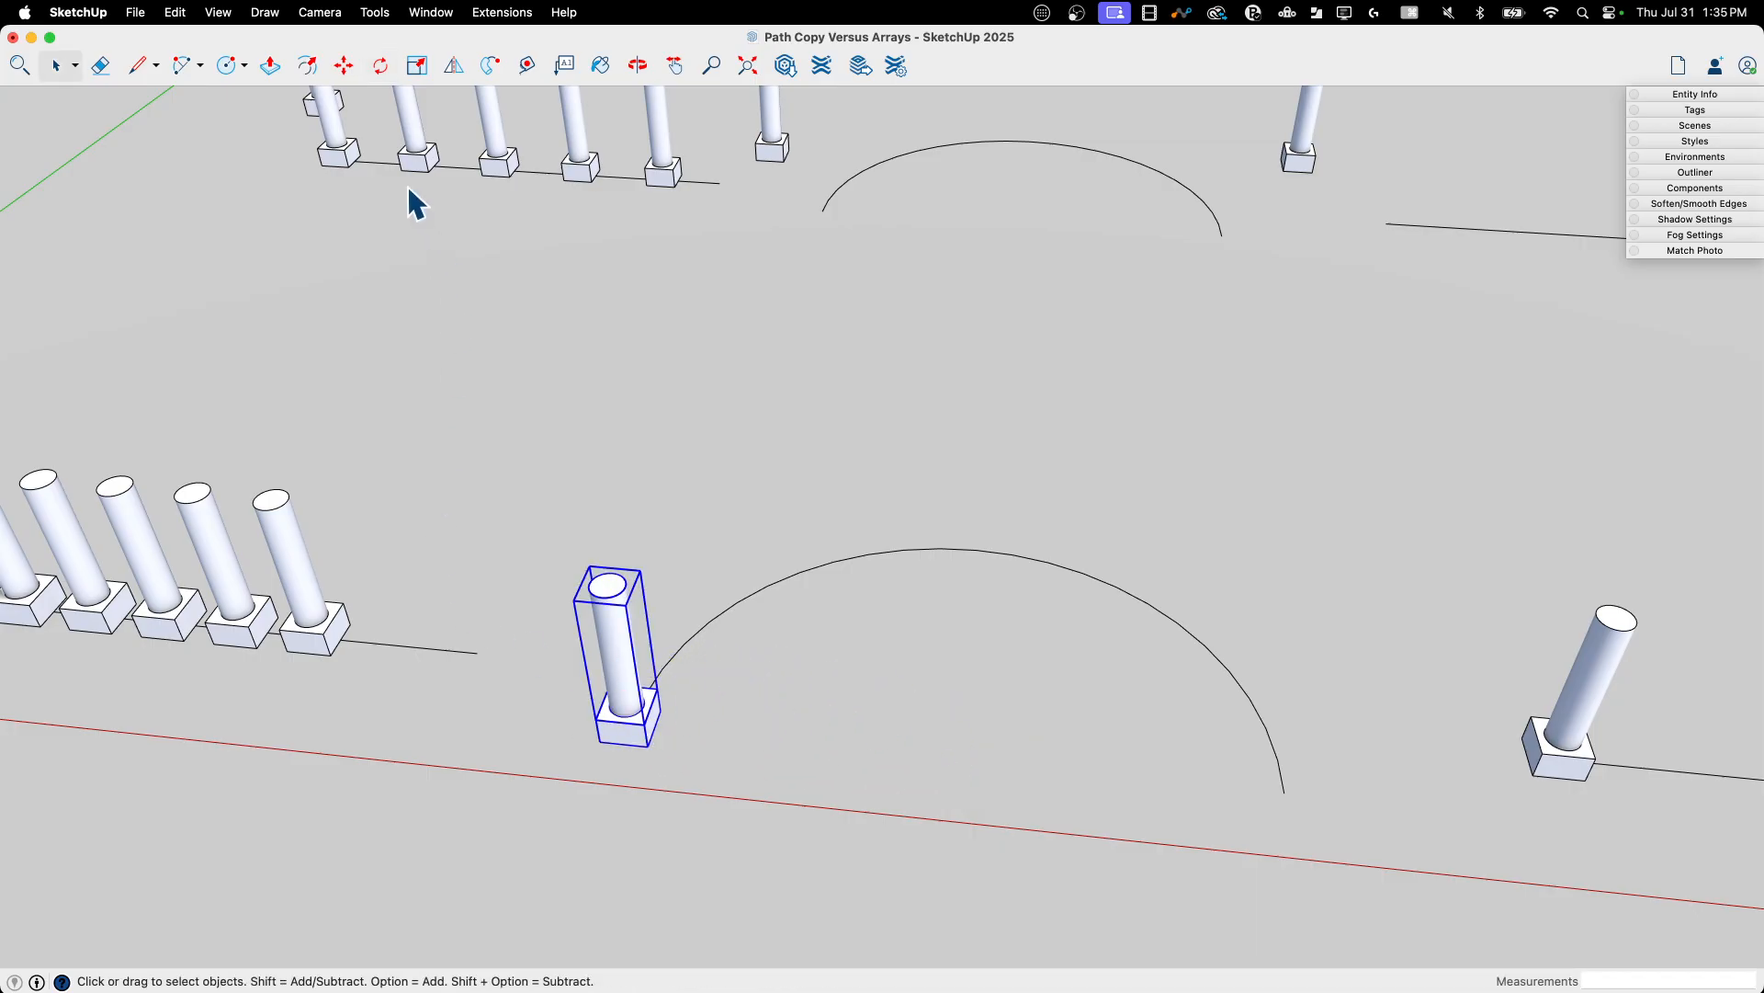
left_click(379, 67)
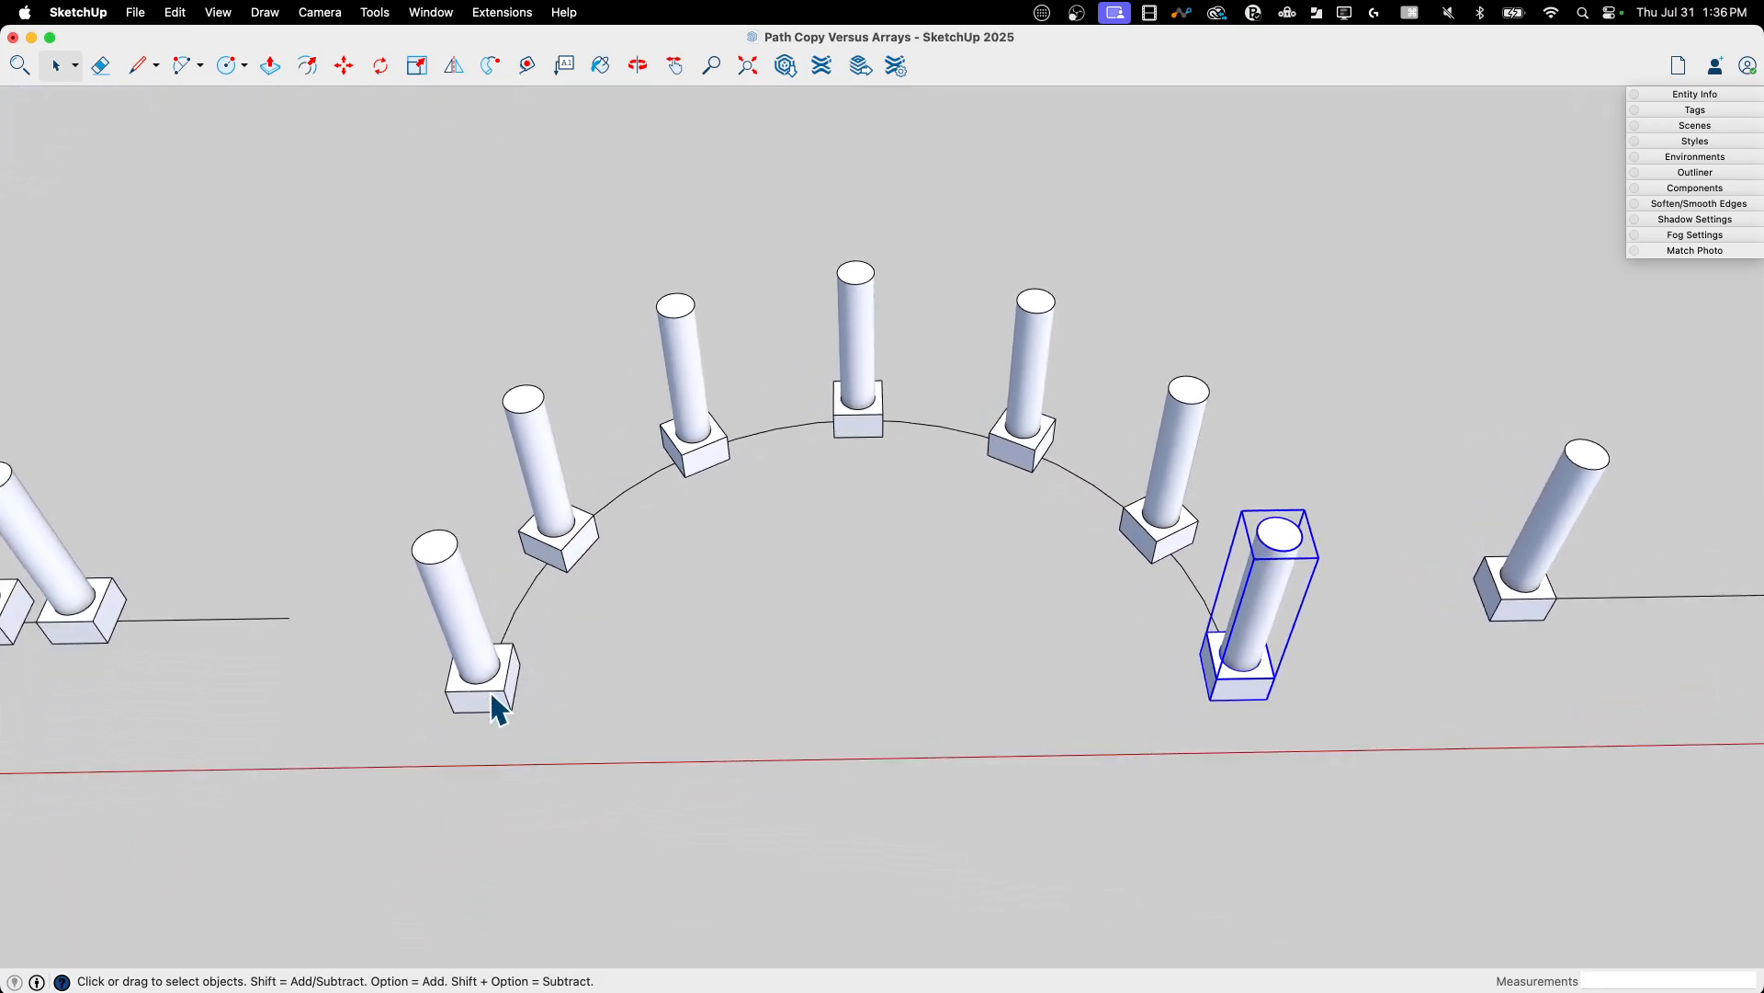
mouse_move(1221, 614)
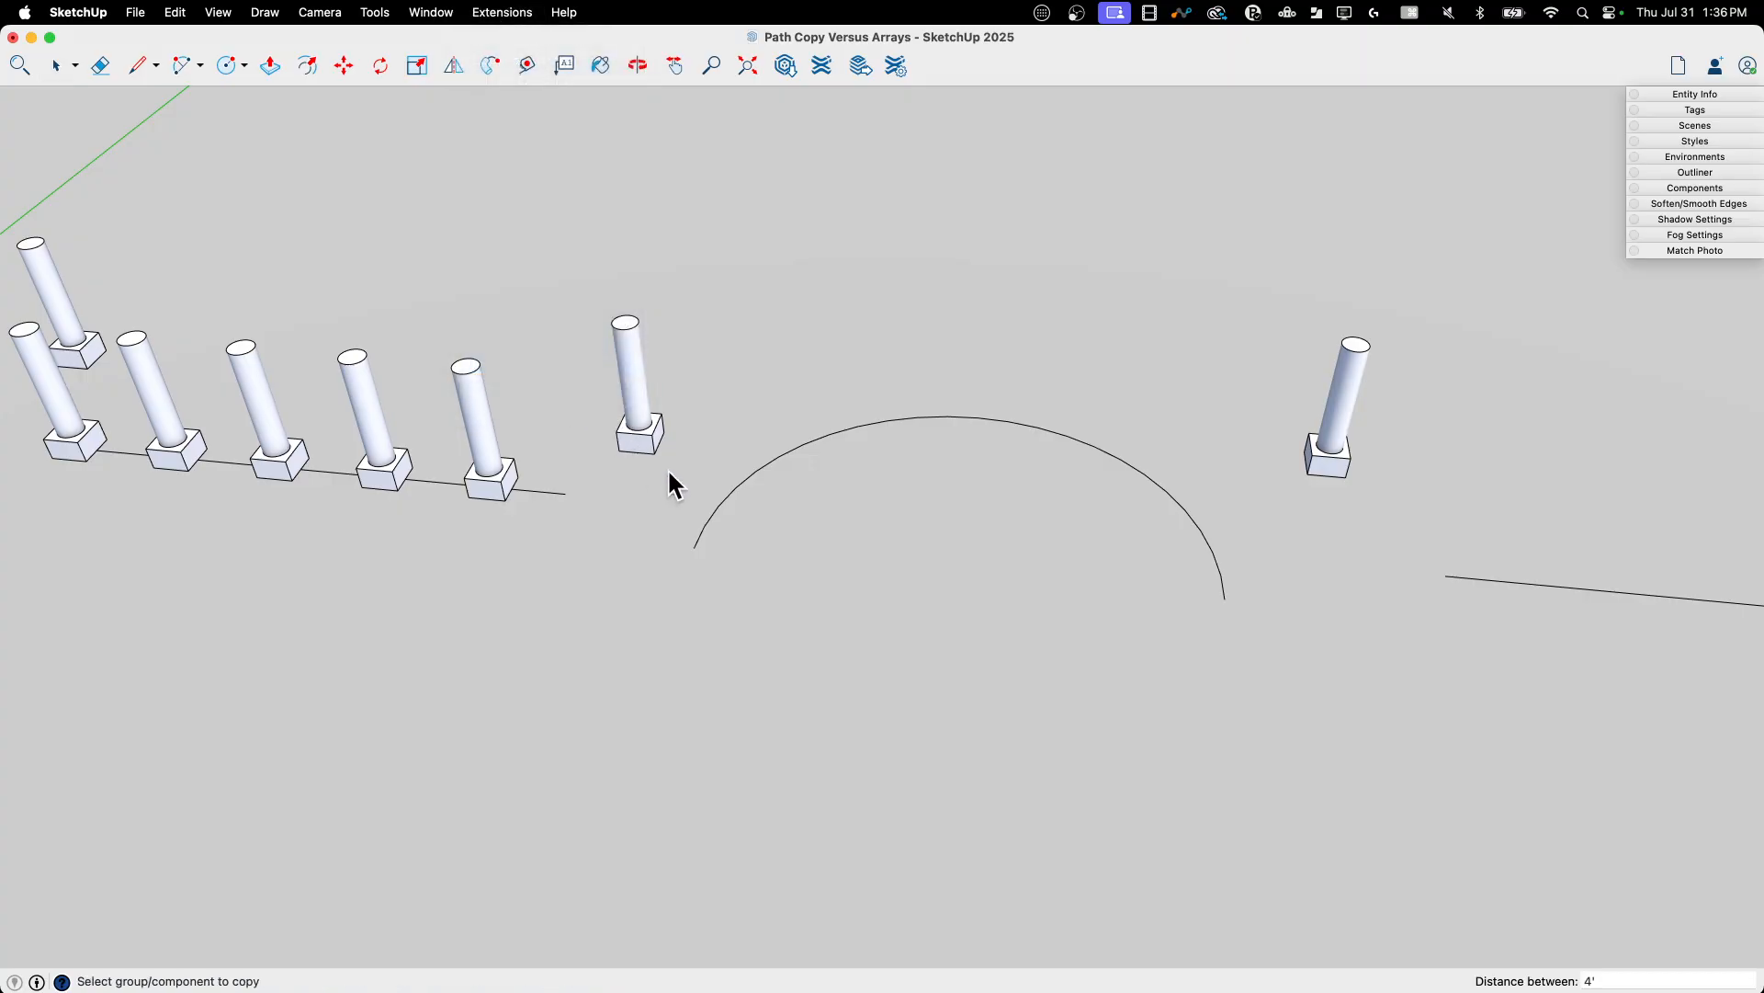
Use PathCopy with the cylinder-on-block along the second arc at 5' spacing
left_click(698, 541)
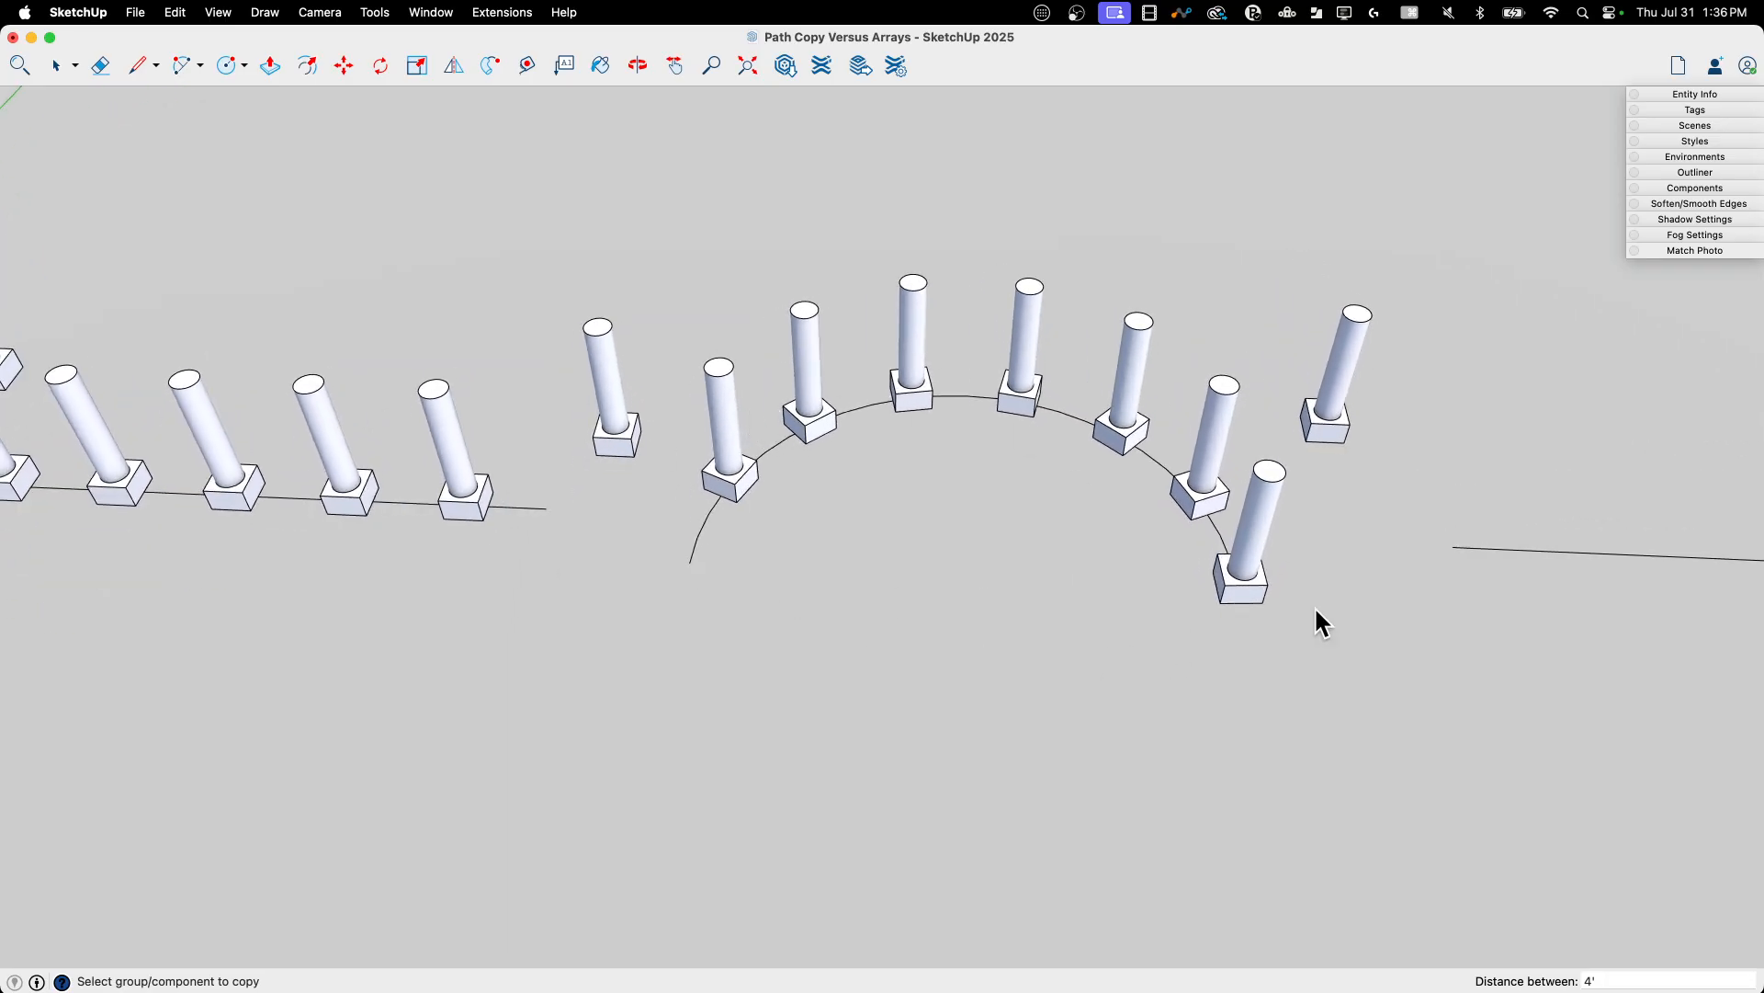
mouse_move(1145, 527)
type("5")
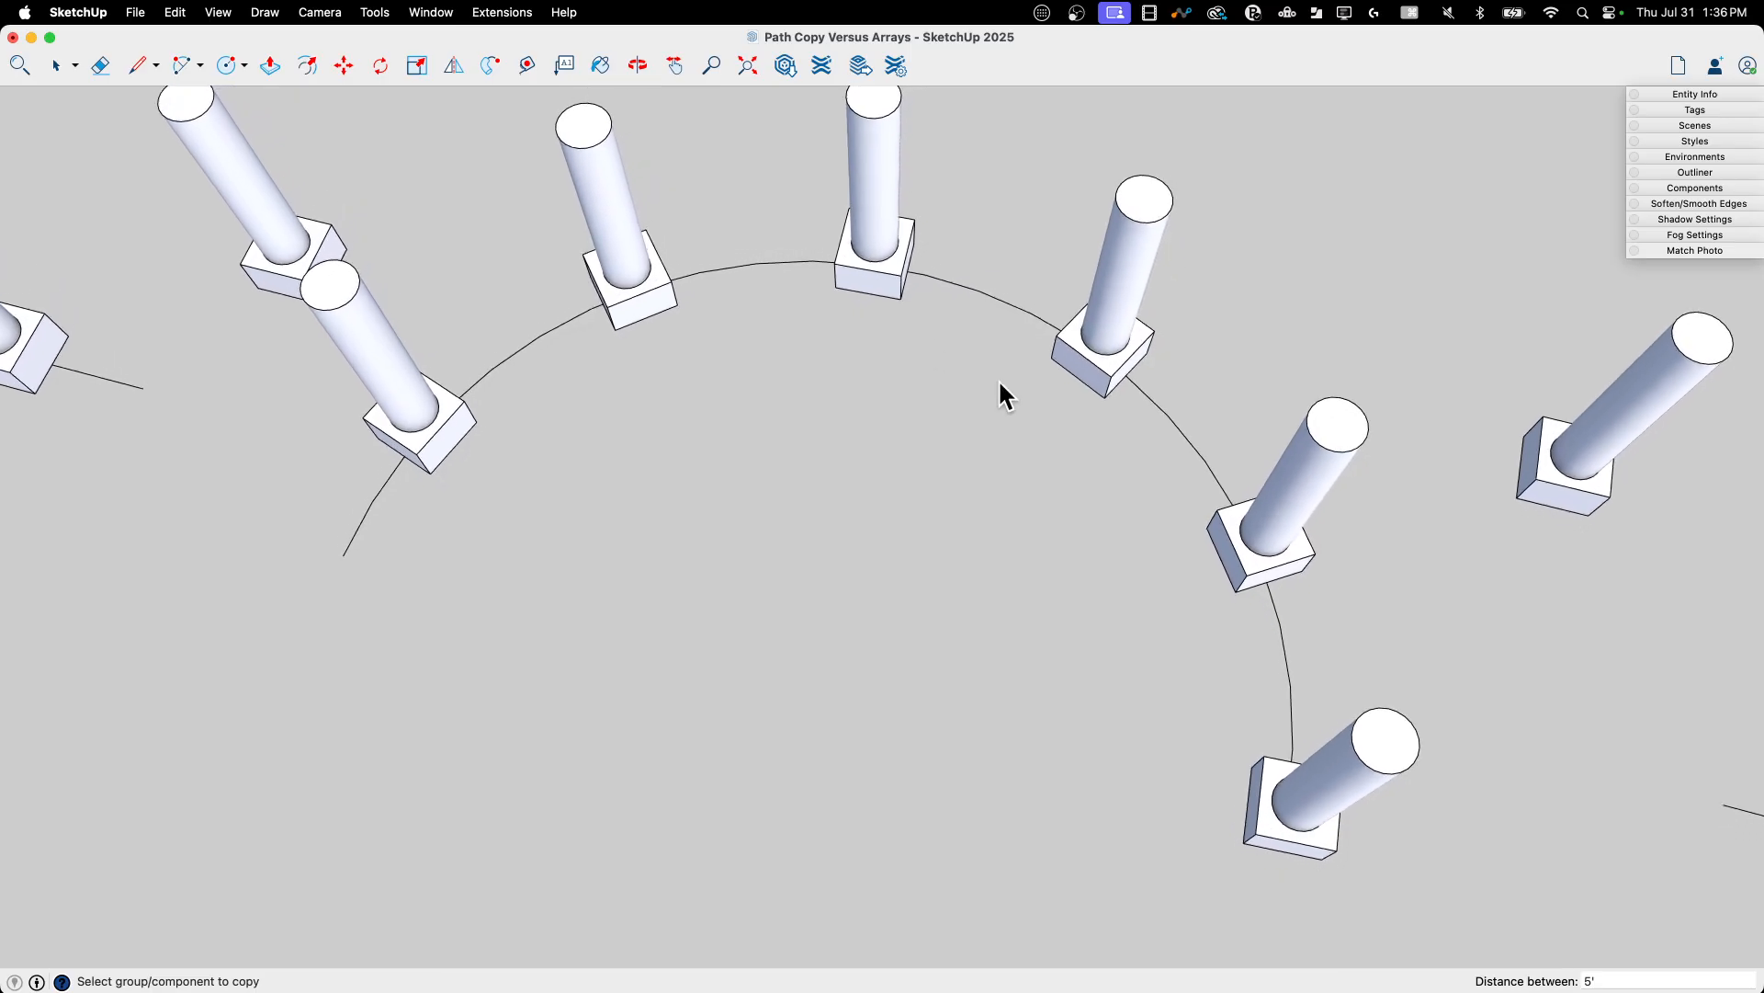
scroll("down", 3)
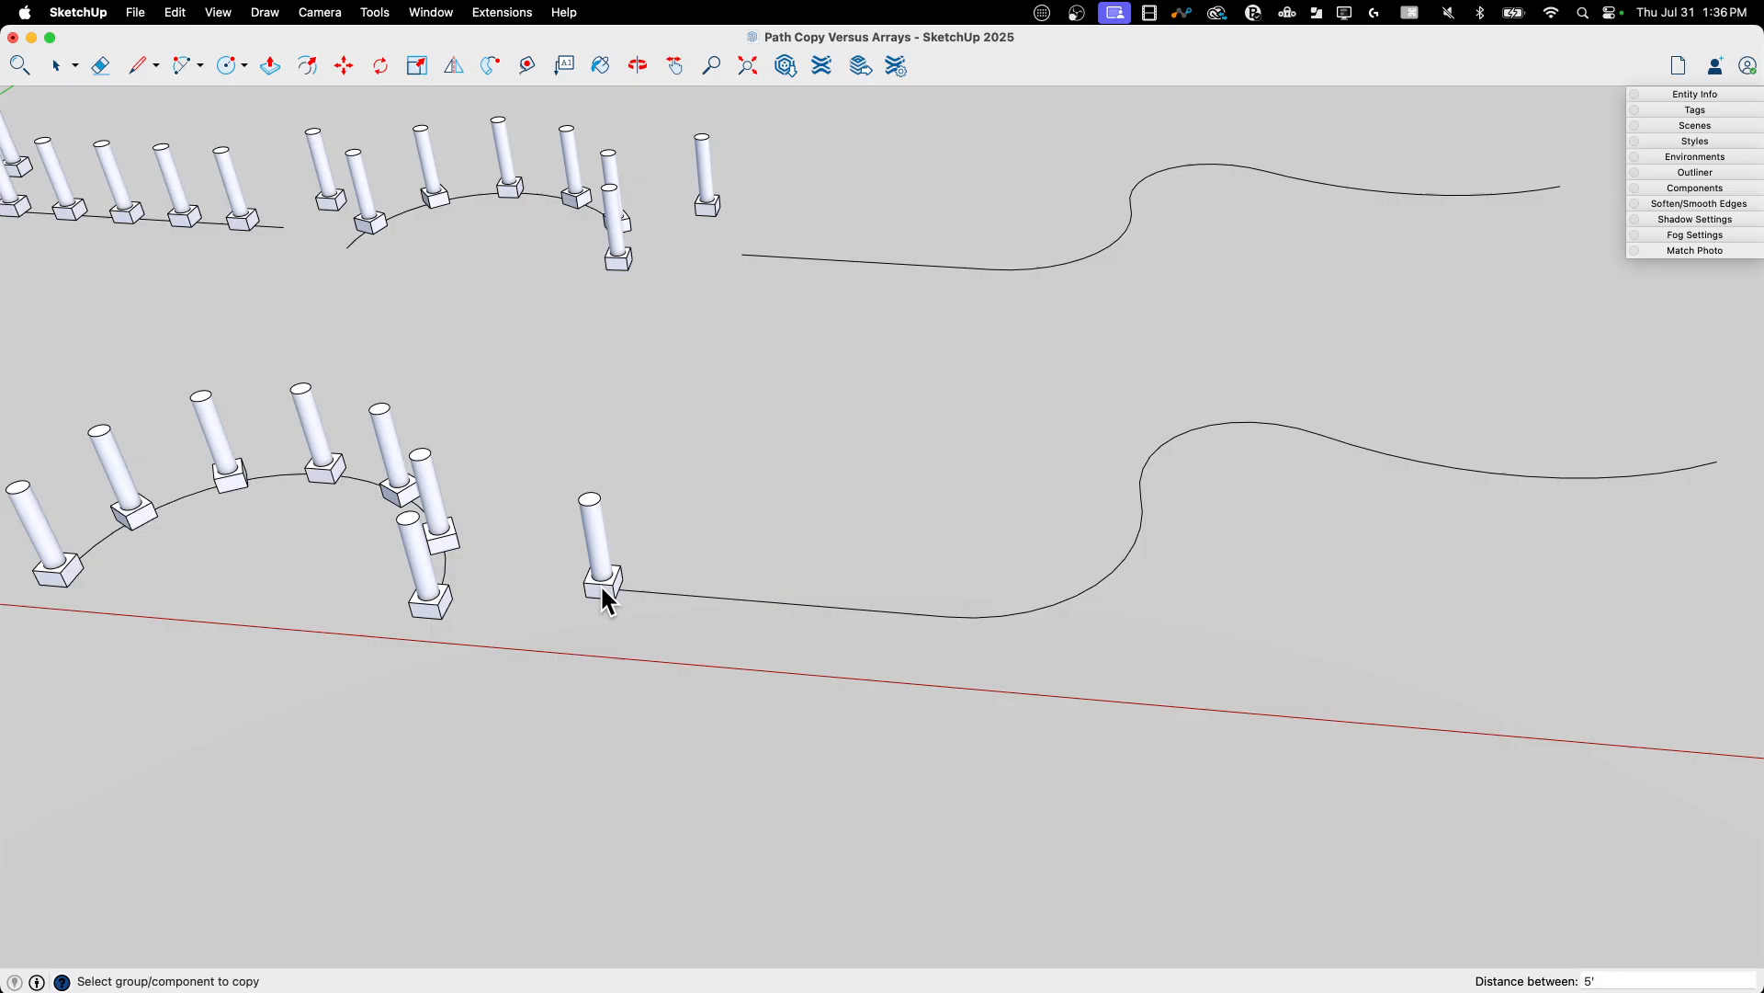
mouse_move(1018, 614)
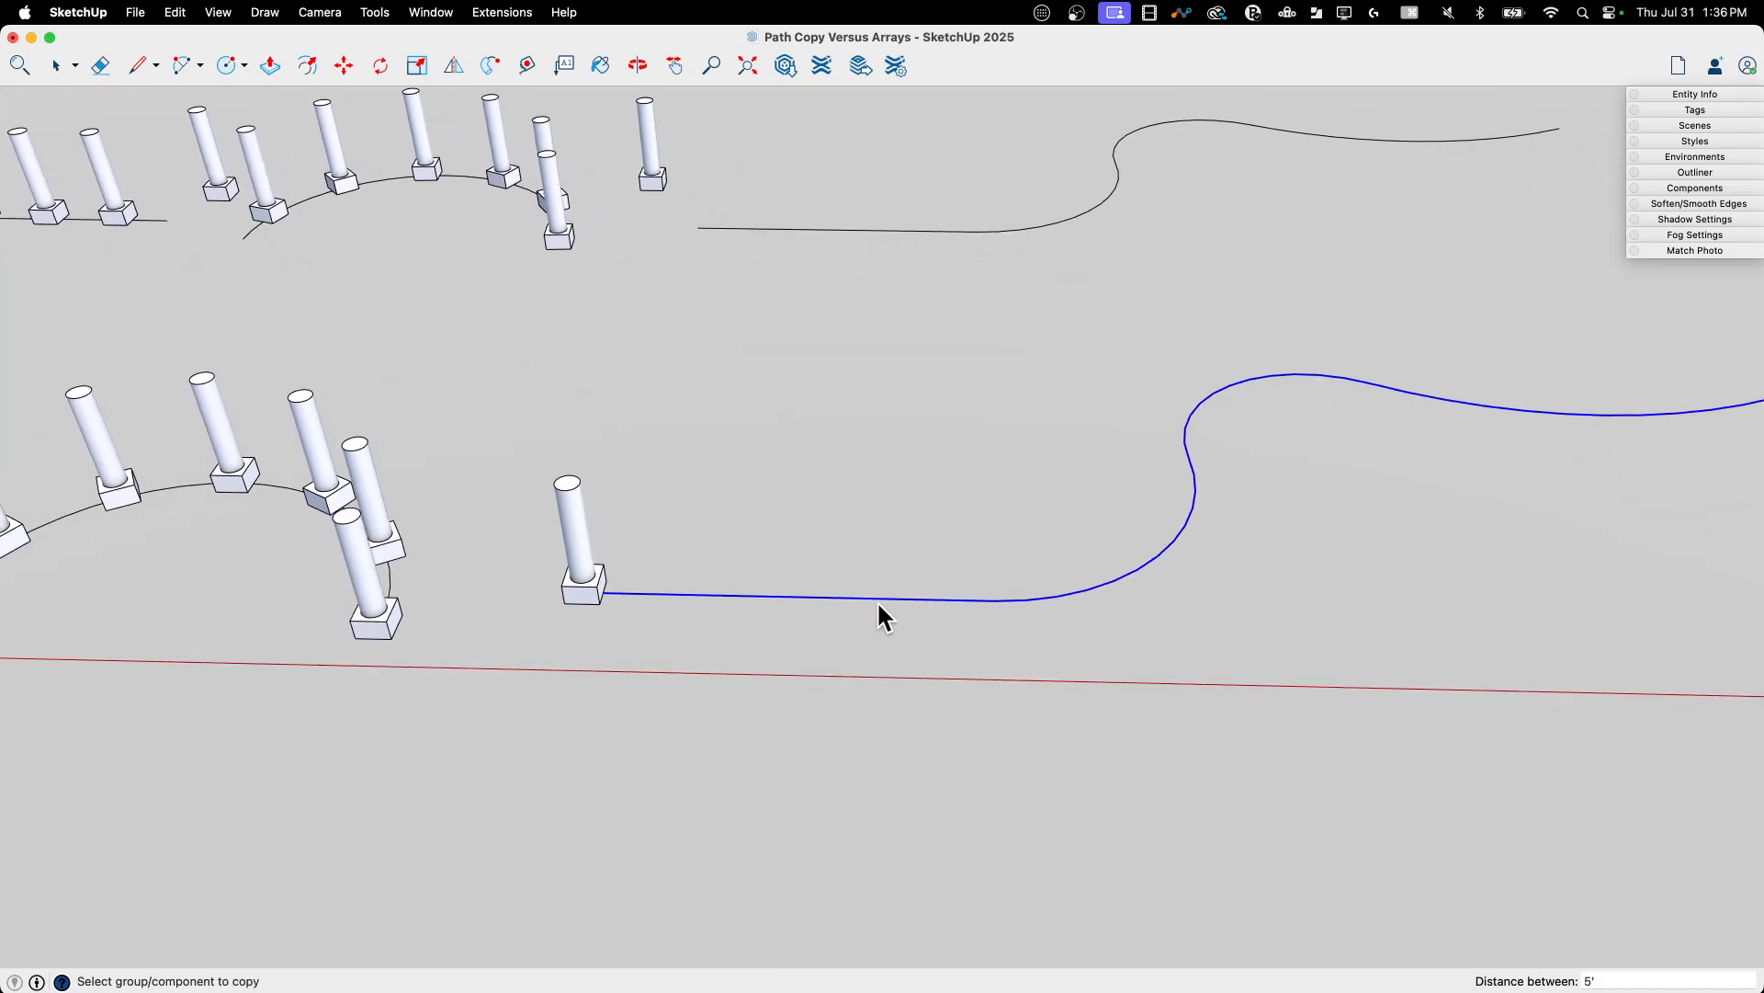
Break the lower S-curve at its junctions with short crossing lines, checking the separated straight run
right_click(827, 597)
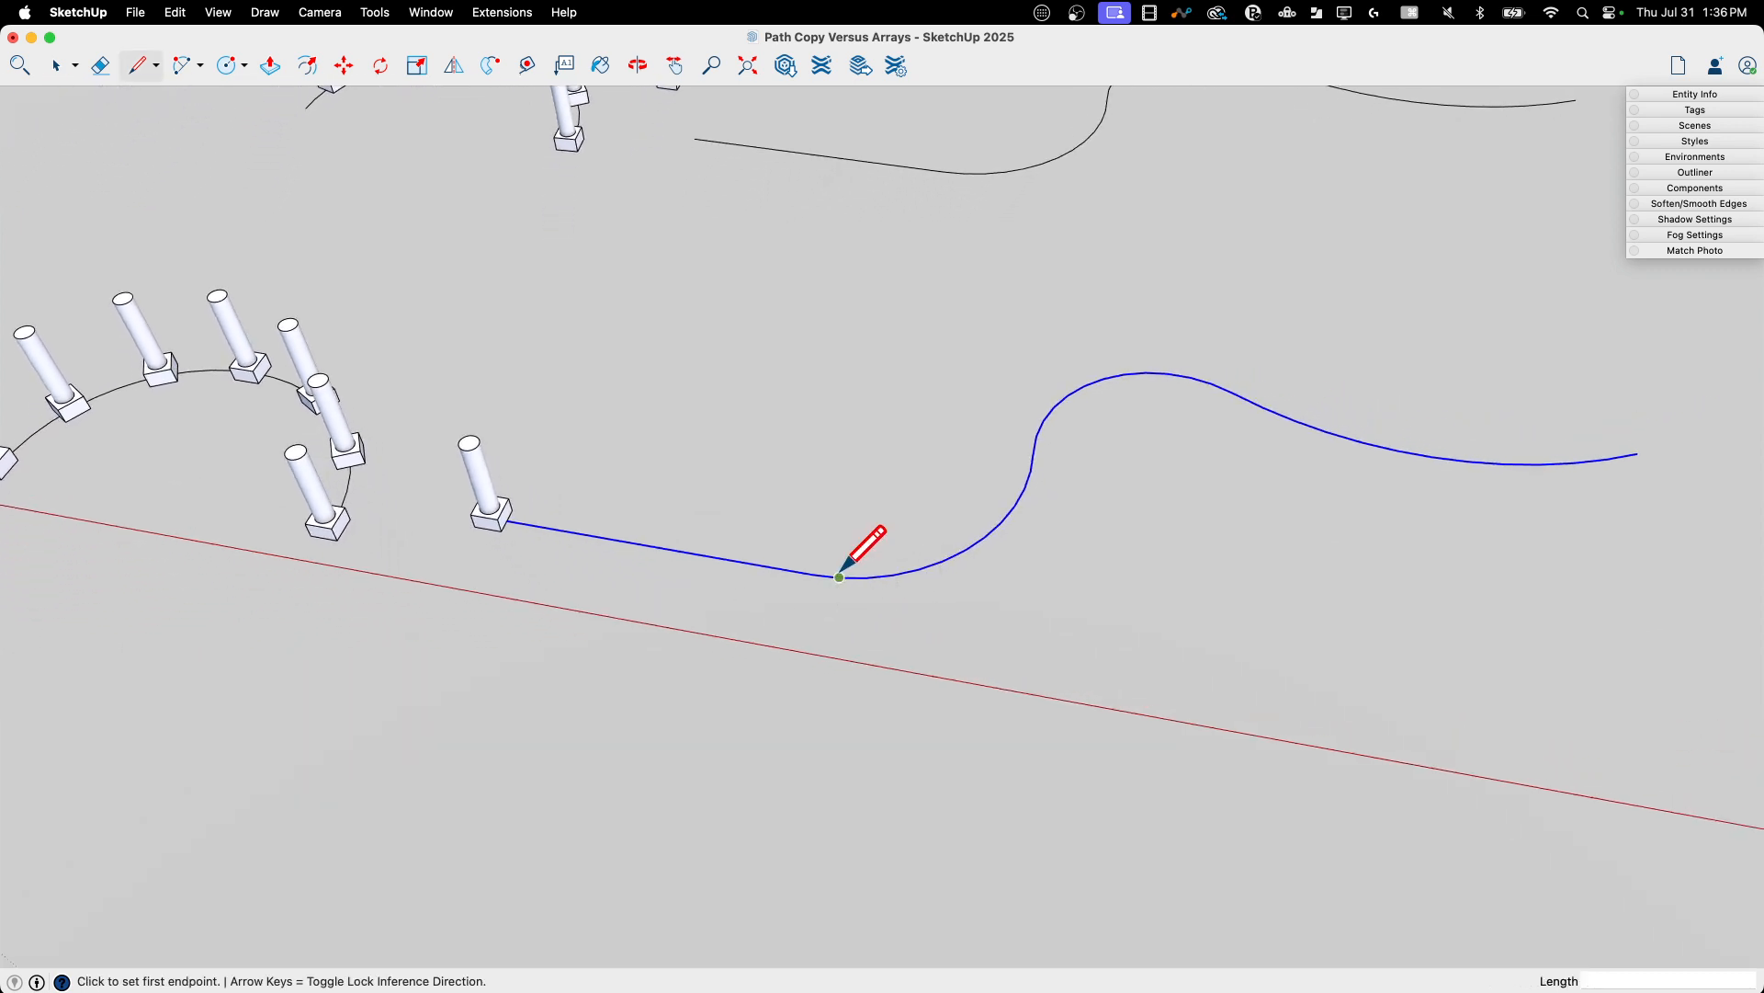
left_click(838, 578)
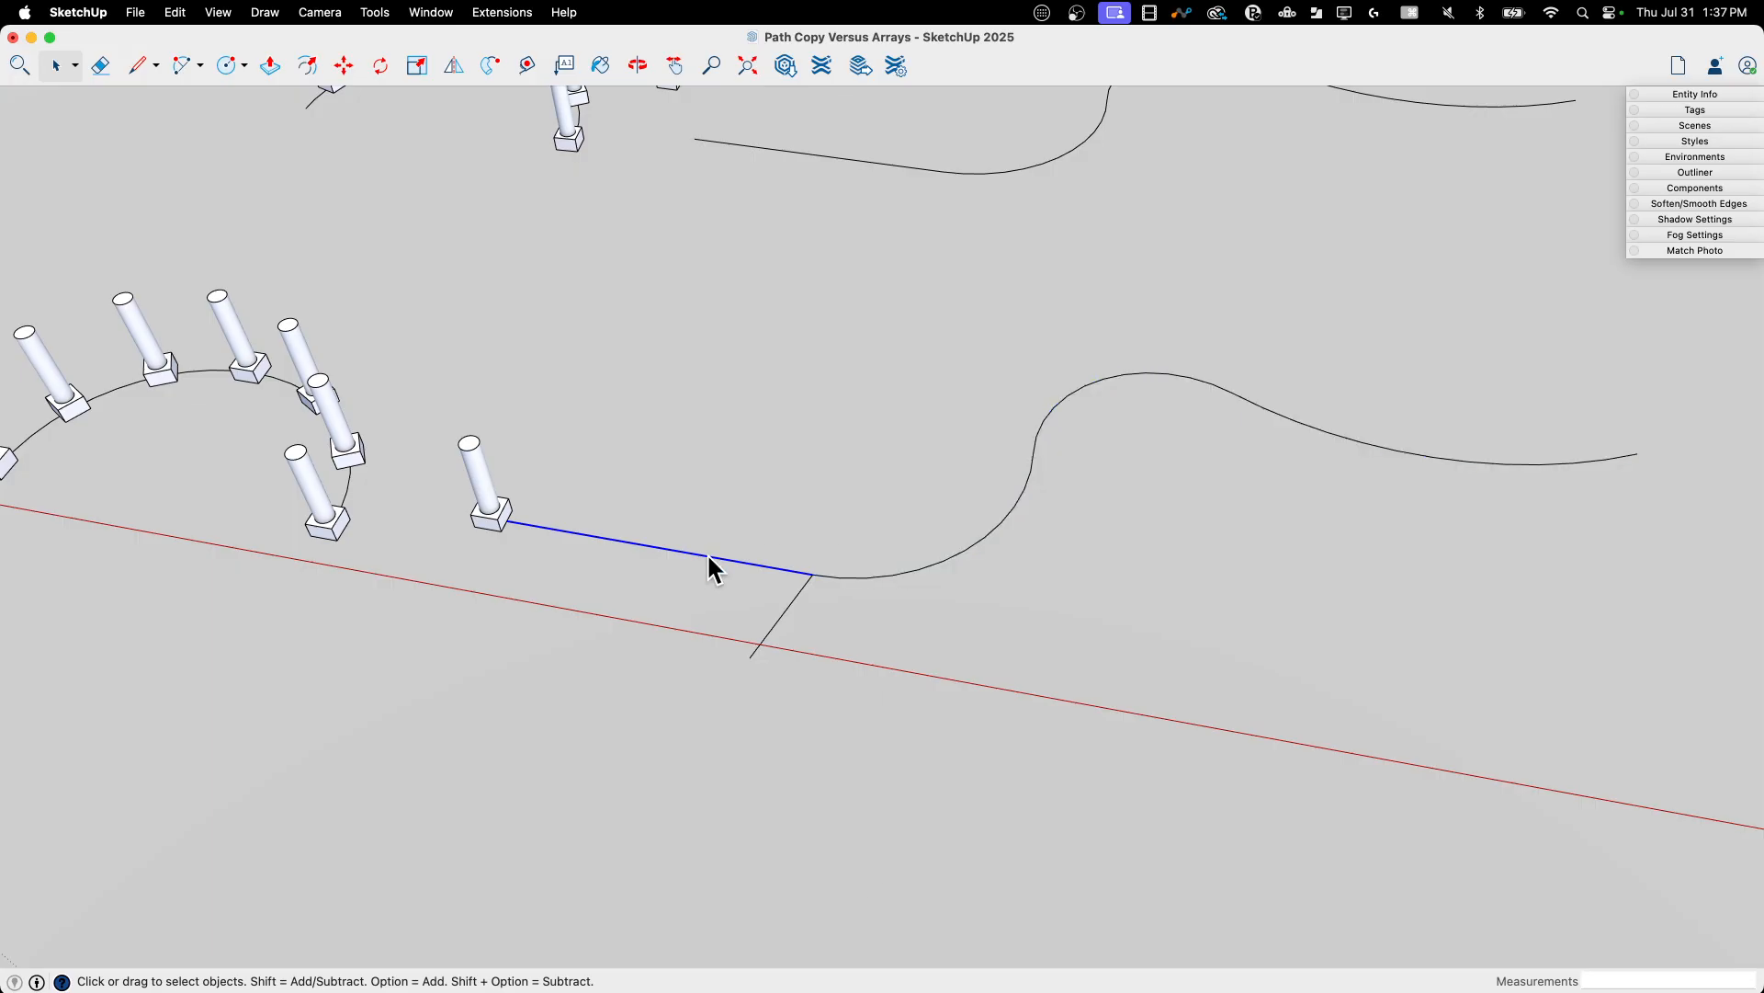
right_click(715, 566)
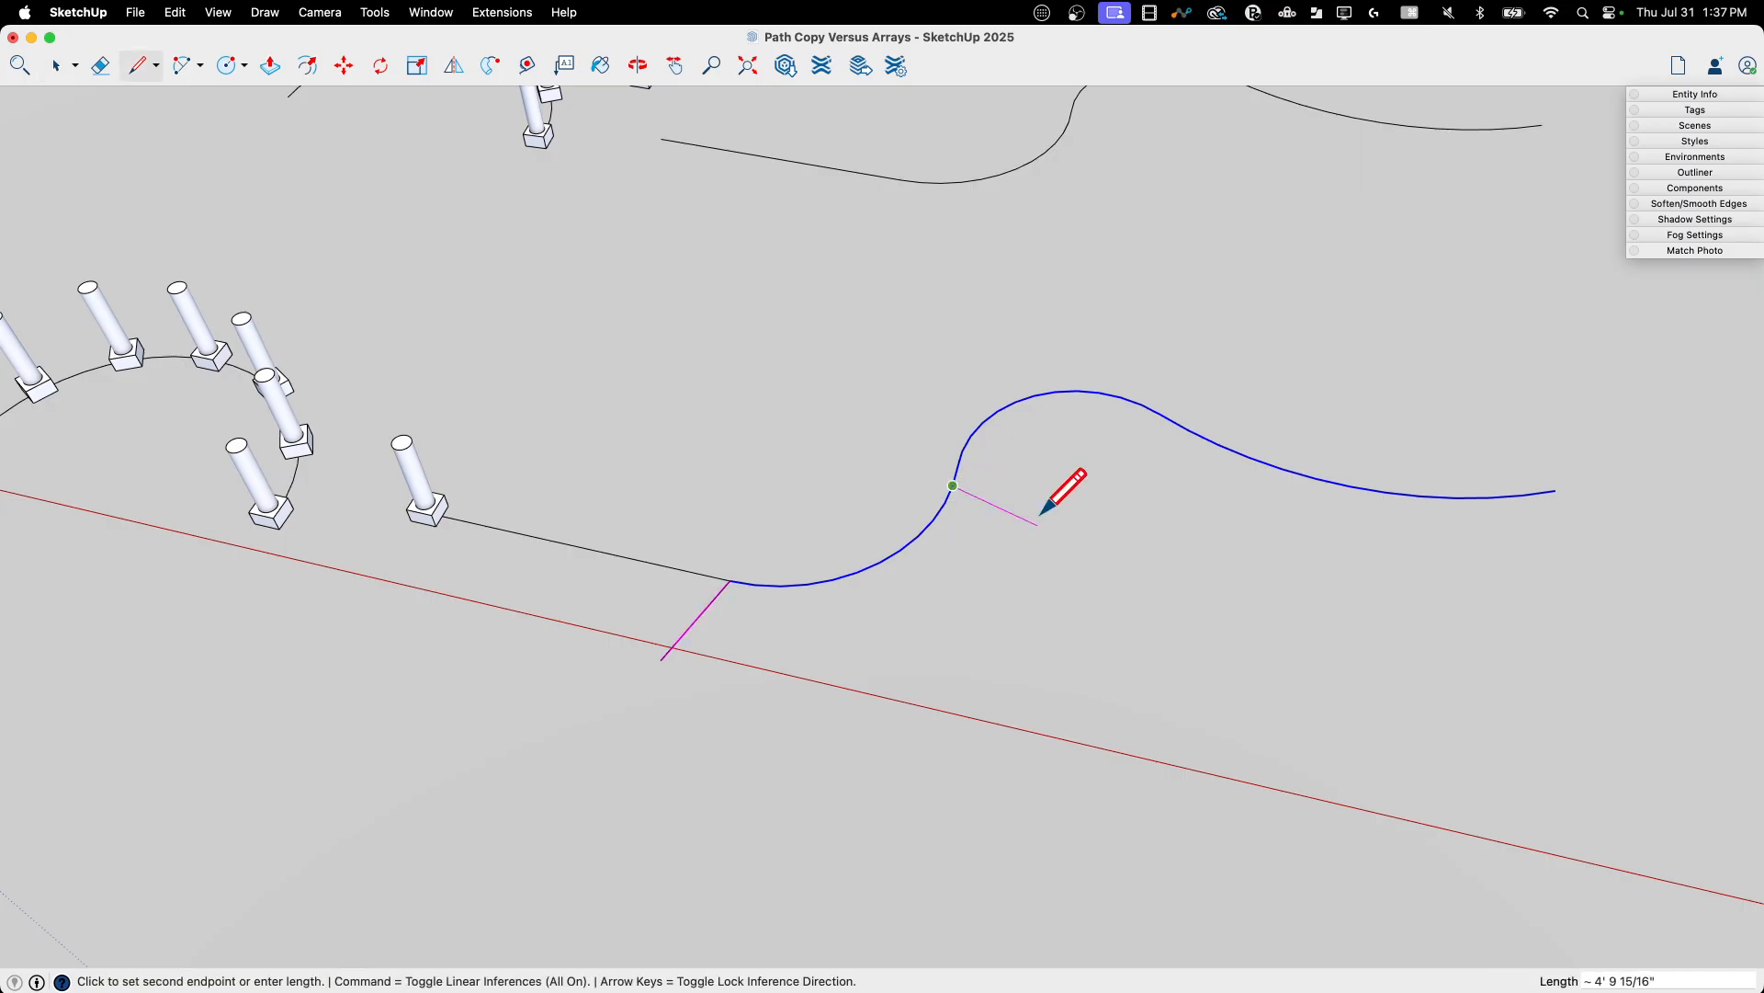
mouse_move(1192, 388)
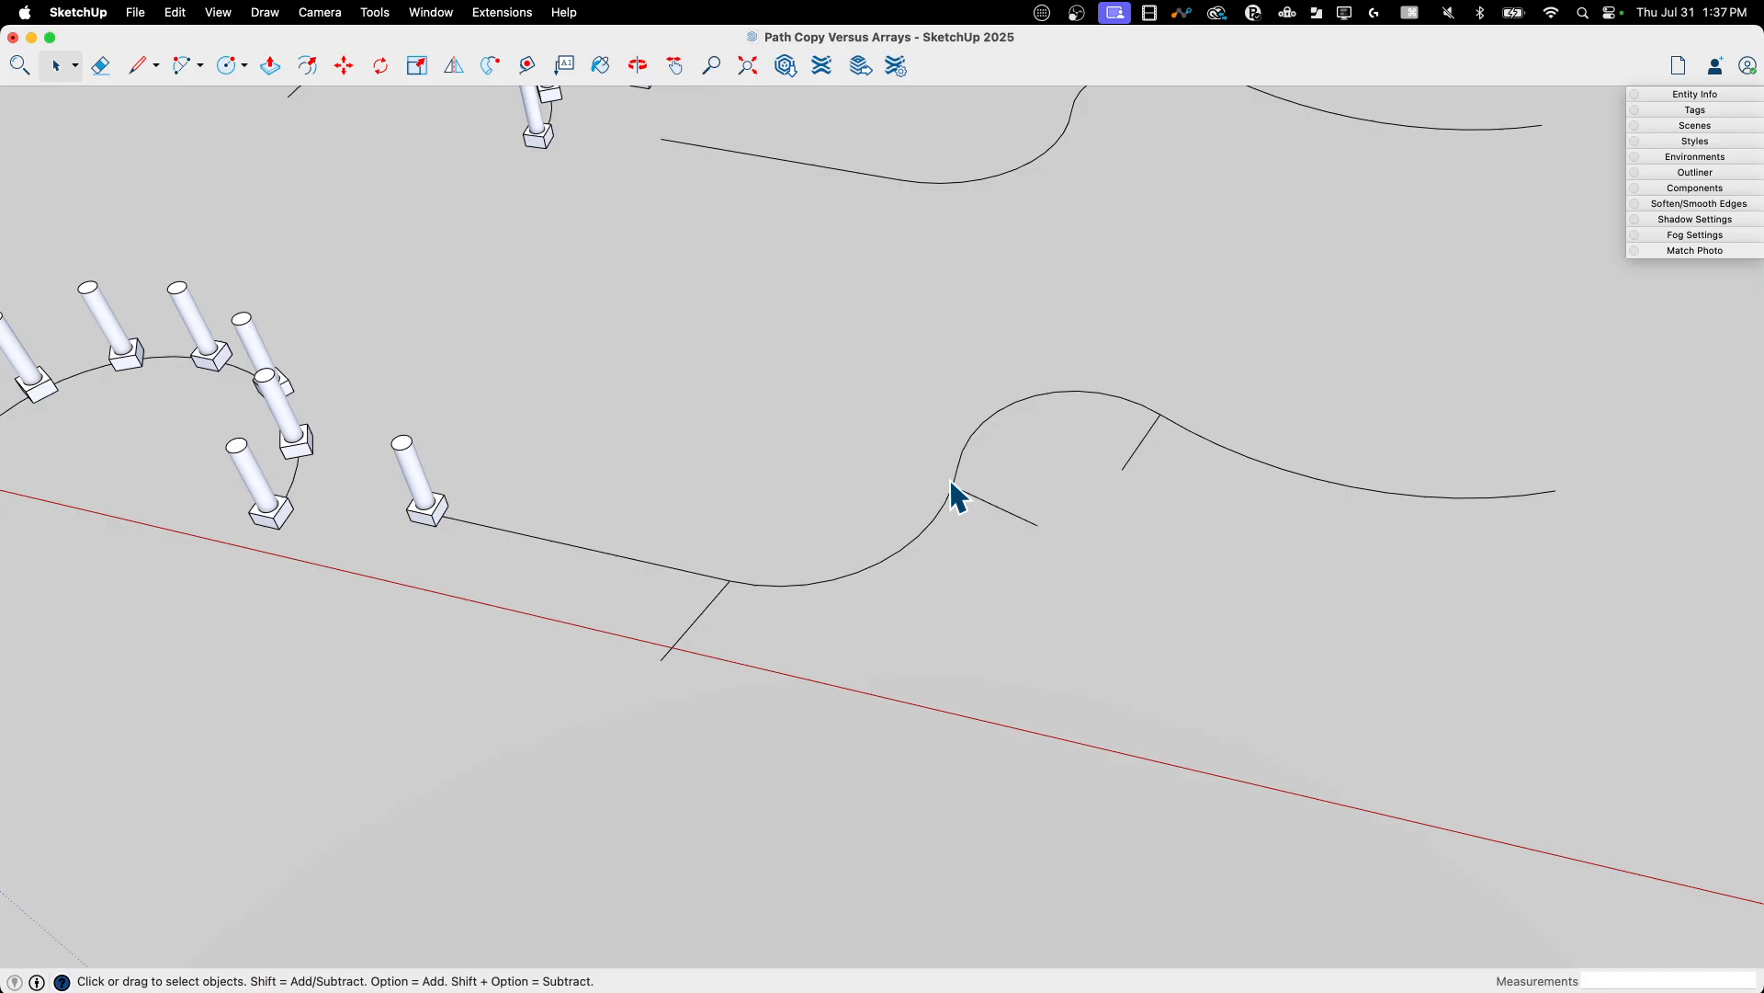
mouse_move(1224, 456)
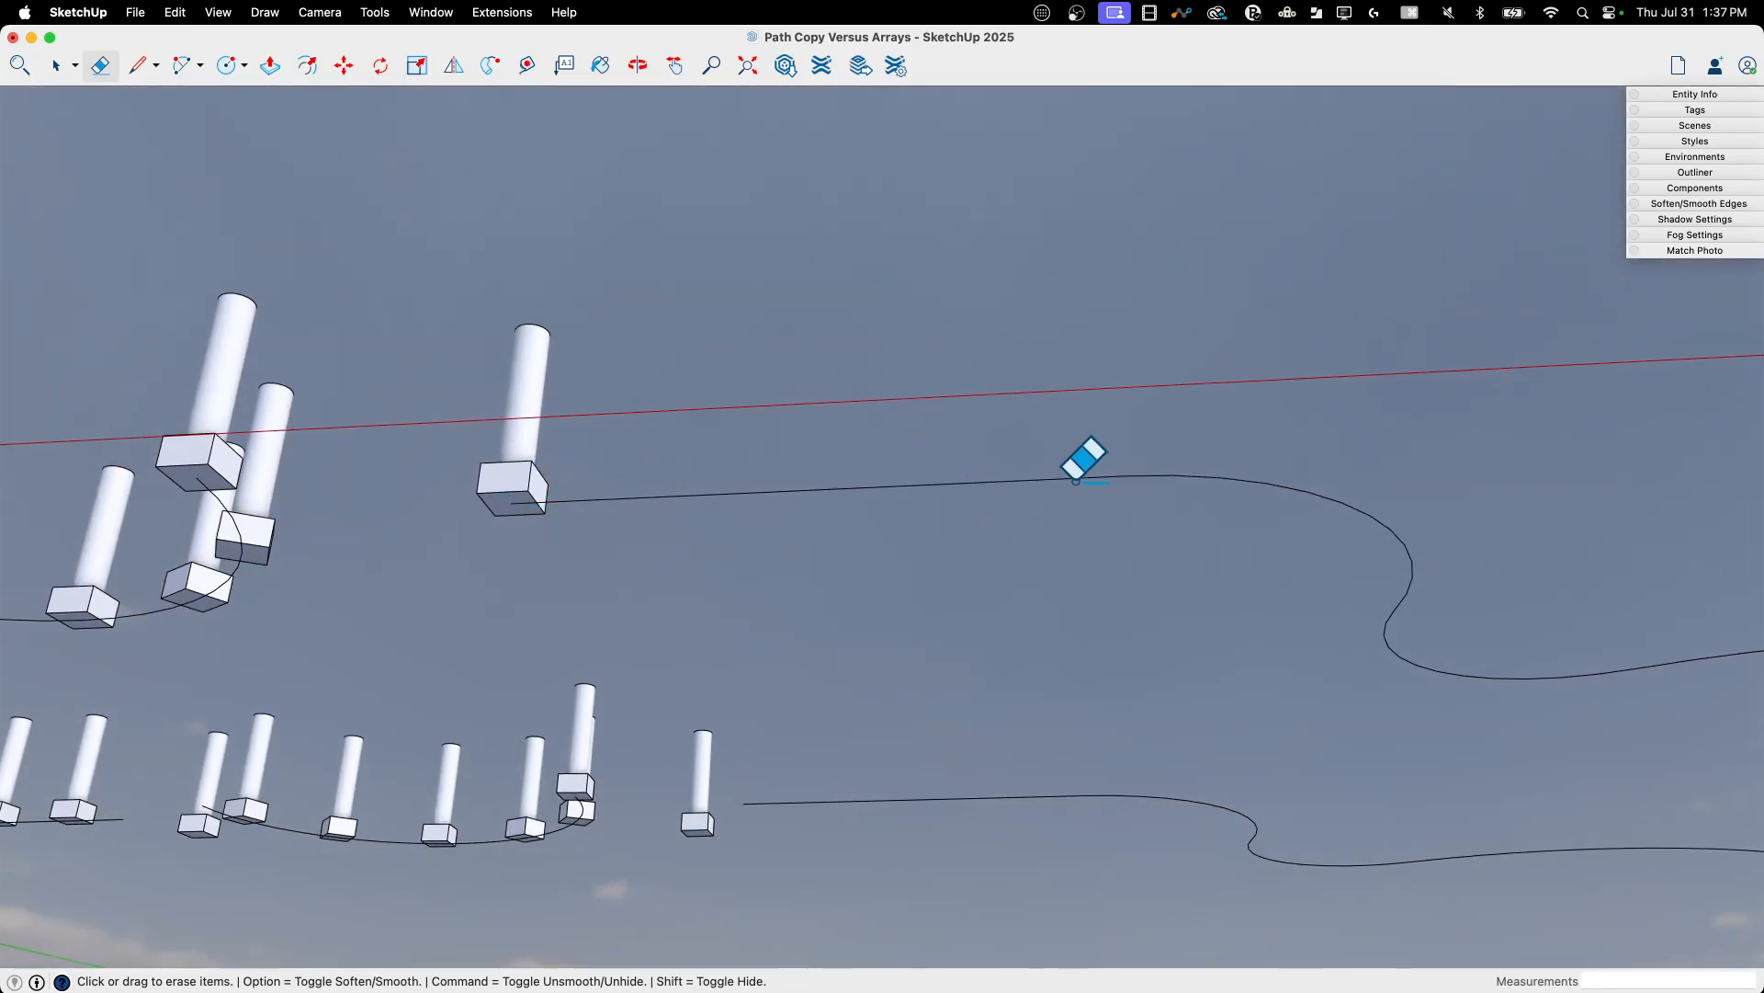
mouse_move(1058, 456)
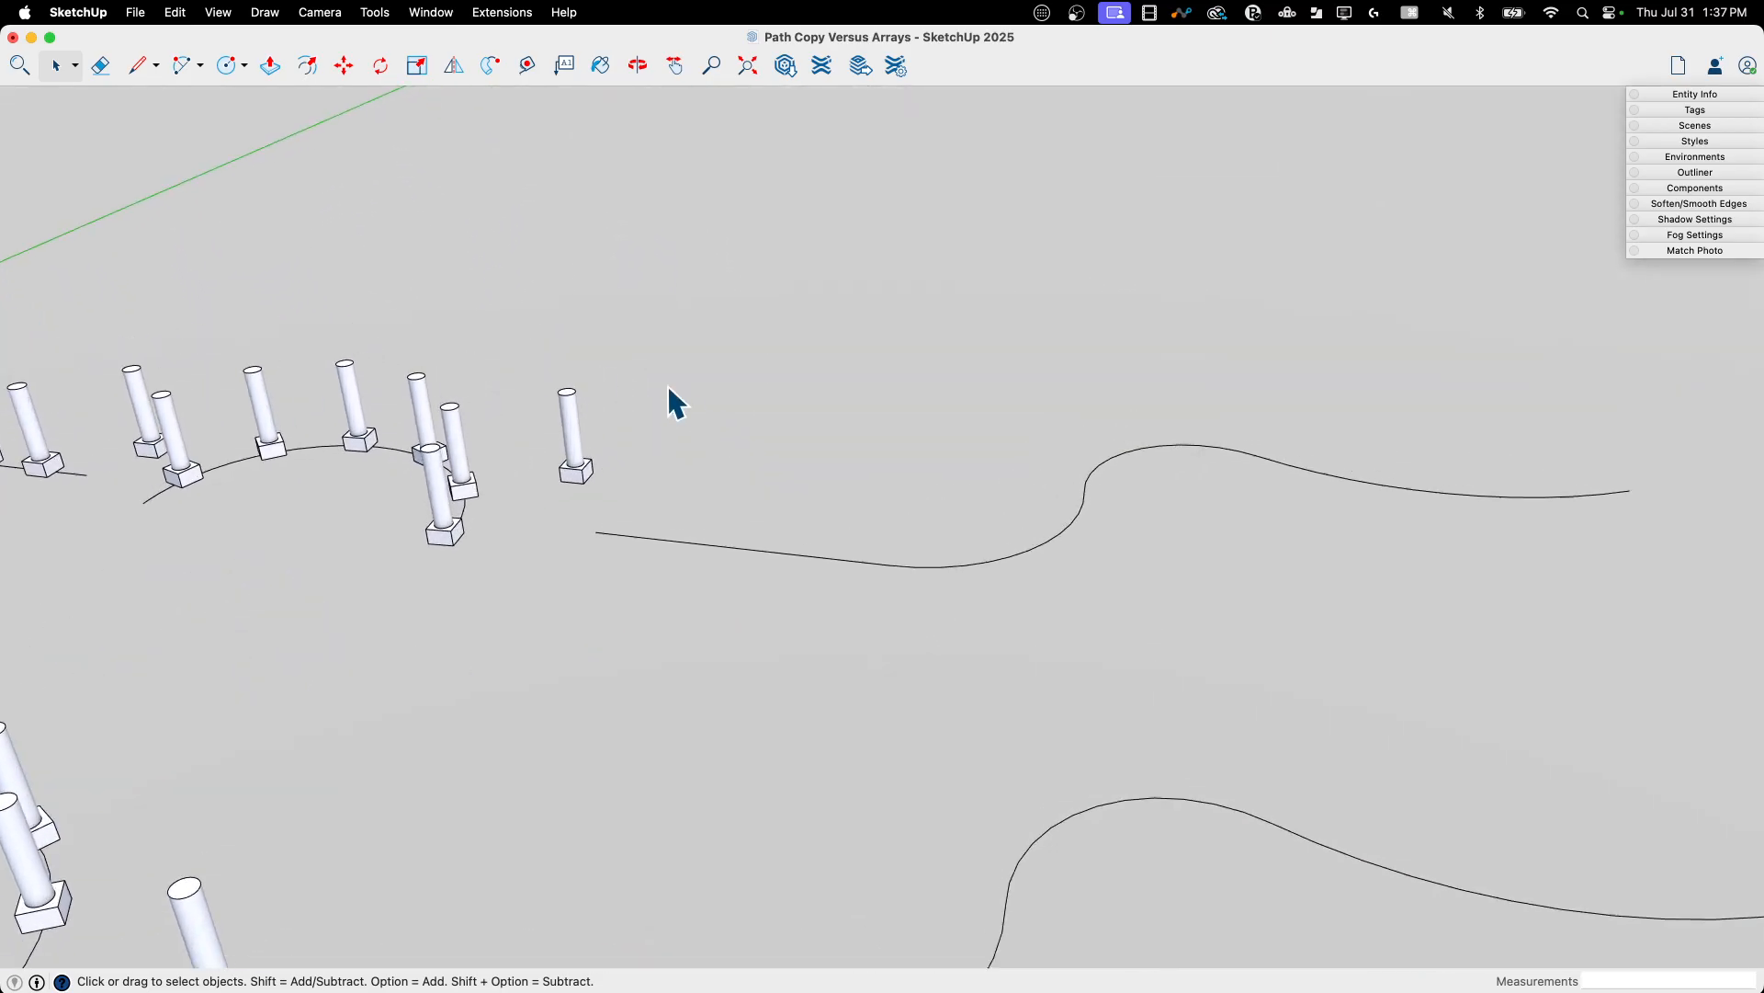
Launch PathCopy from the Extensions menu to copy the component along the upper S-curve
left_click(501, 12)
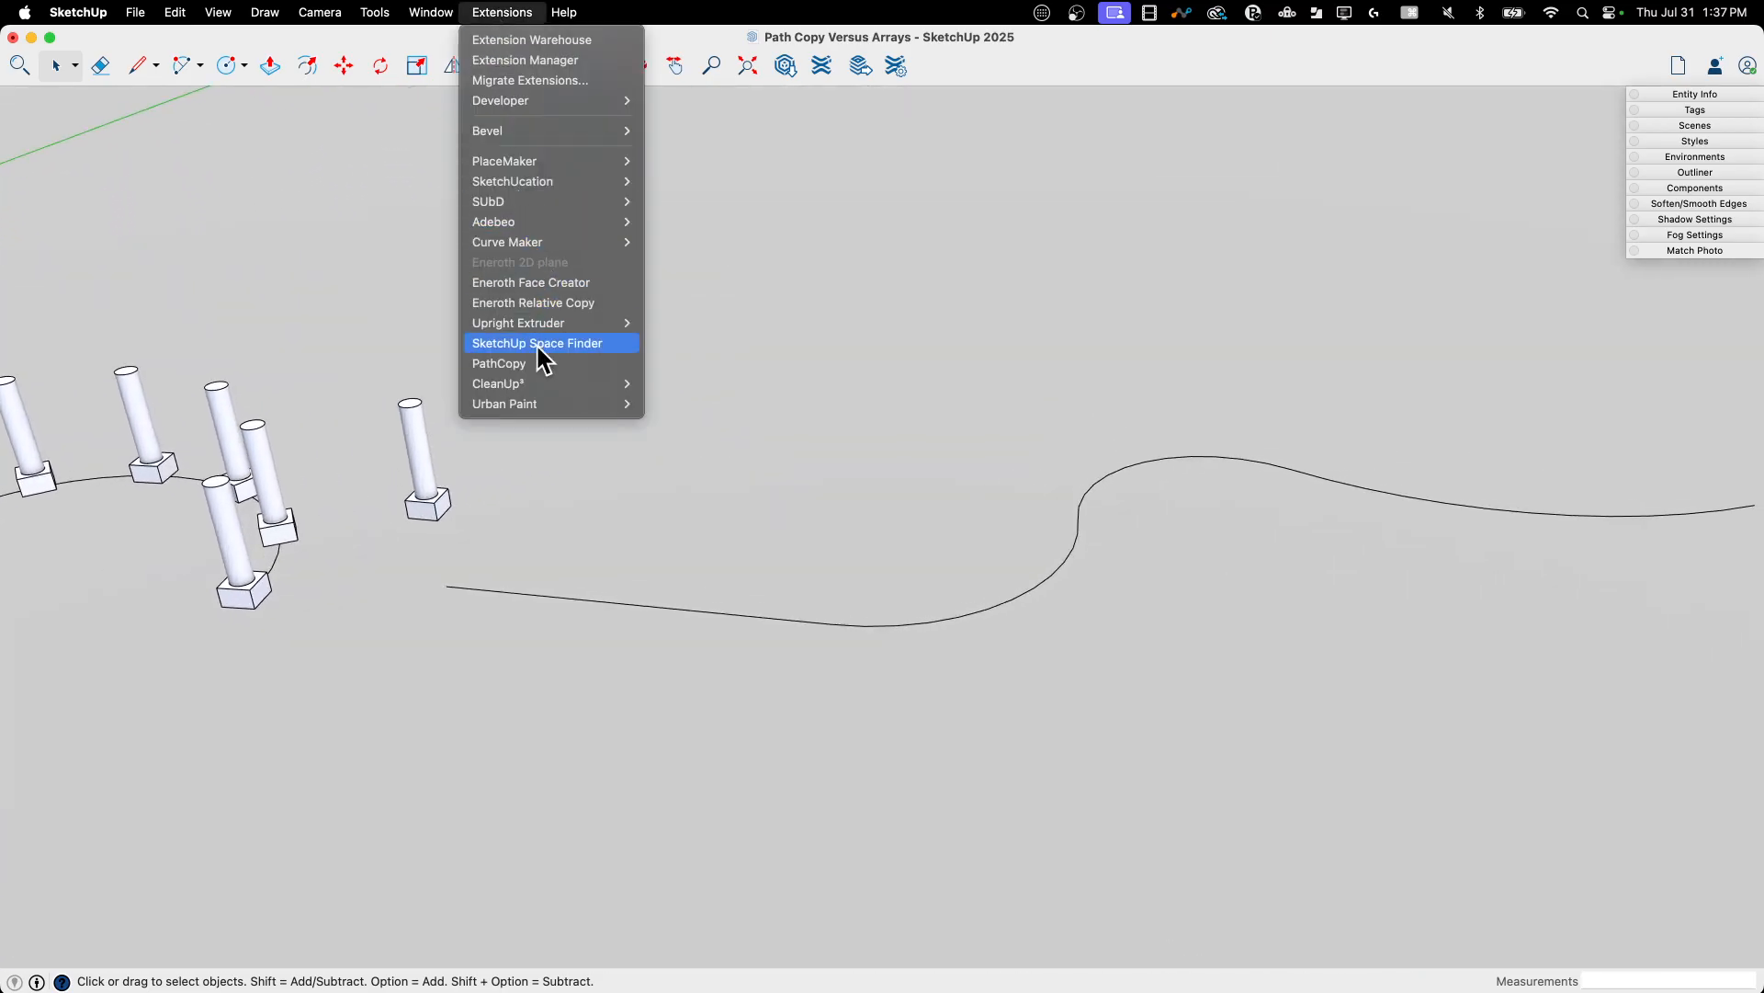
left_click(498, 362)
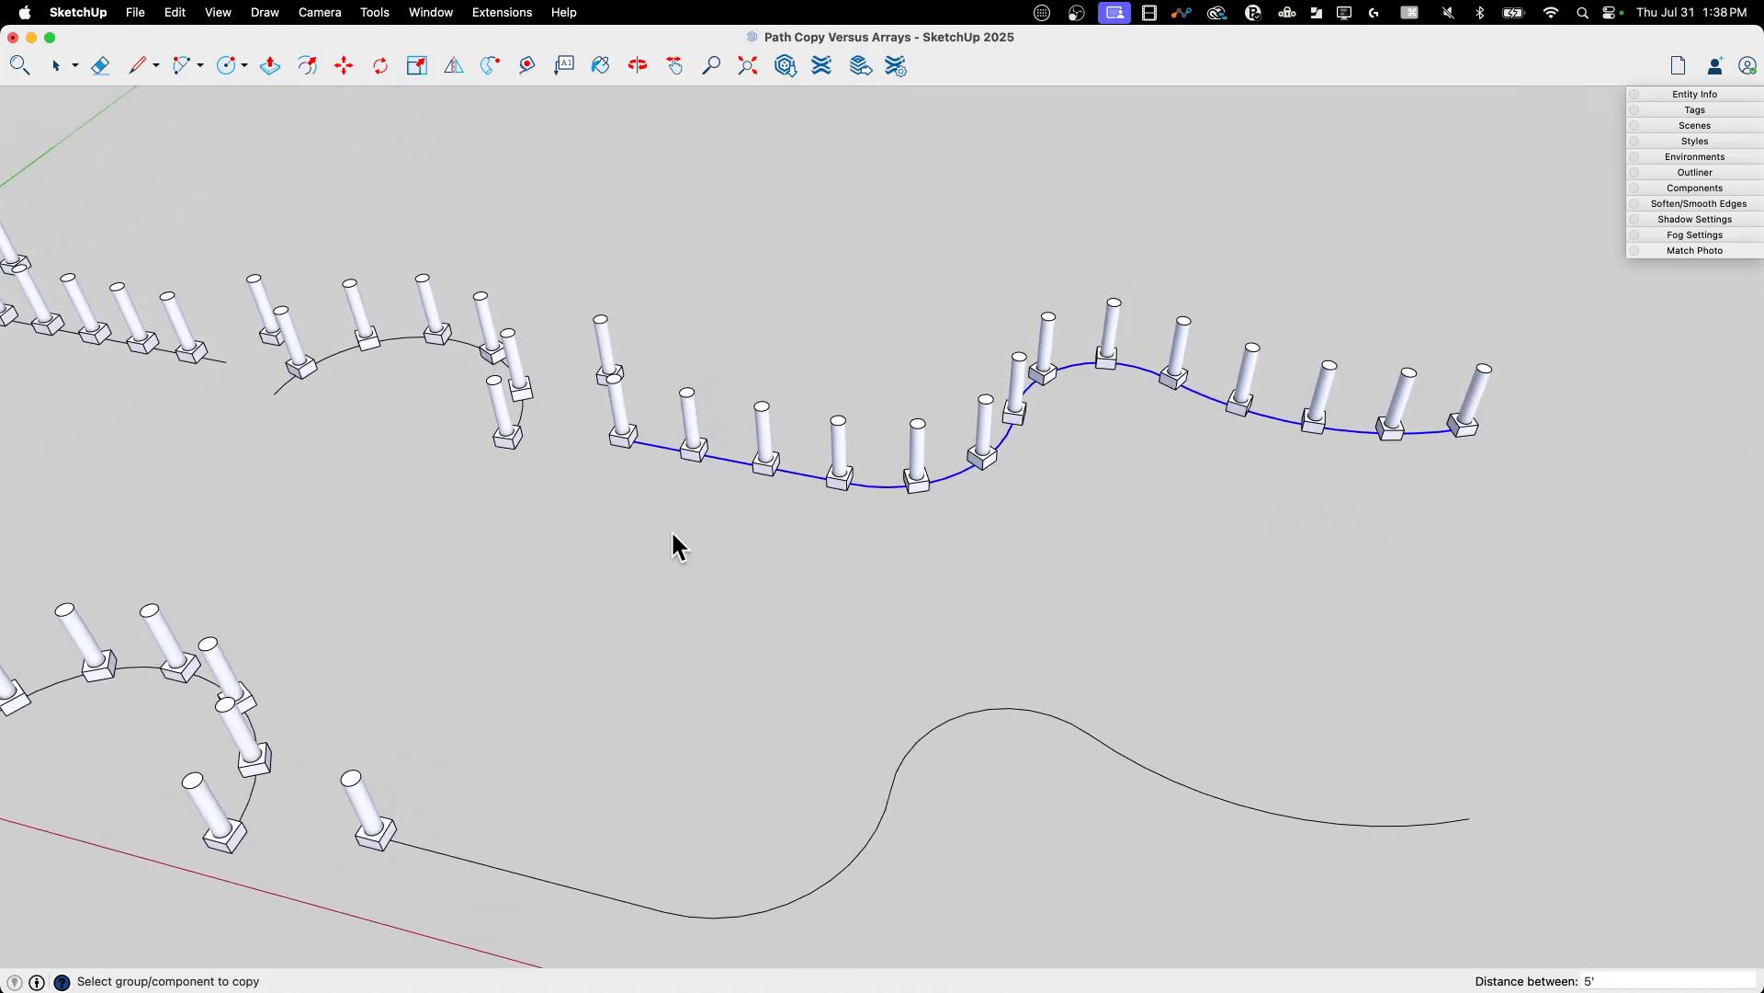
mouse_move(706, 437)
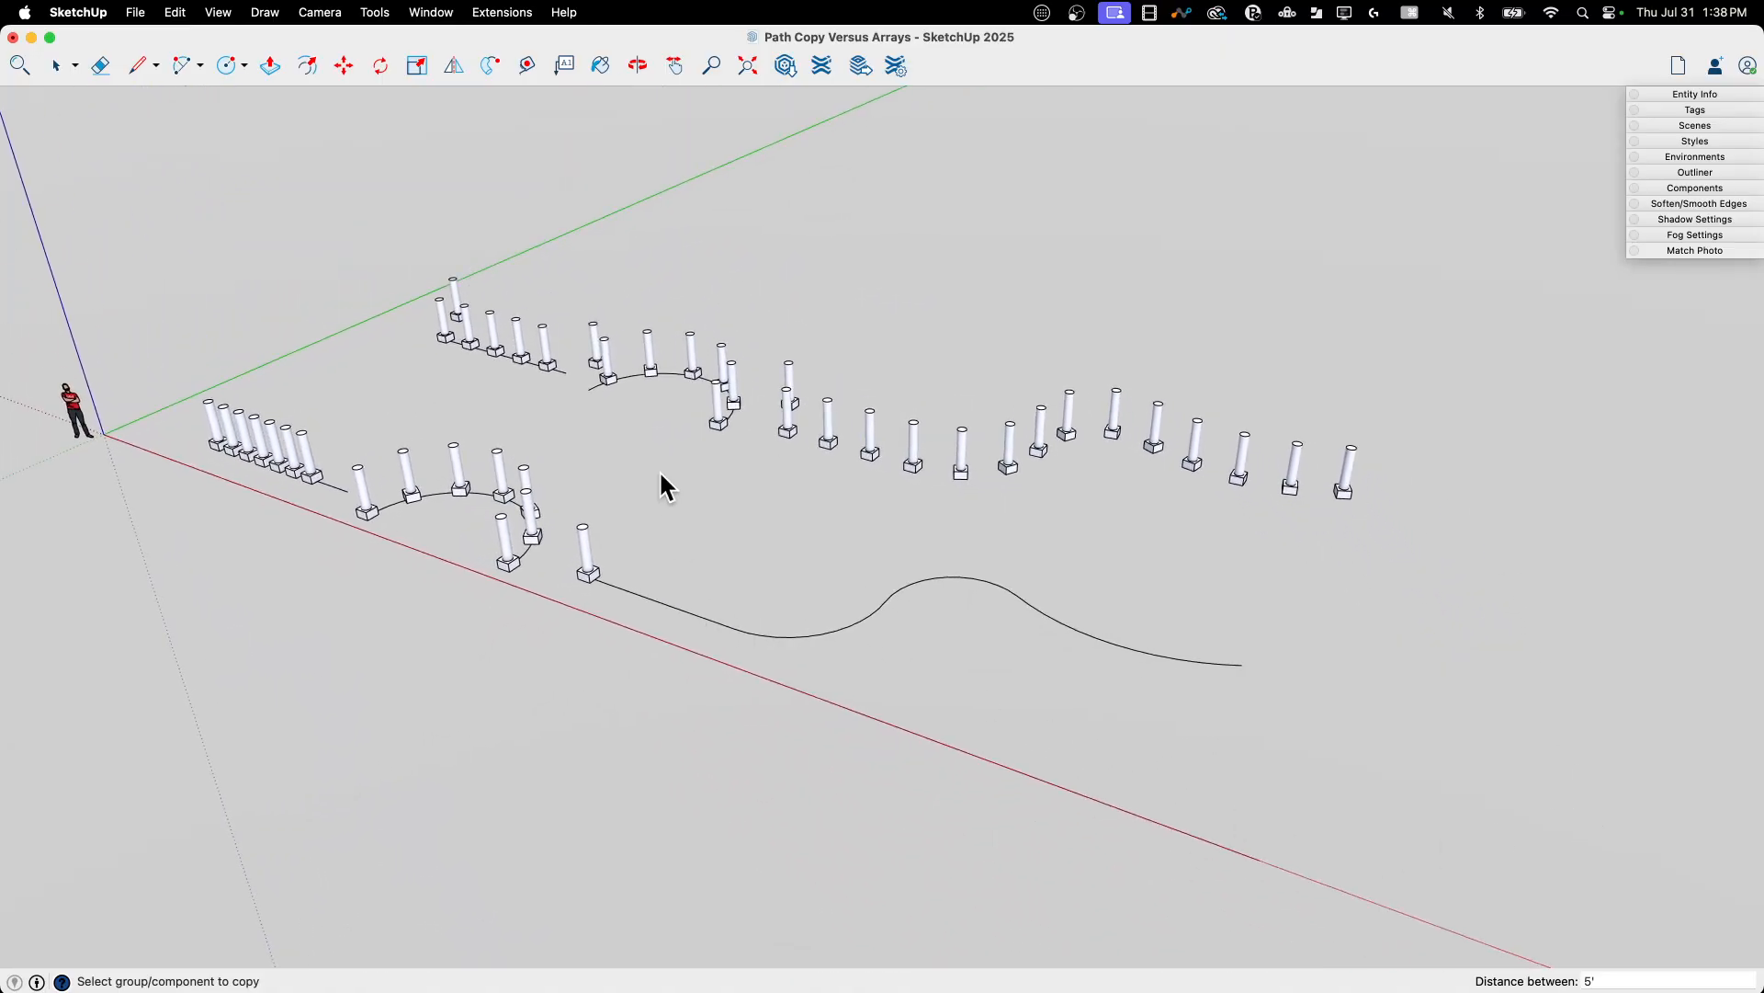
mouse_move(1436, 513)
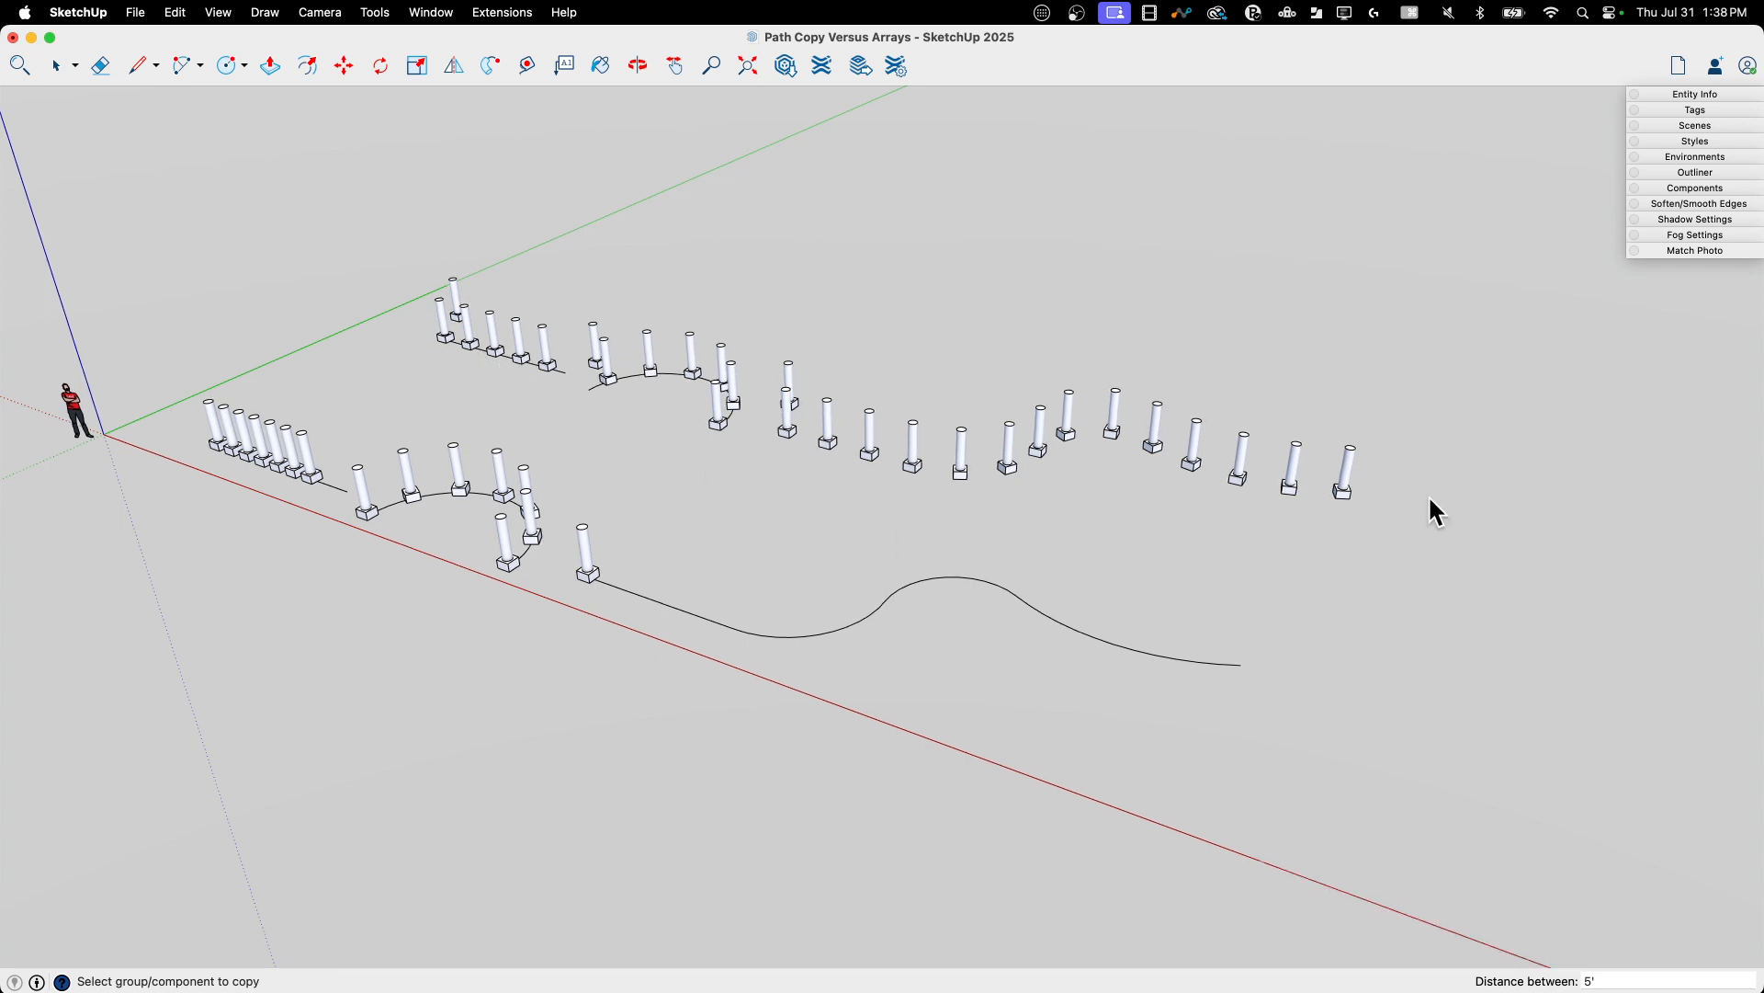
mouse_move(693, 354)
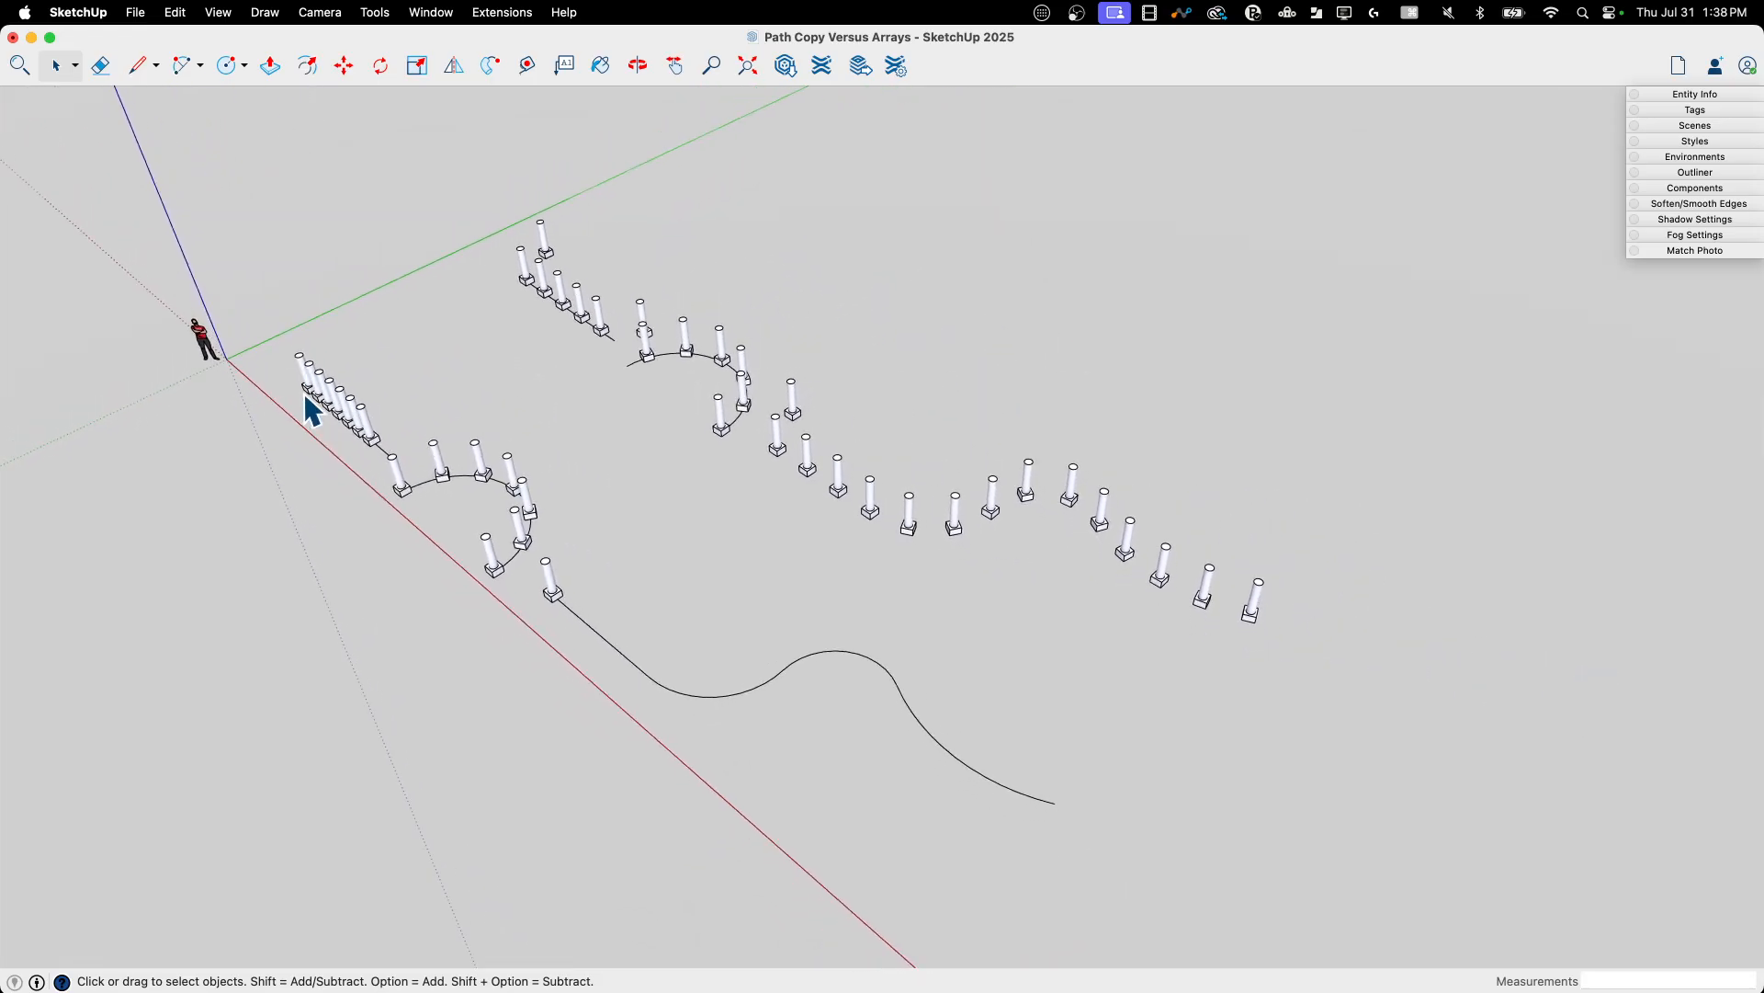
mouse_move(800, 456)
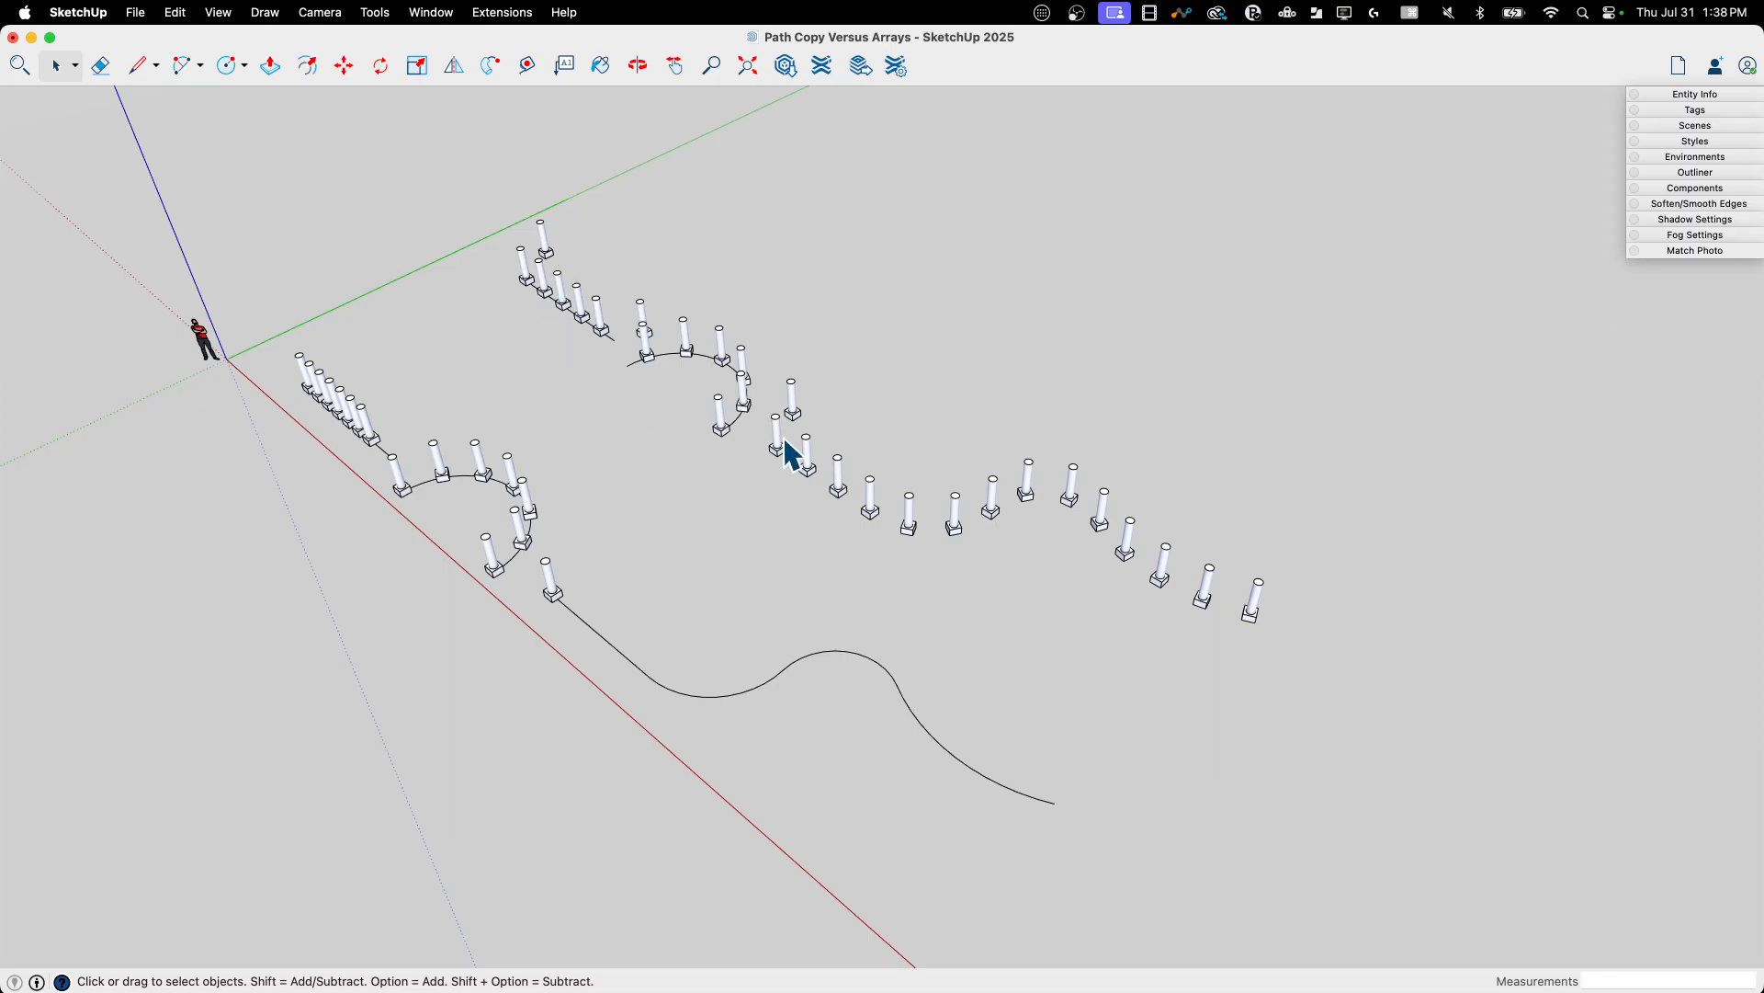
mouse_move(1303, 610)
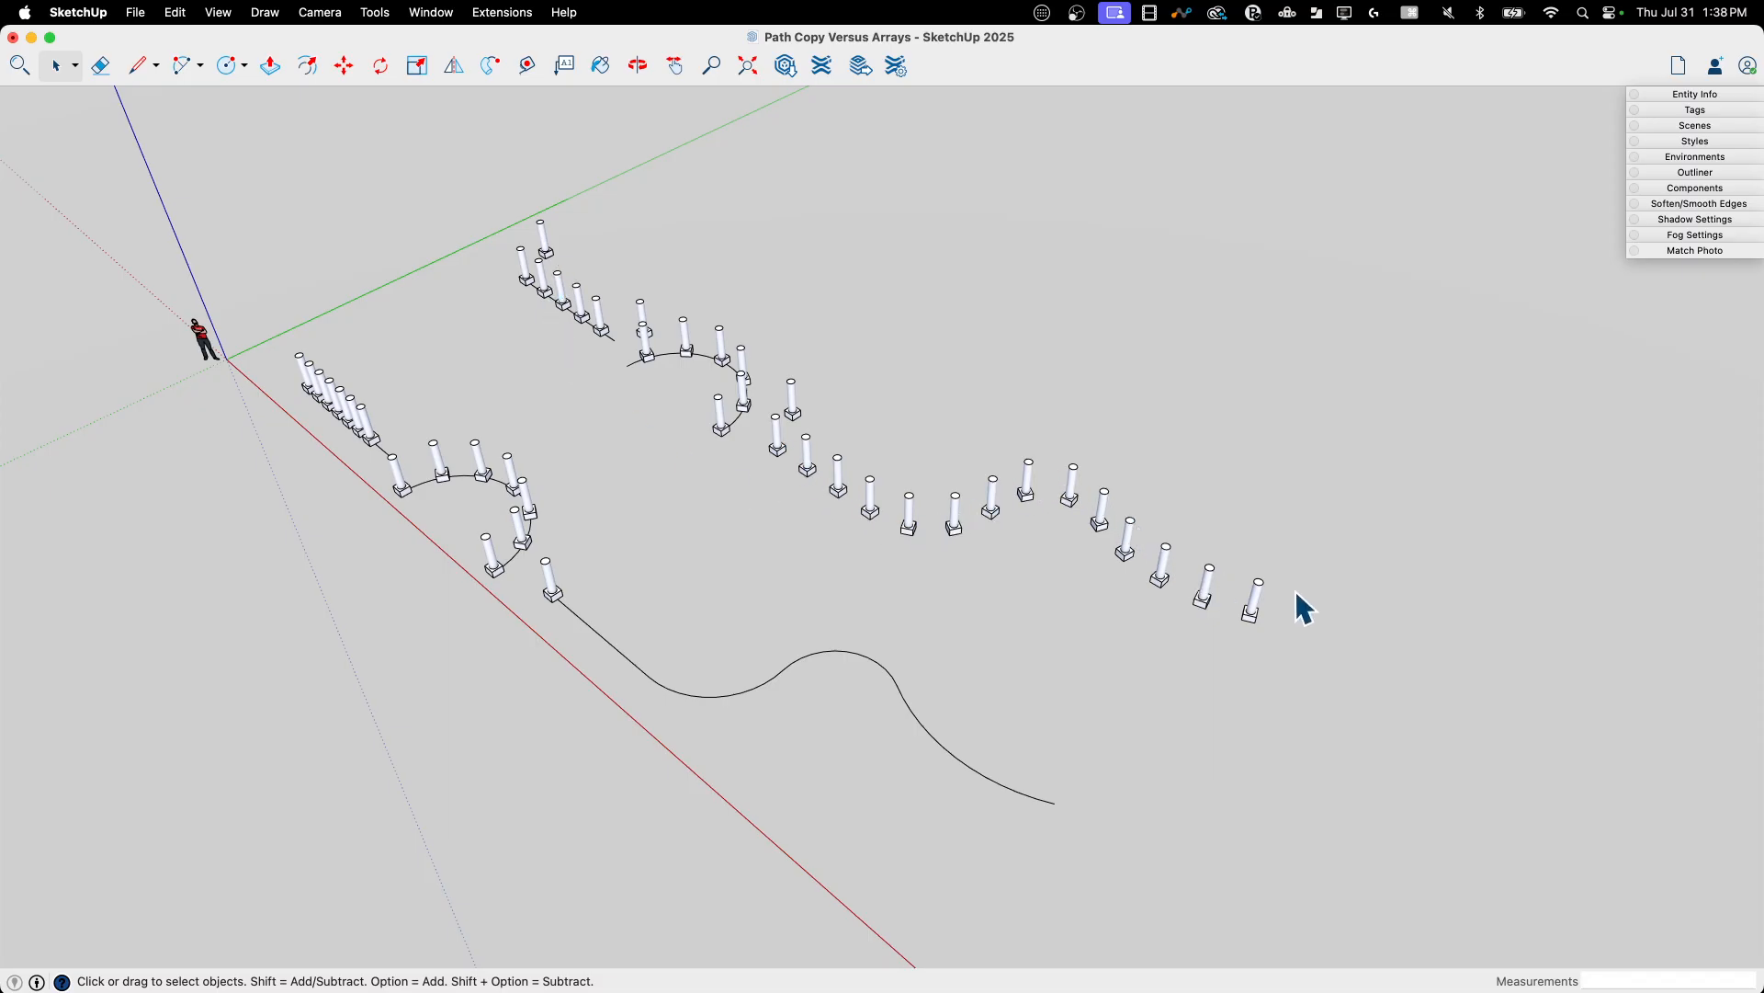
mouse_move(842, 542)
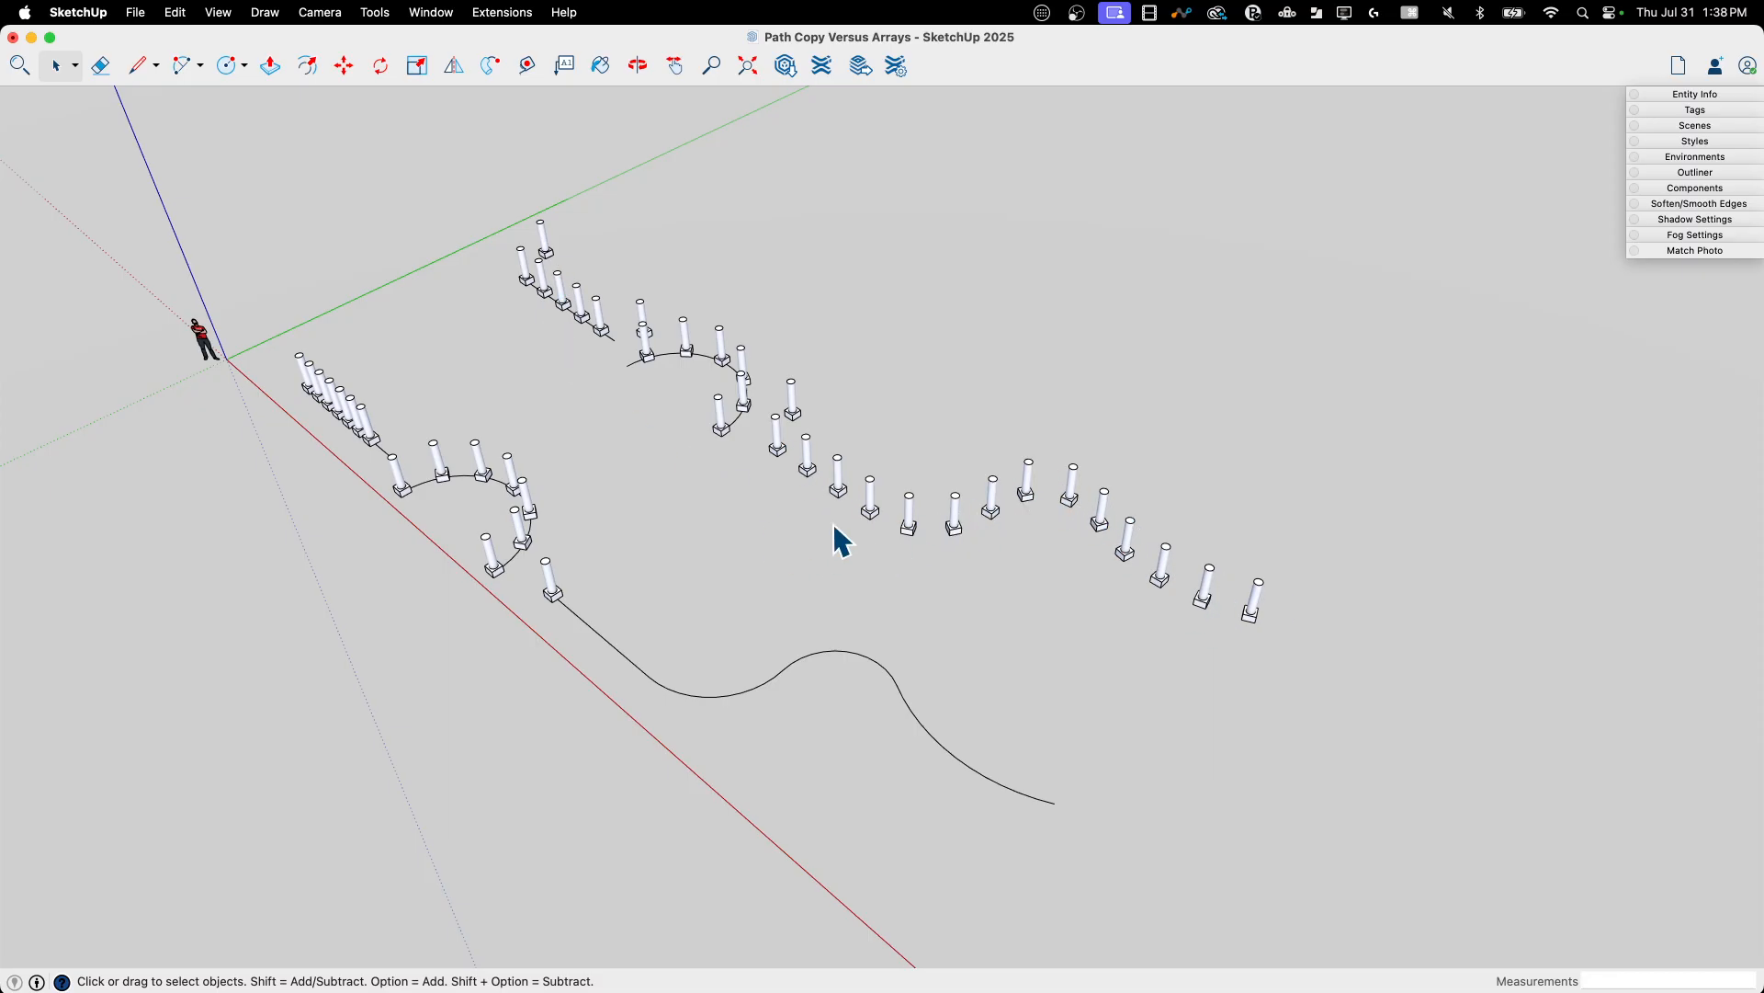
mouse_move(1209, 706)
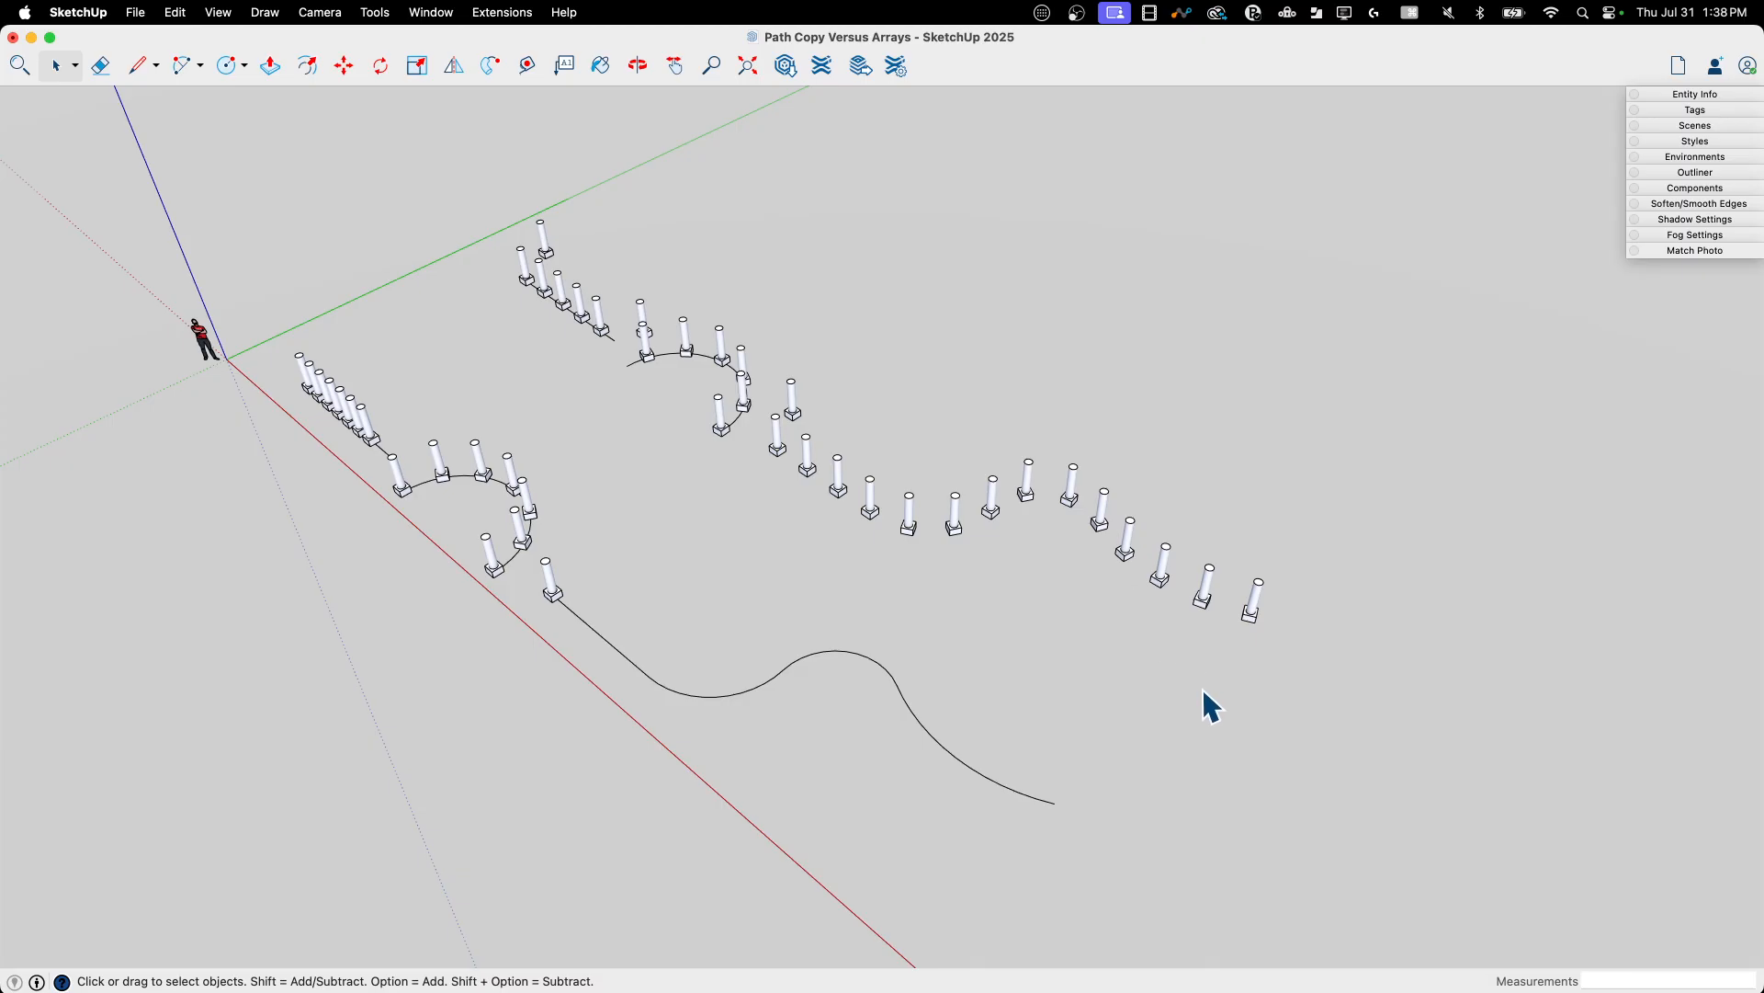